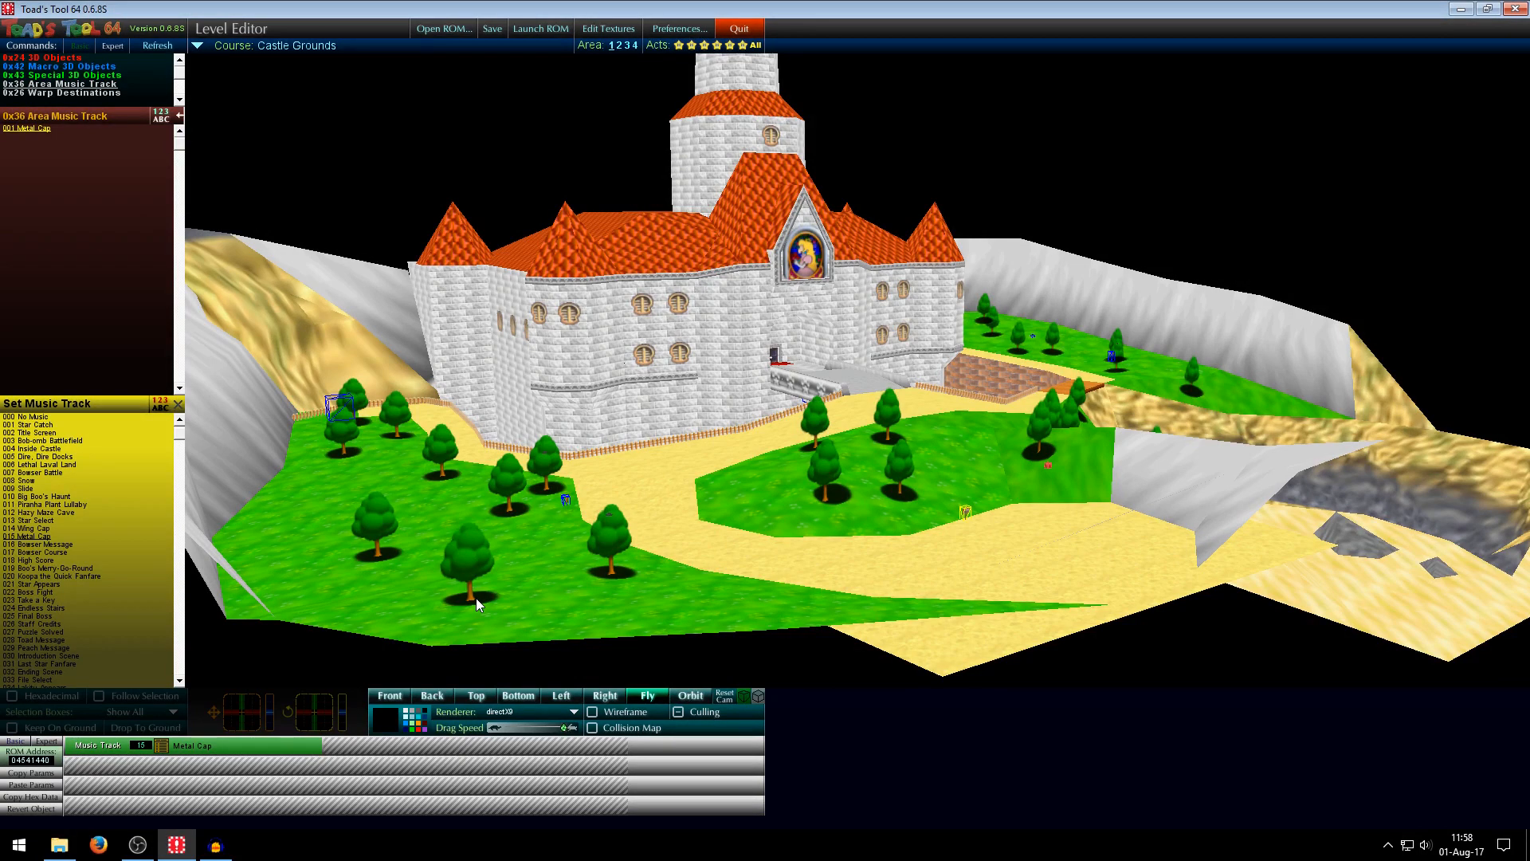
{"action": "mouse_move", "coordinate": [606, 29]}
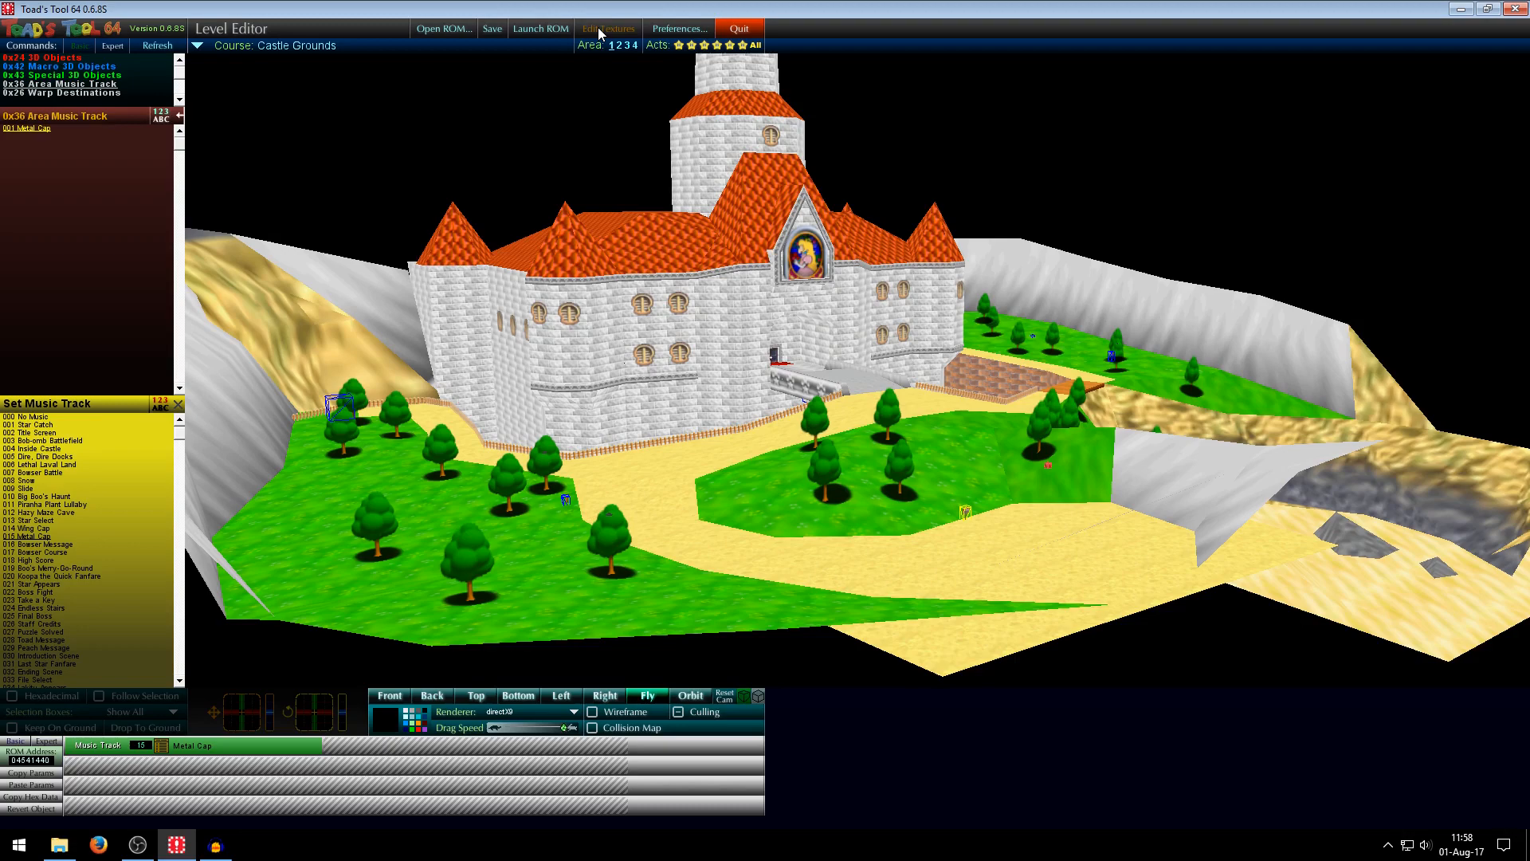
Bring up the Texture Importer/Exporter from the toolbar's Edit Textures.
{"action": "left_click", "coordinate": [608, 28]}
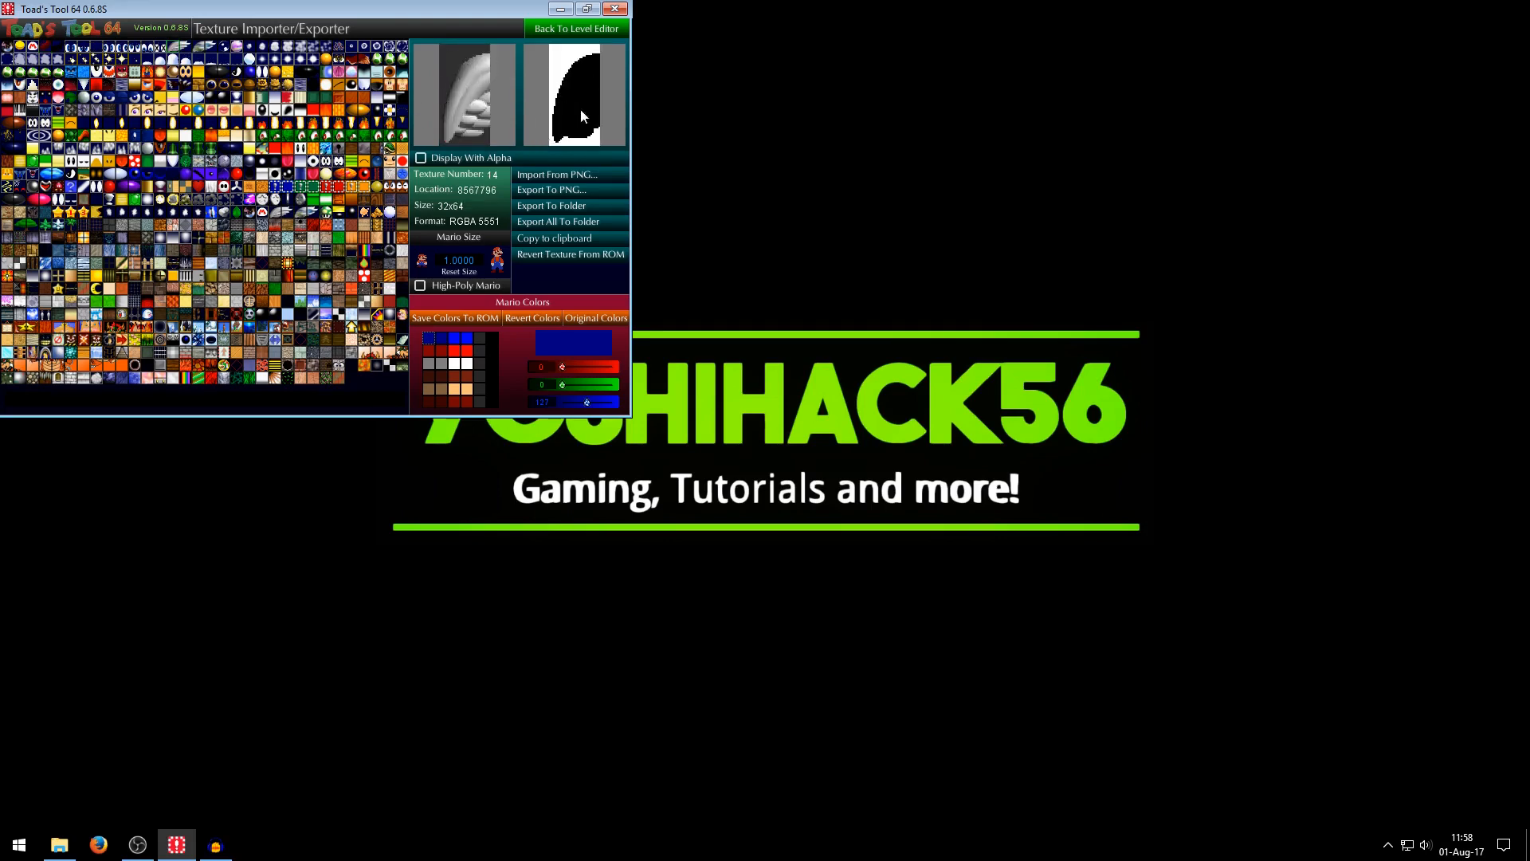
{"action": "mouse_move", "coordinate": [528, 68]}
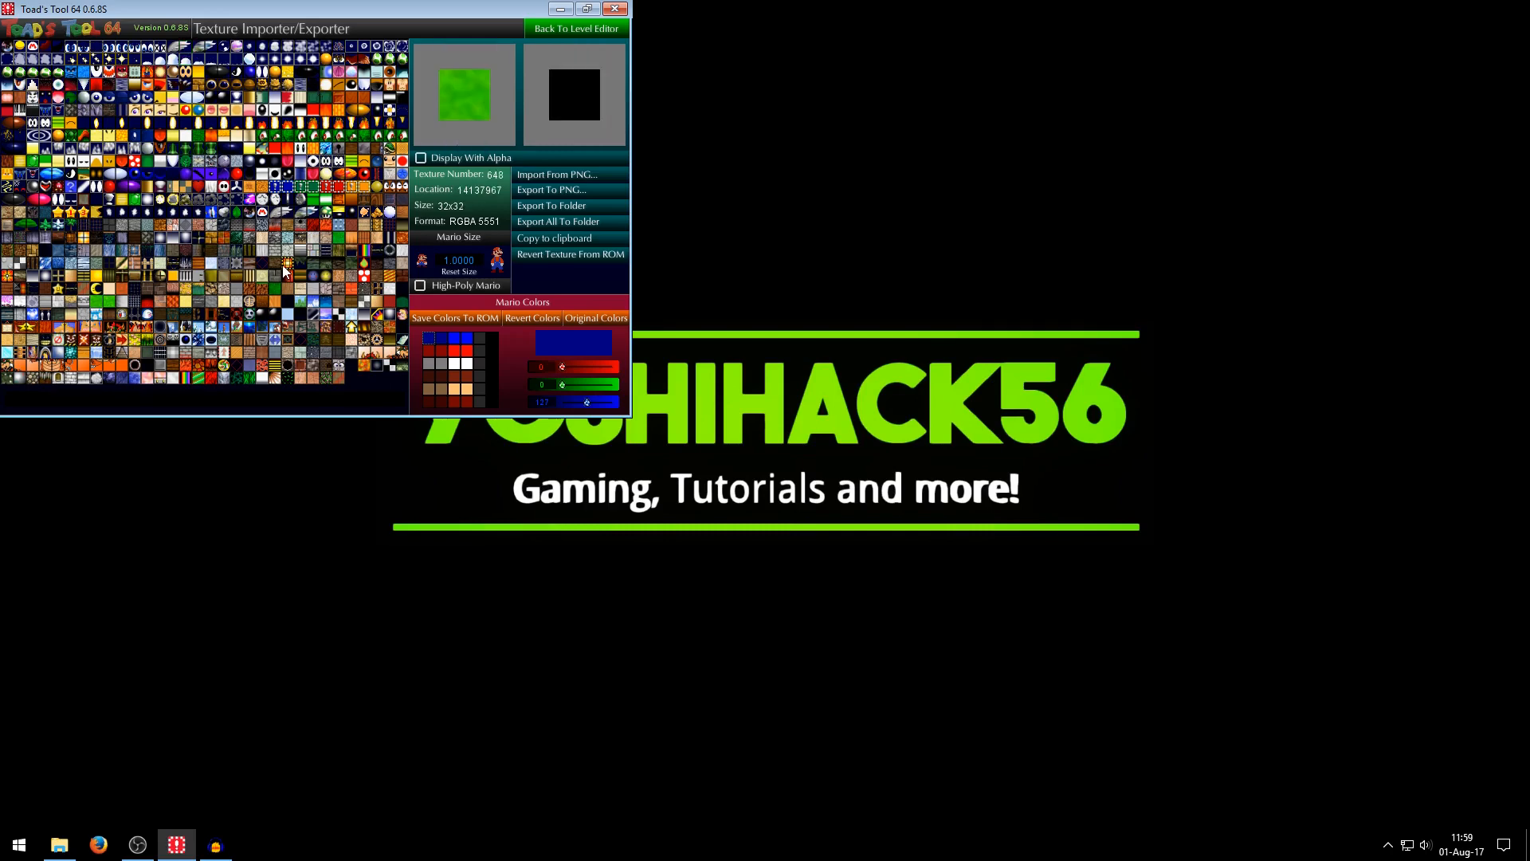
{"action": "mouse_move", "coordinate": [323, 247]}
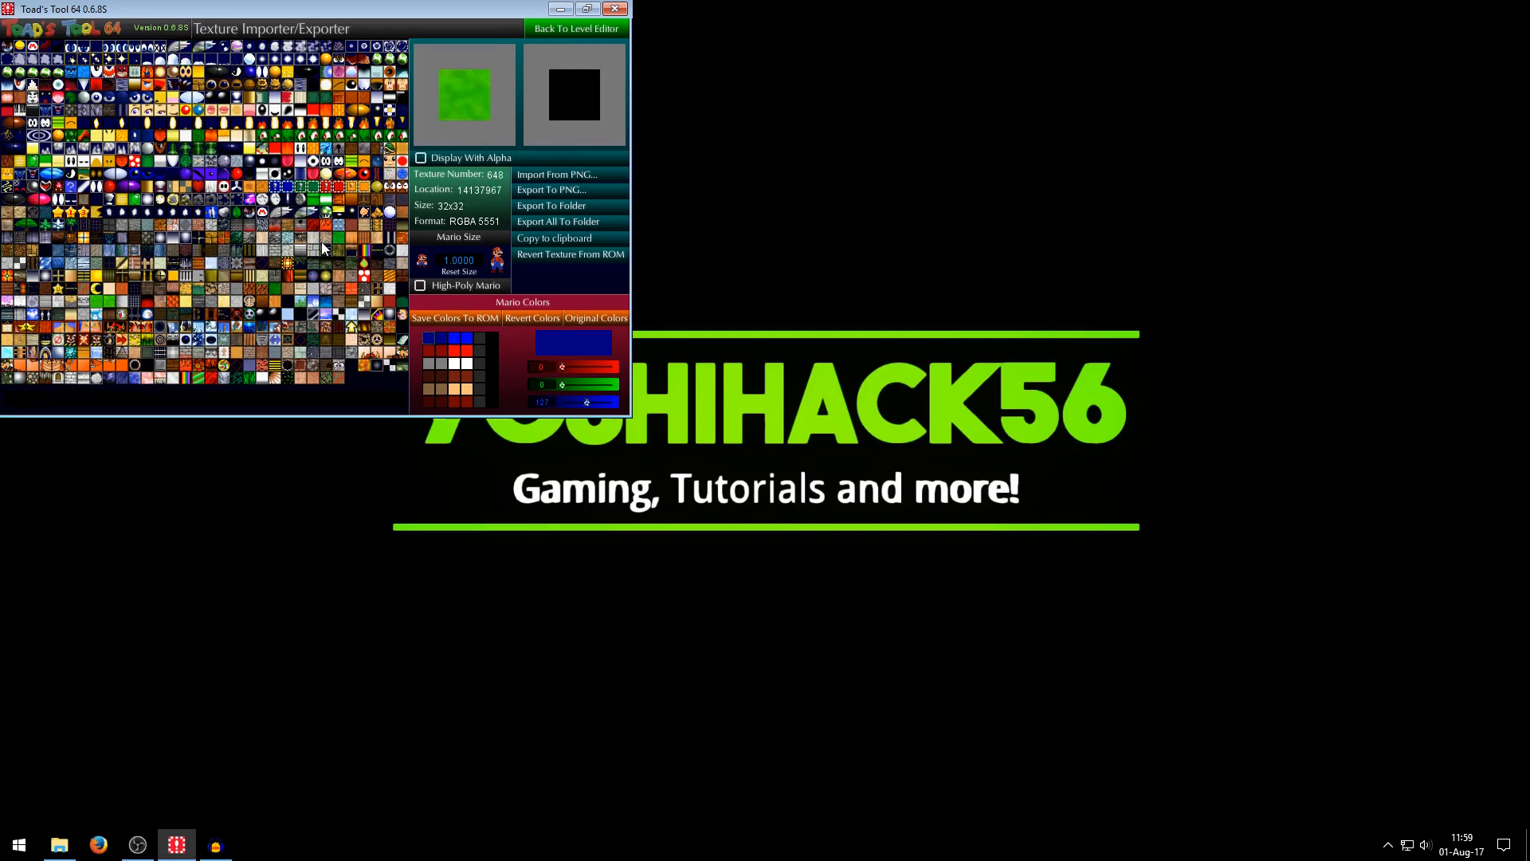
{"action": "mouse_move", "coordinate": [552, 189]}
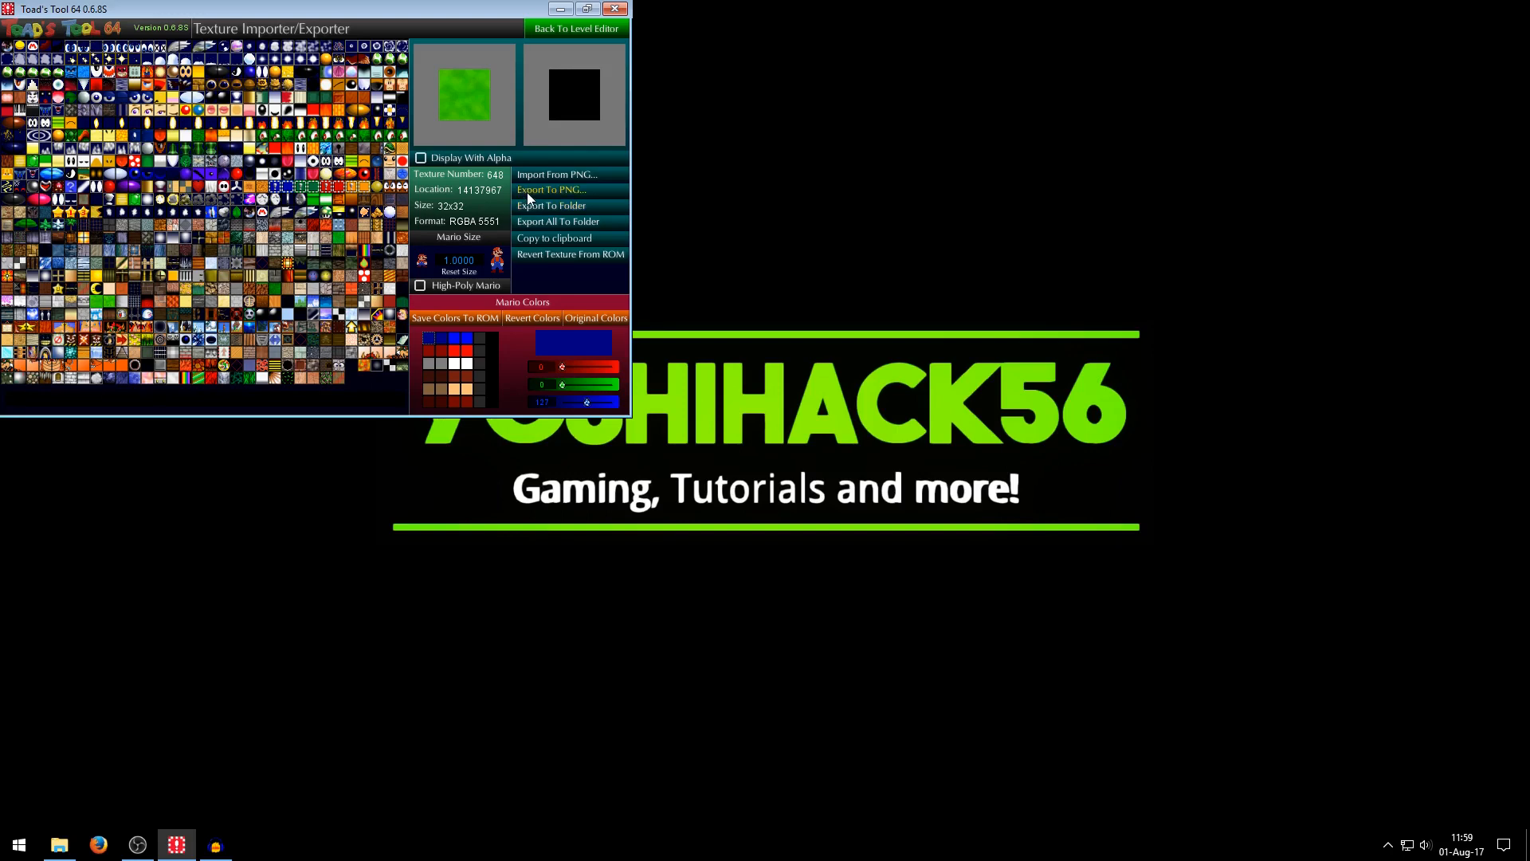
Export the grass texture to PNG and dismiss the demo version notice.
{"action": "left_click", "coordinate": [550, 189]}
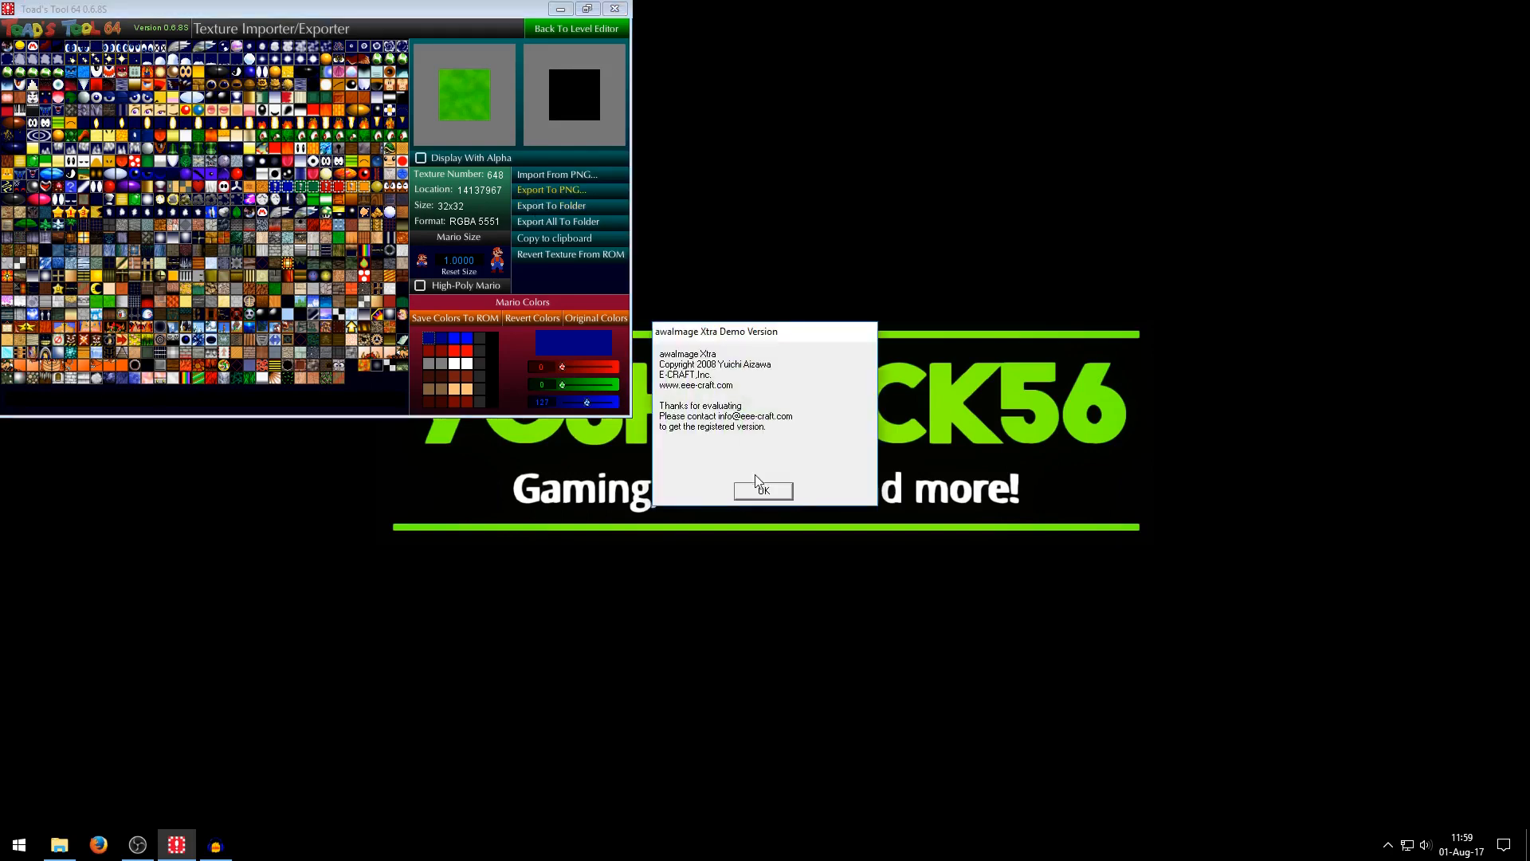
{"action": "left_click", "coordinate": [763, 490]}
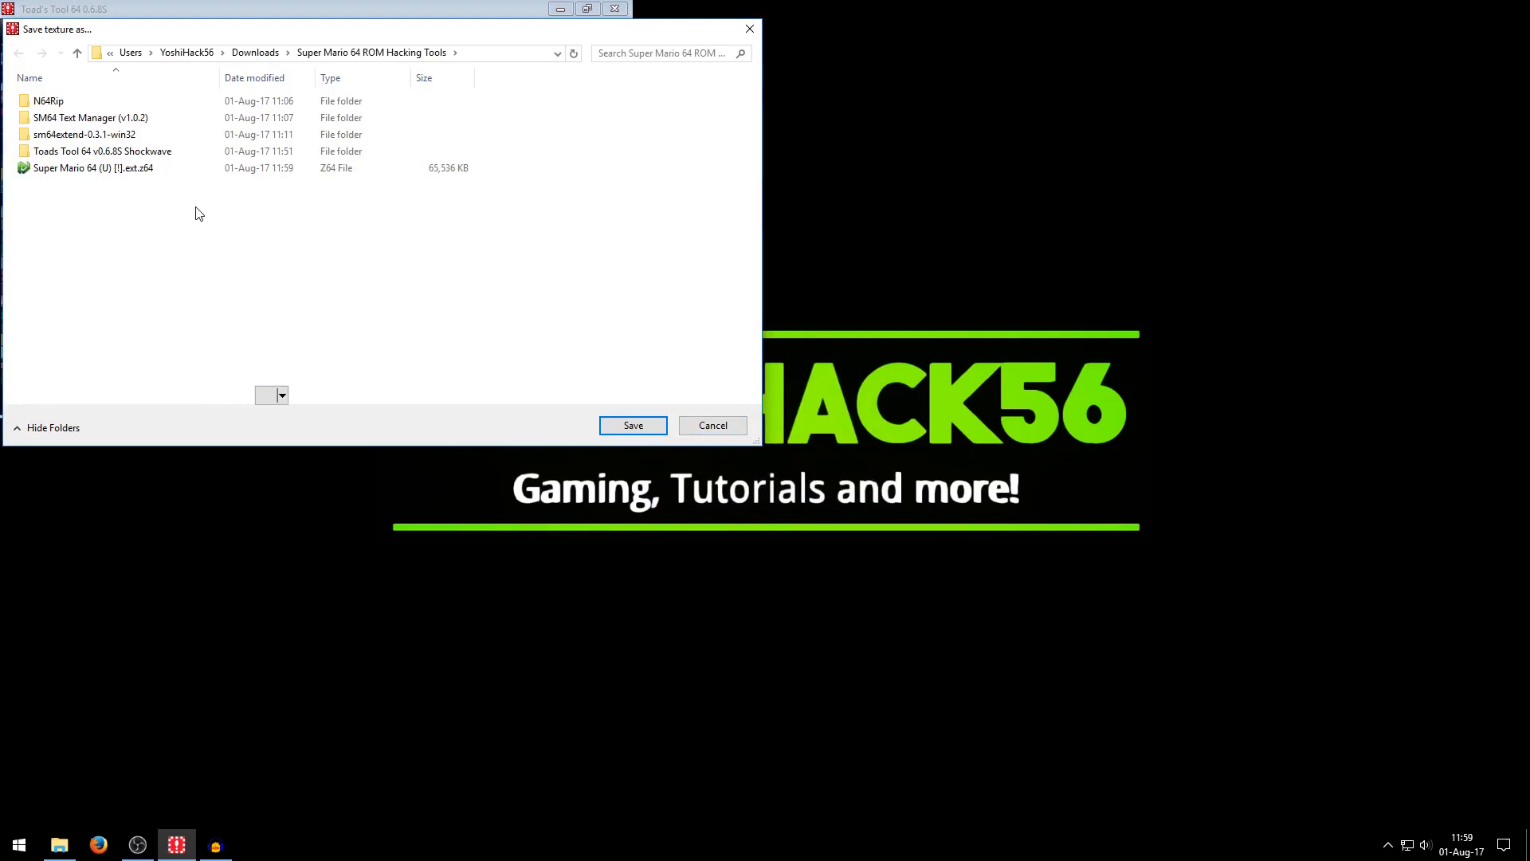
Create a new folder named Textures alongside the ROM as the save location.
{"action": "right_click", "coordinate": [195, 212]}
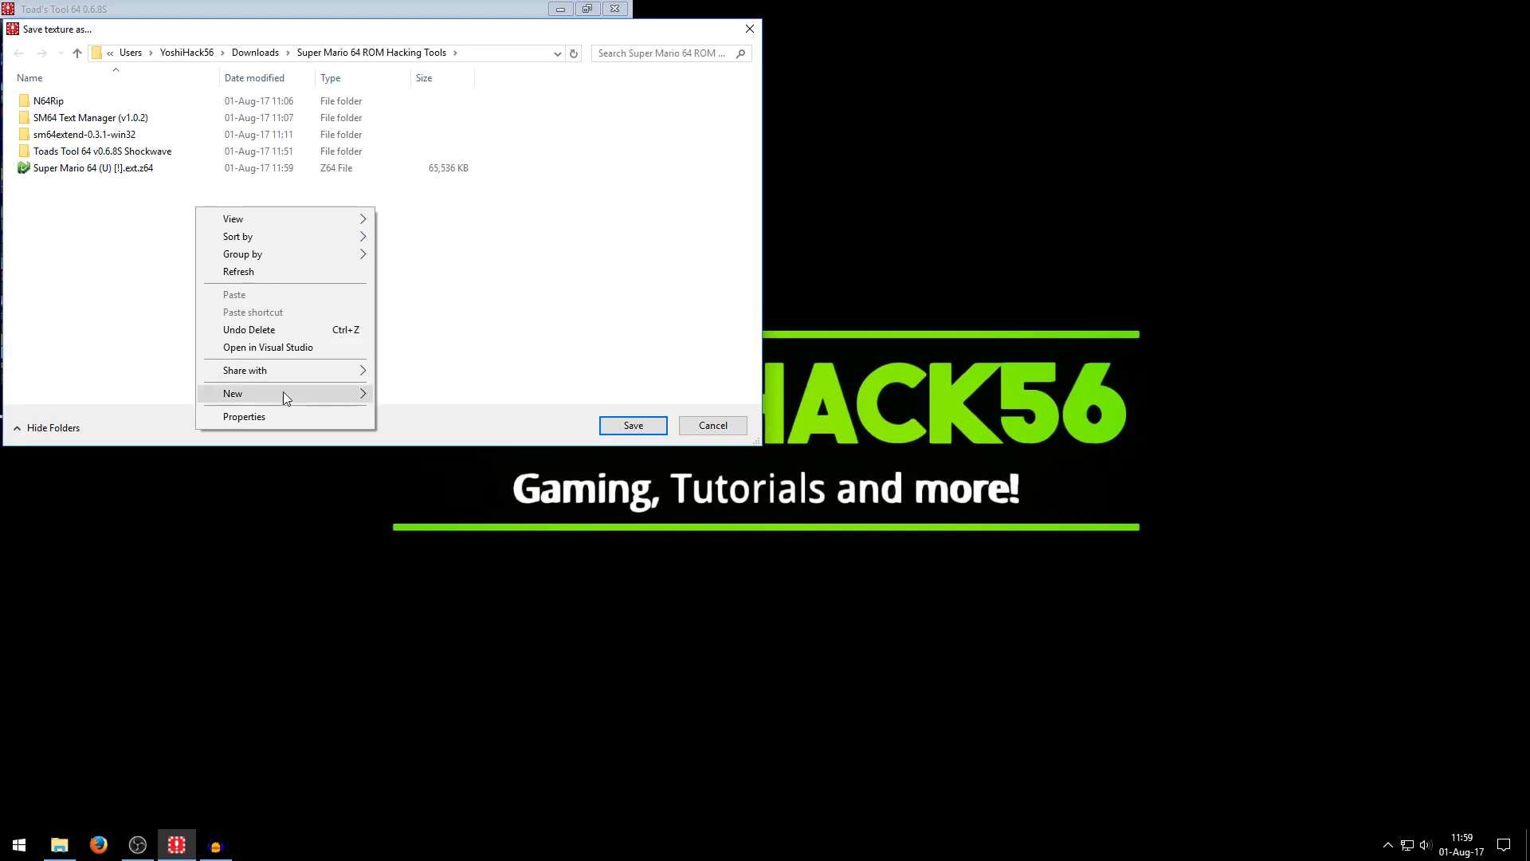
{"action": "left_click", "coordinate": [233, 394]}
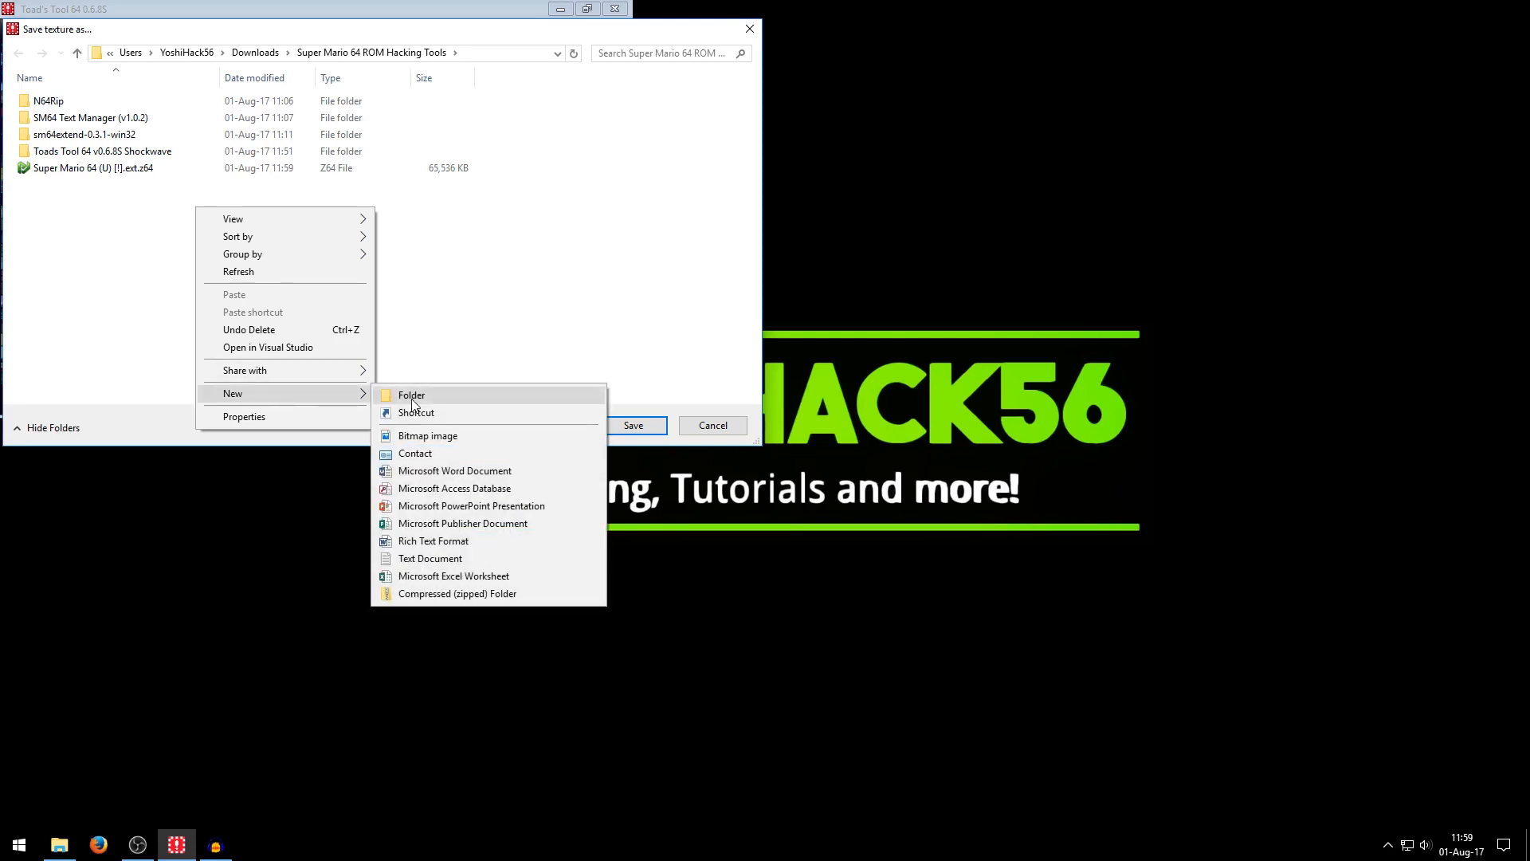
{"action": "left_click", "coordinate": [412, 394]}
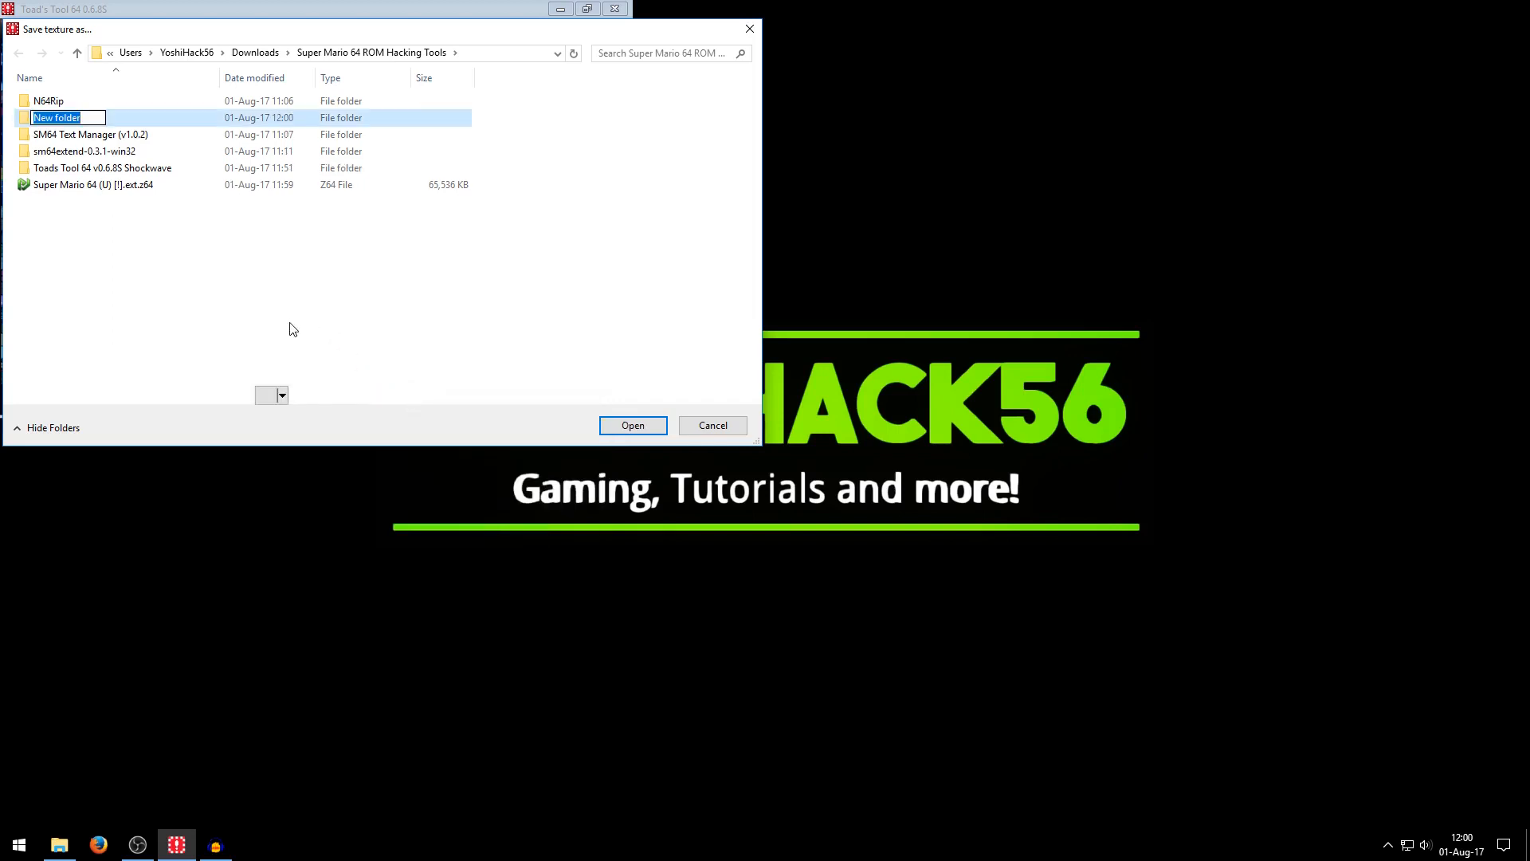
{"action": "type", "text": "Text"}
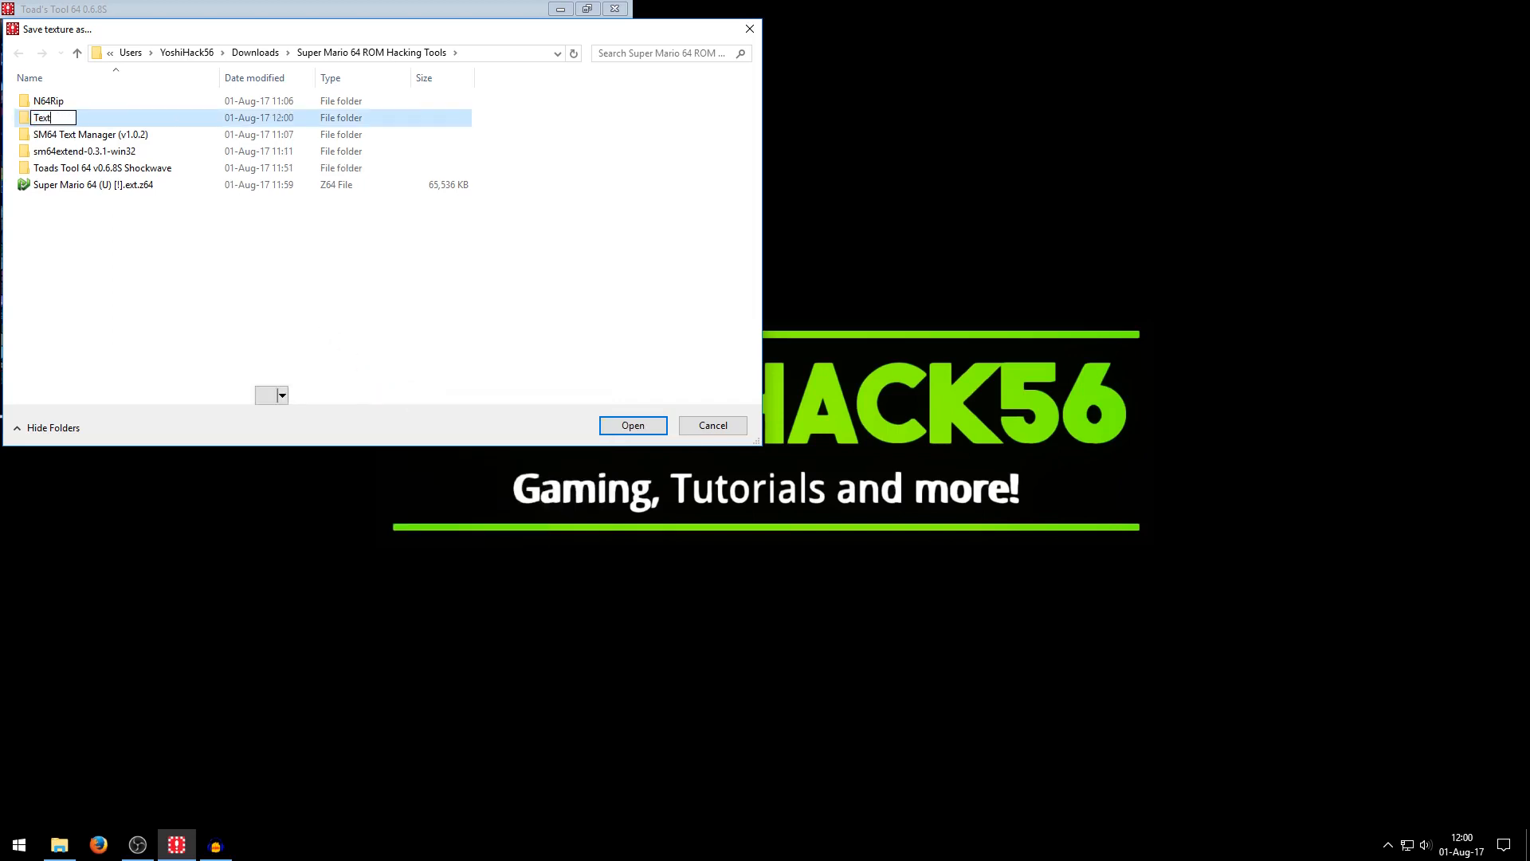
{"action": "key", "text": "Enter"}
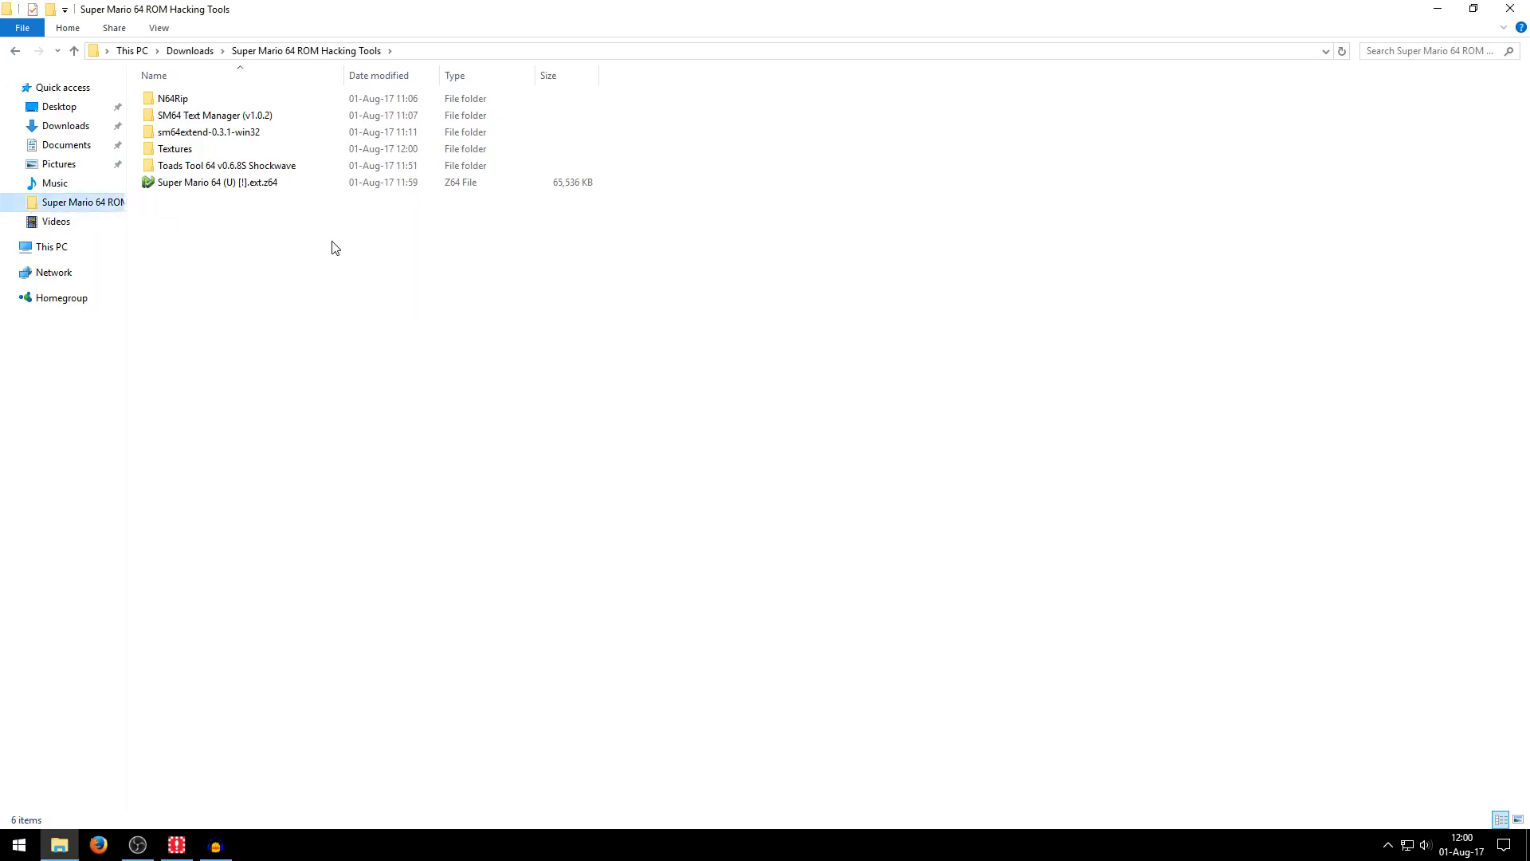
Preview the exported grass PNG in Photos, then bring up its Open with options for paint.net.
{"action": "double_click", "coordinate": [175, 149]}
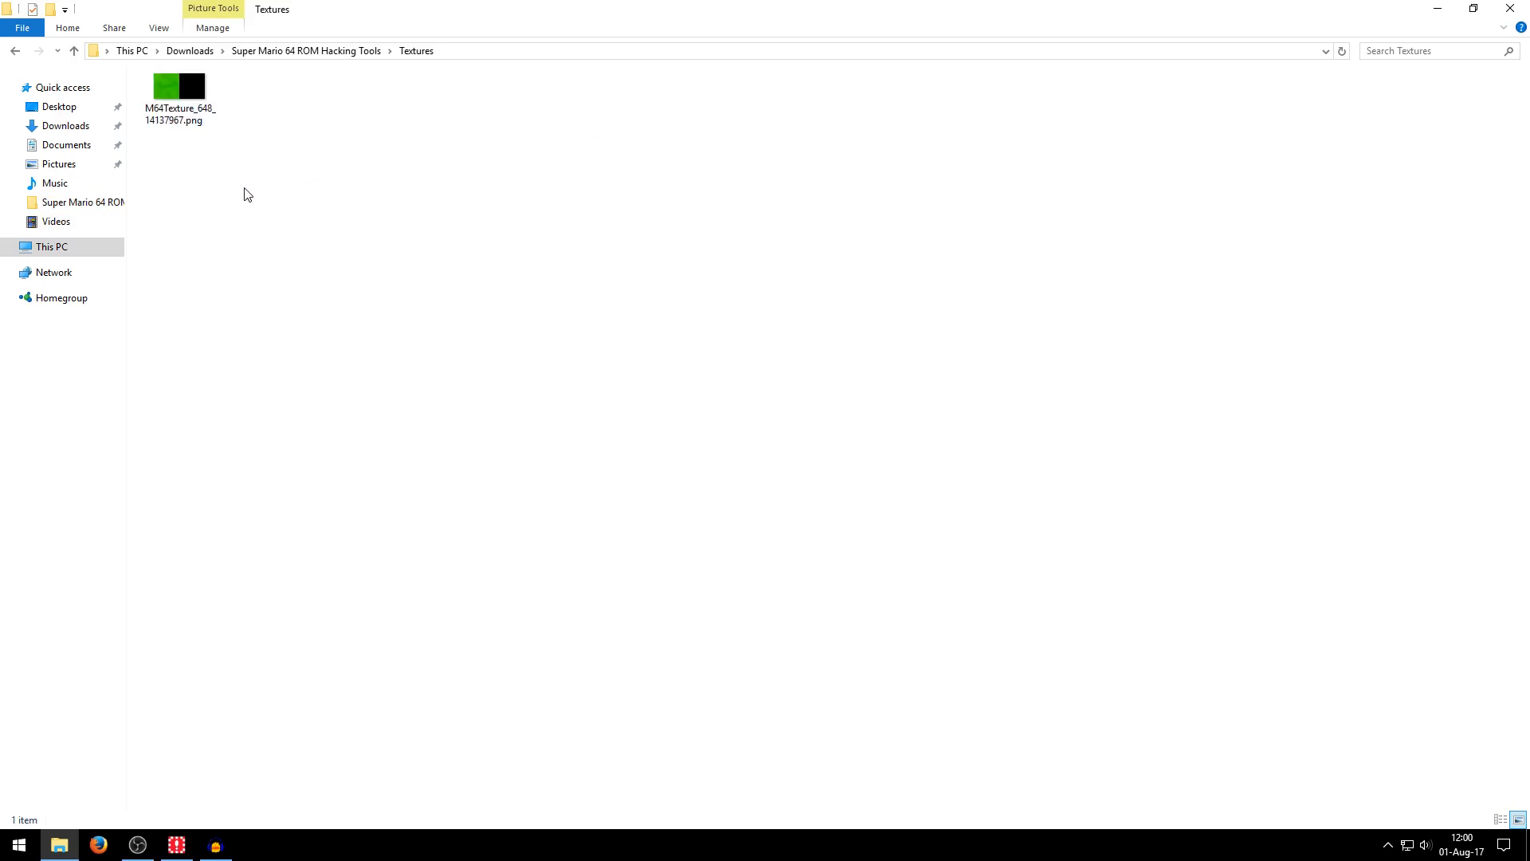
{"action": "double_click", "coordinate": [180, 86]}
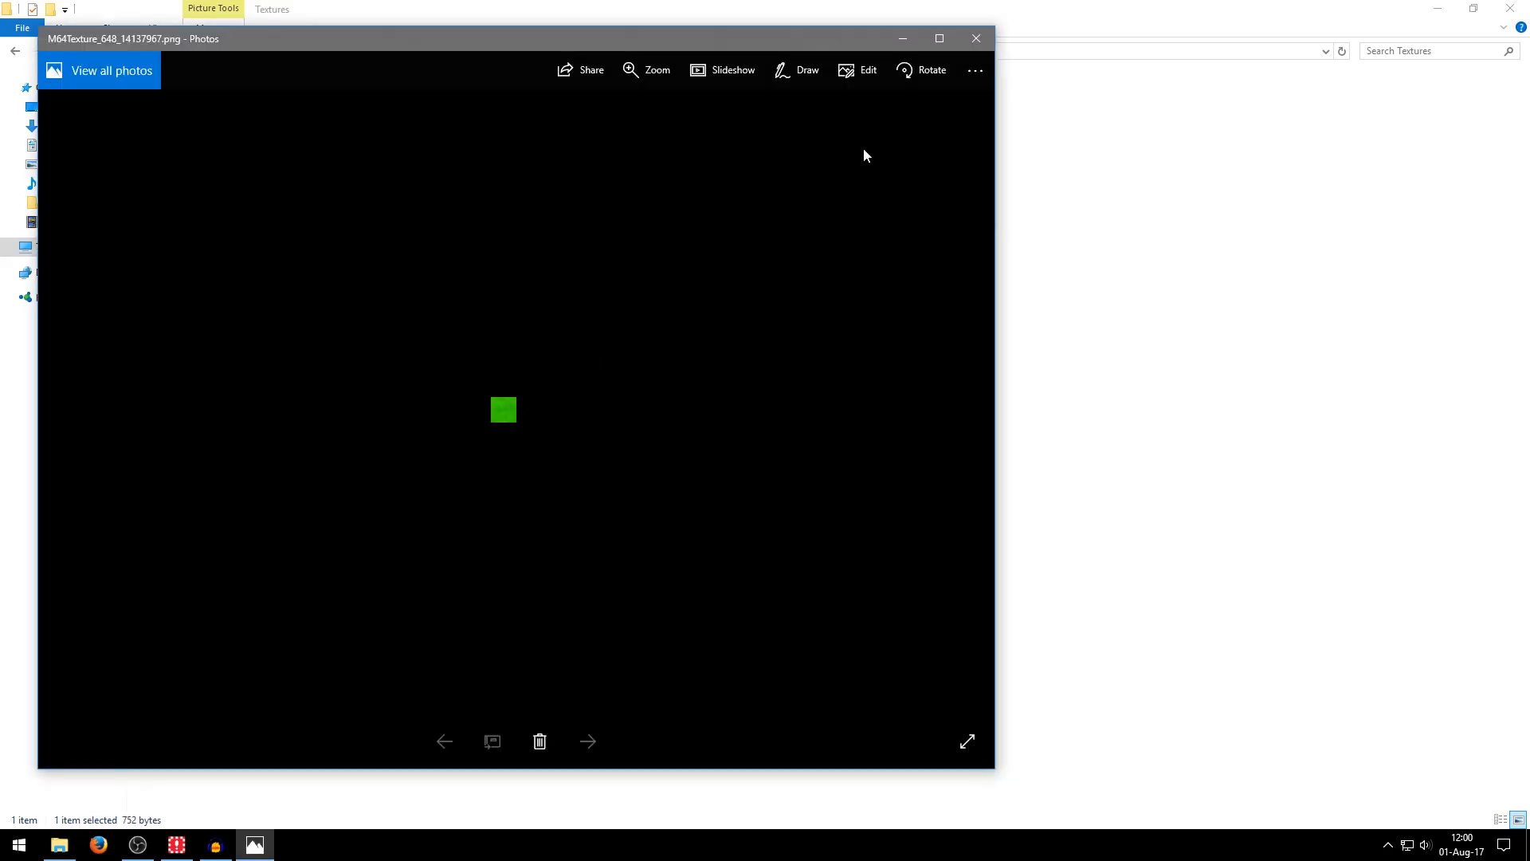
{"action": "mouse_move", "coordinate": [976, 39]}
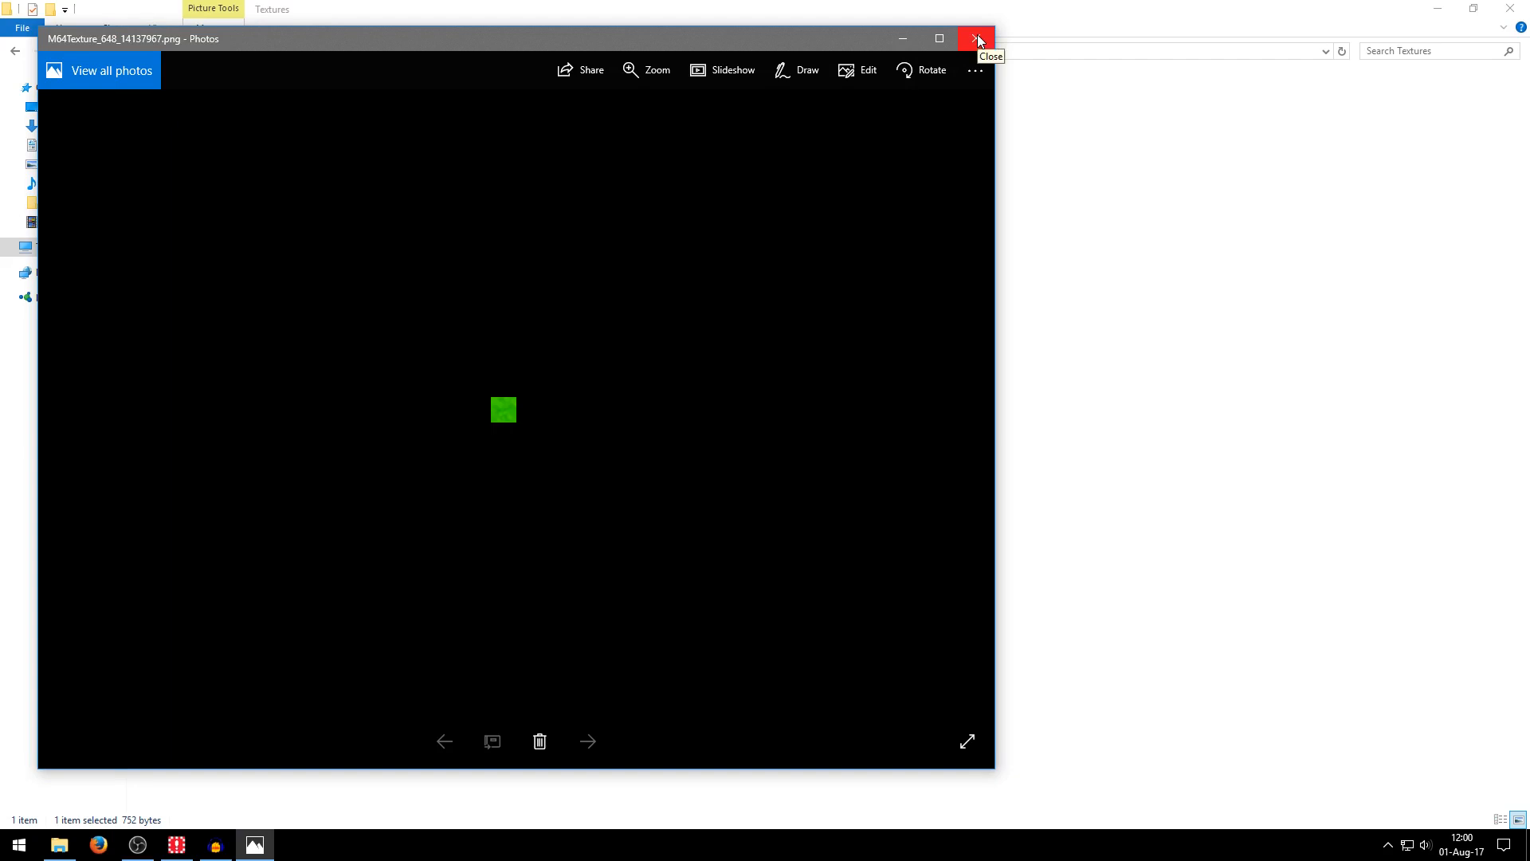
{"action": "left_click", "coordinate": [978, 39]}
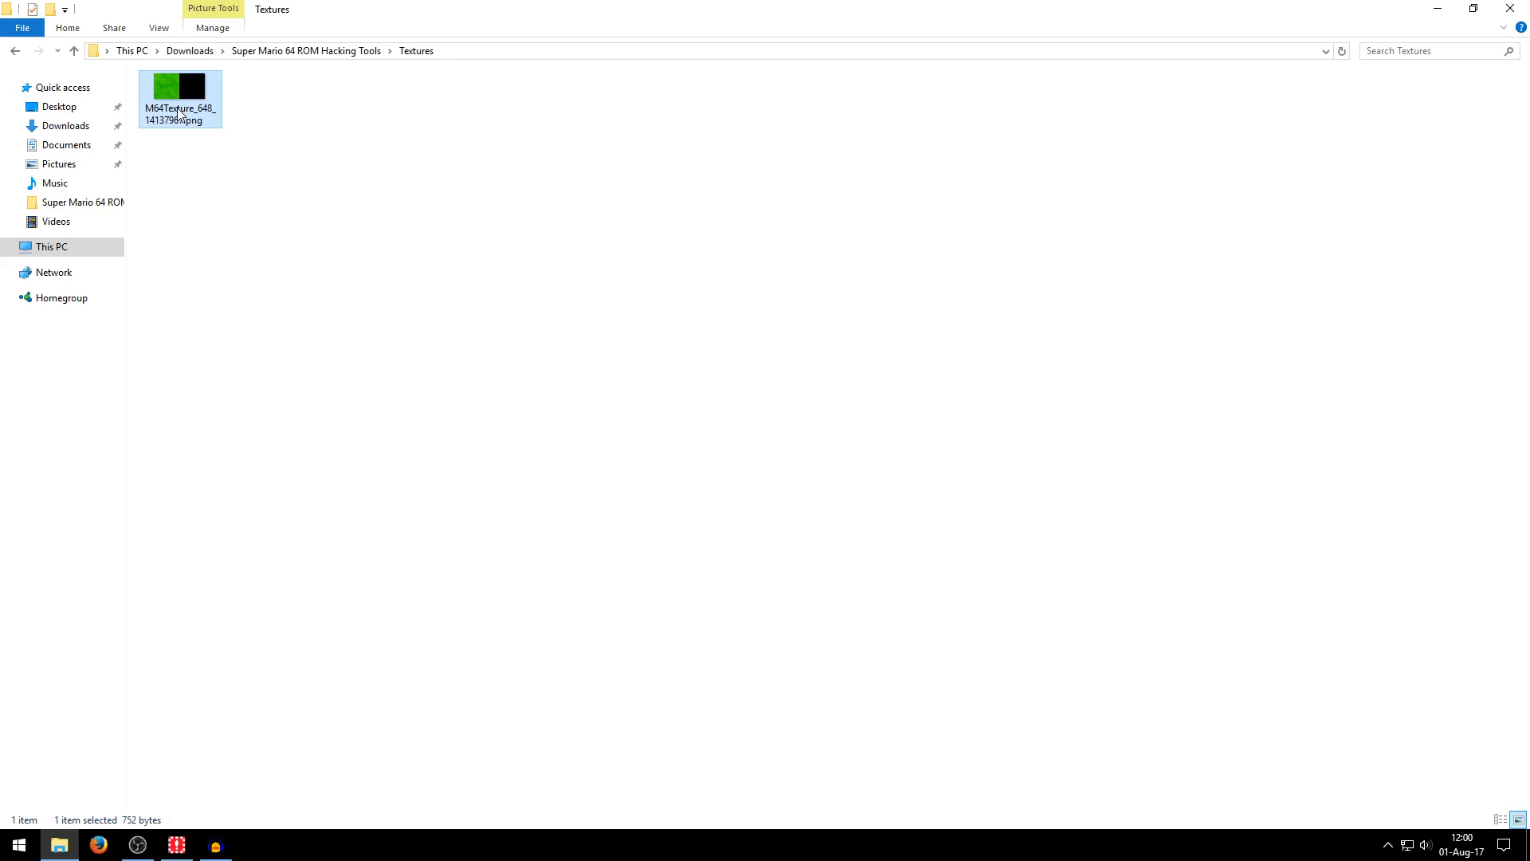
{"action": "right_click", "coordinate": [180, 89]}
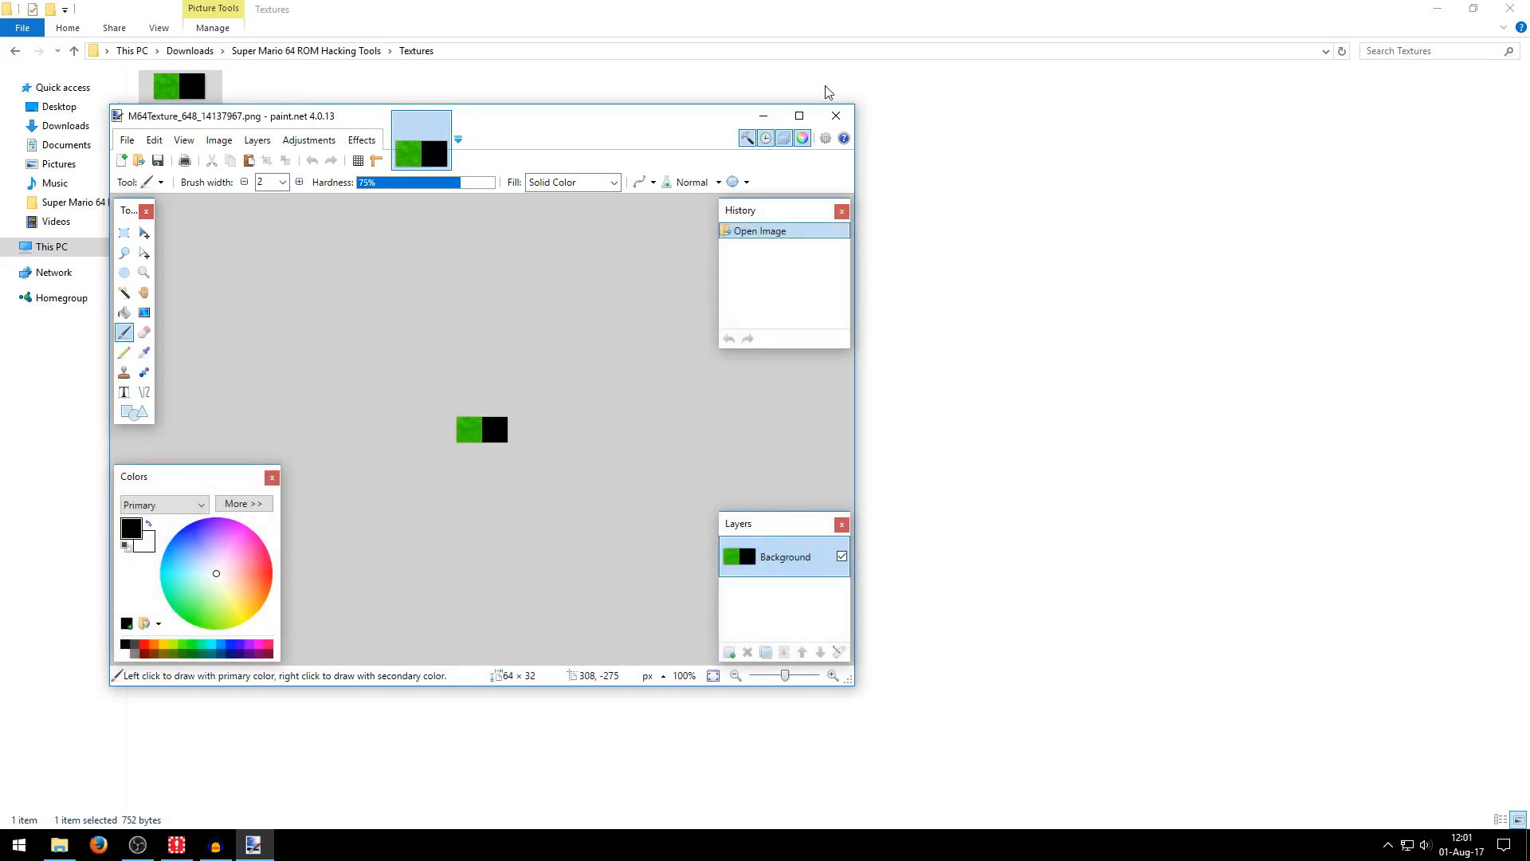
Shift the grass texture's hue by -33 to yellow-green and save the PNG with default settings.
{"action": "left_click", "coordinate": [799, 115]}
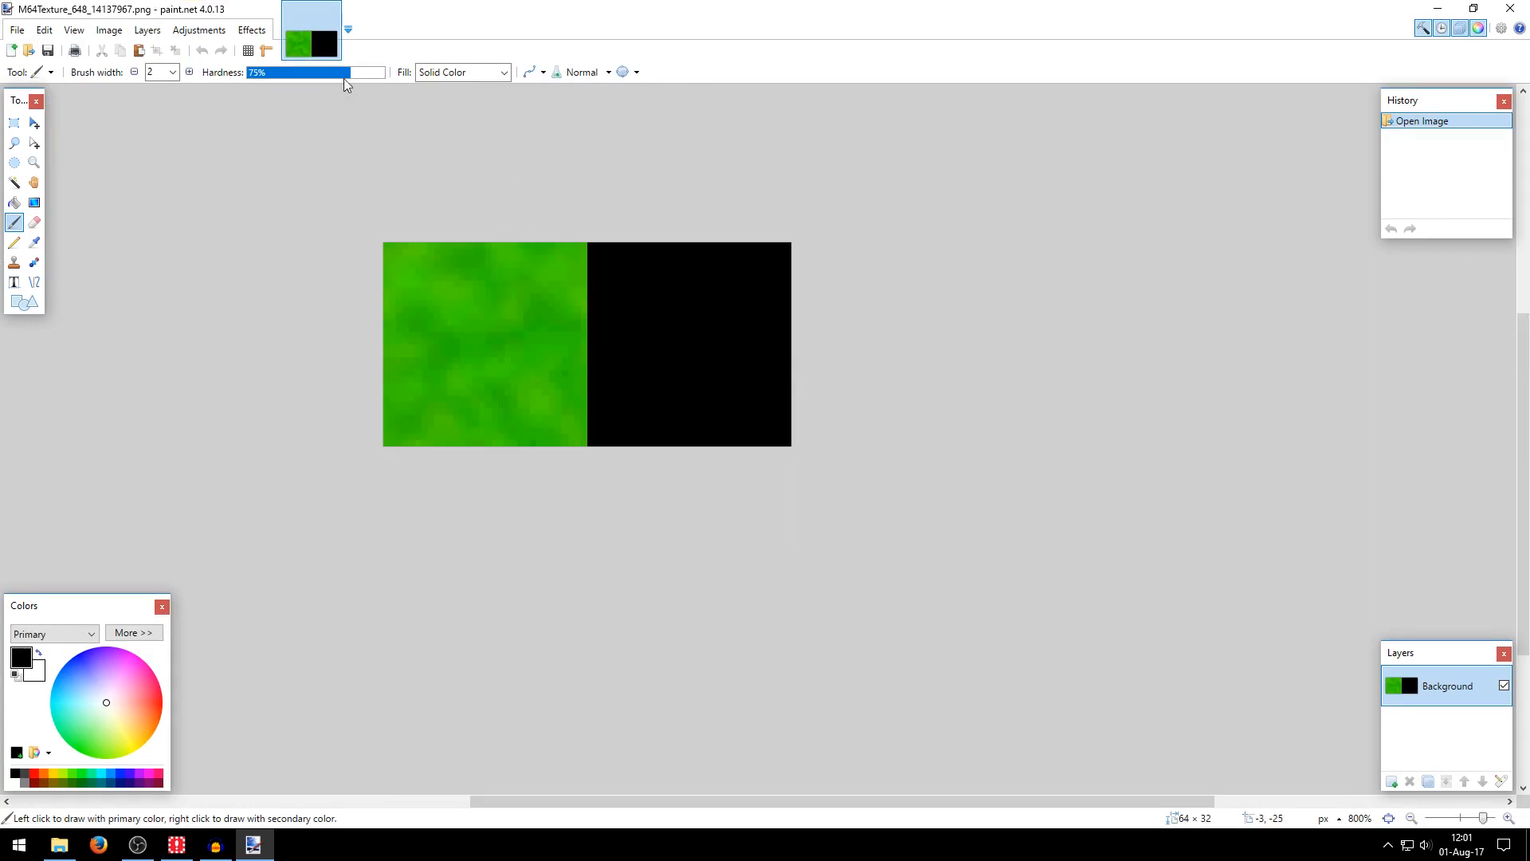
{"action": "left_click", "coordinate": [251, 29]}
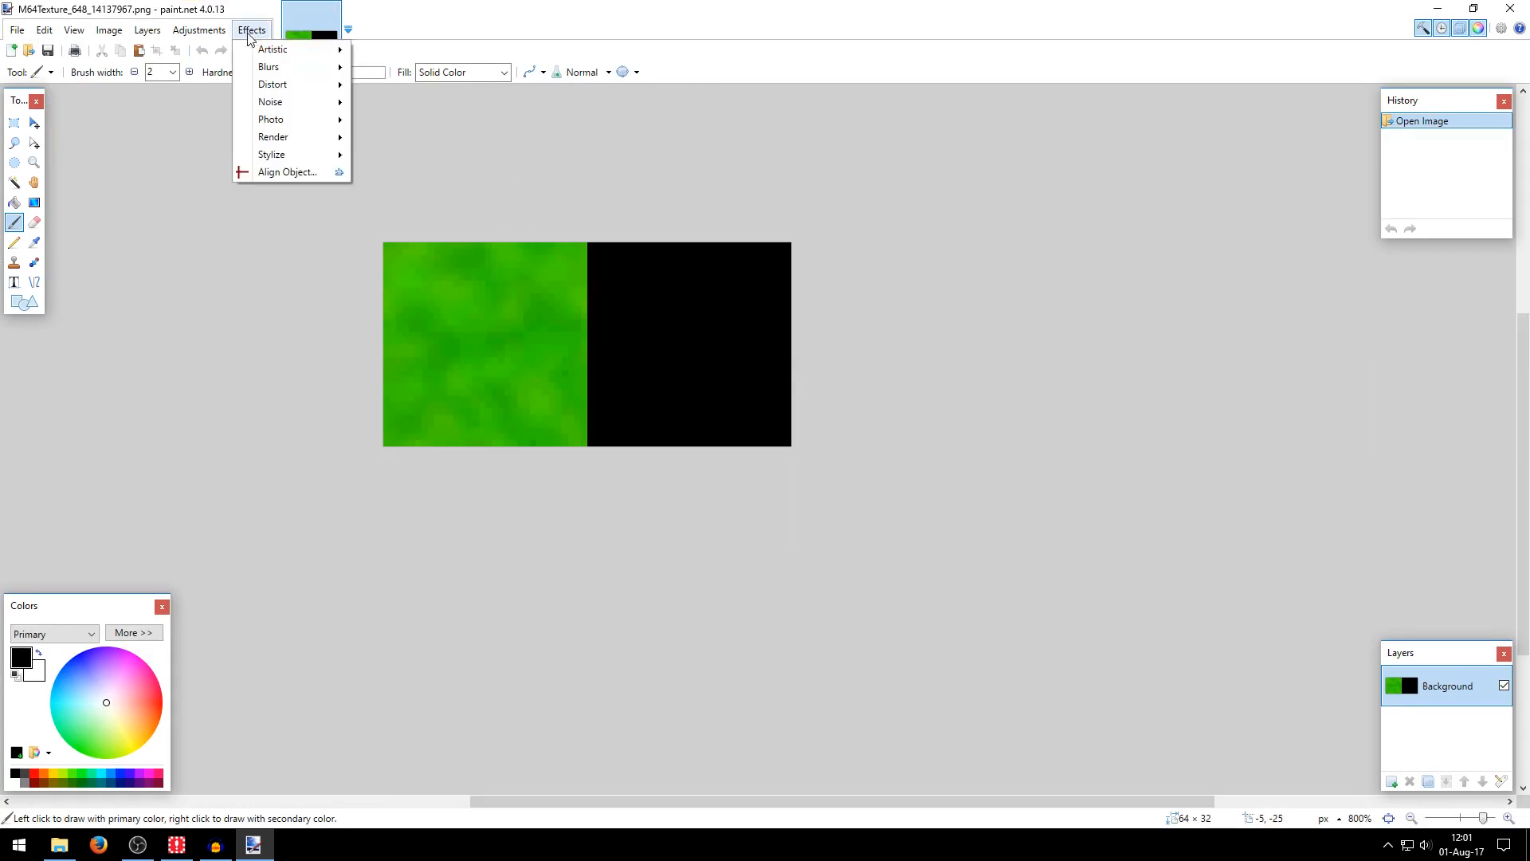
{"action": "mouse_move", "coordinate": [273, 137]}
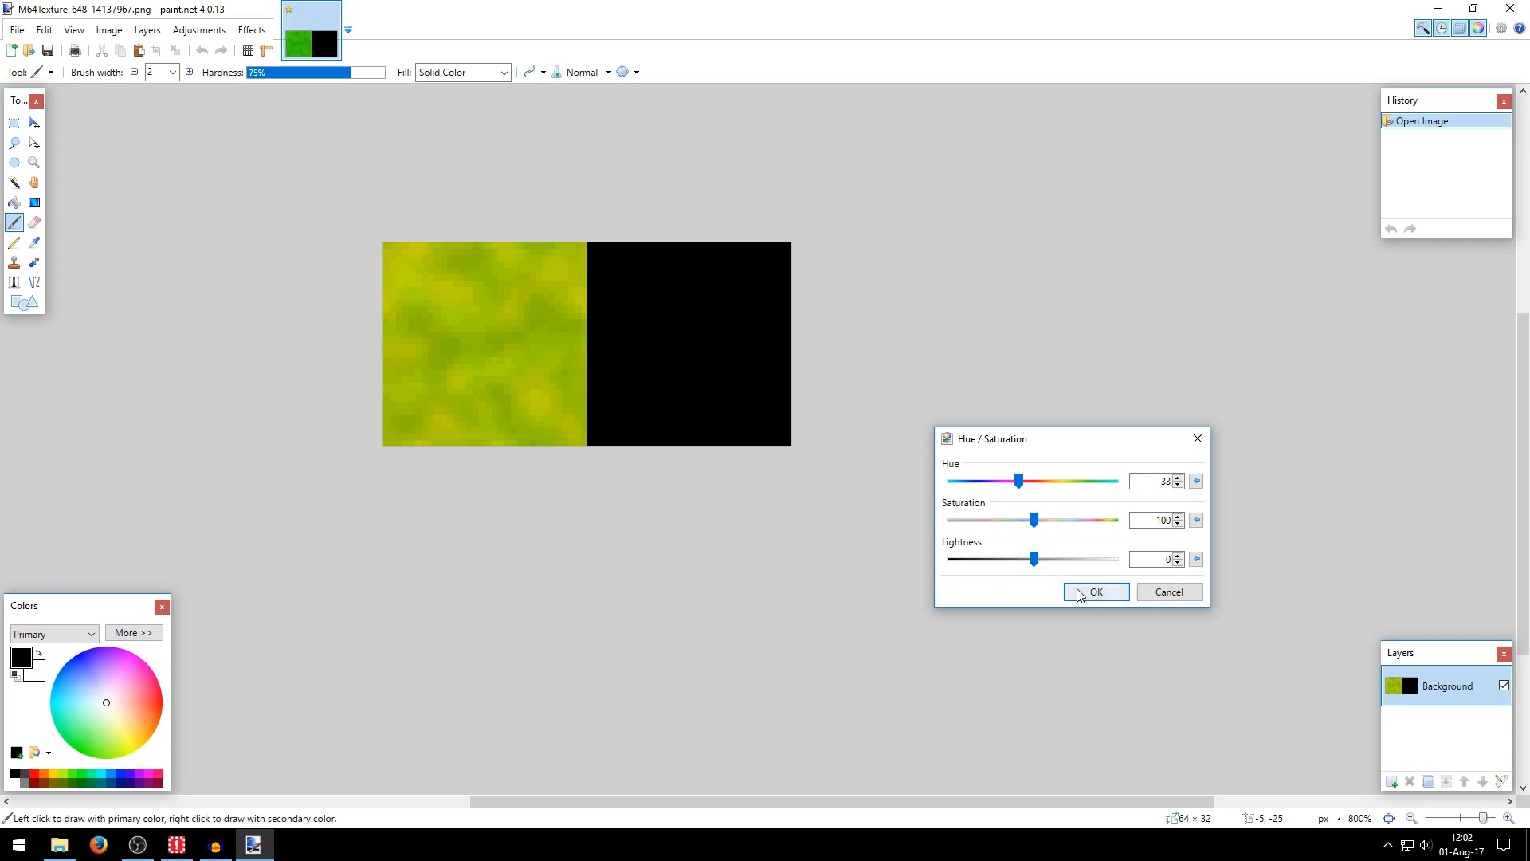
{"action": "left_click", "coordinate": [1095, 592]}
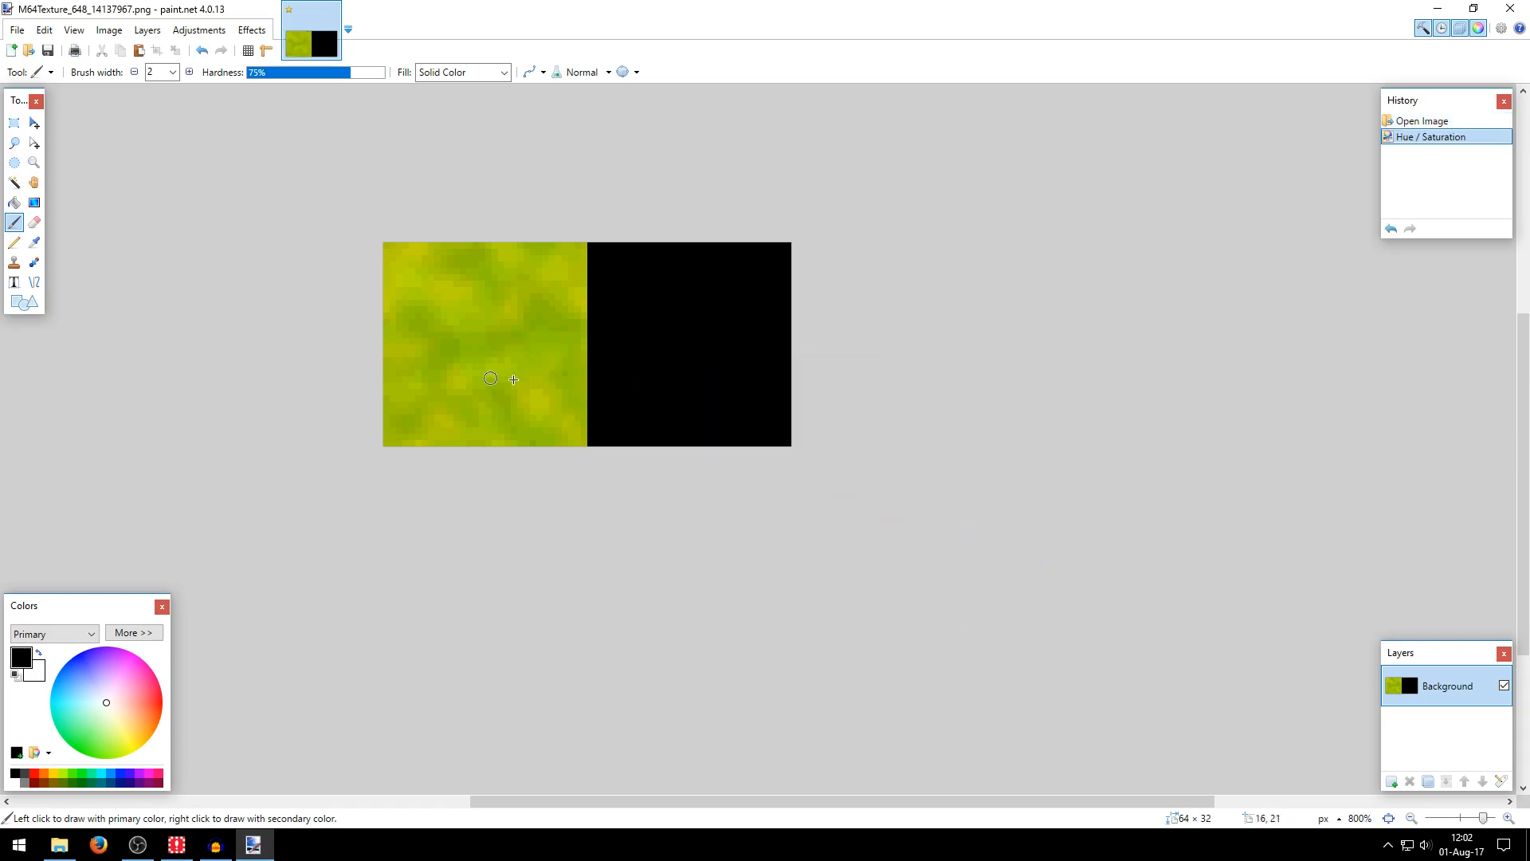
{"action": "mouse_move", "coordinate": [129, 94]}
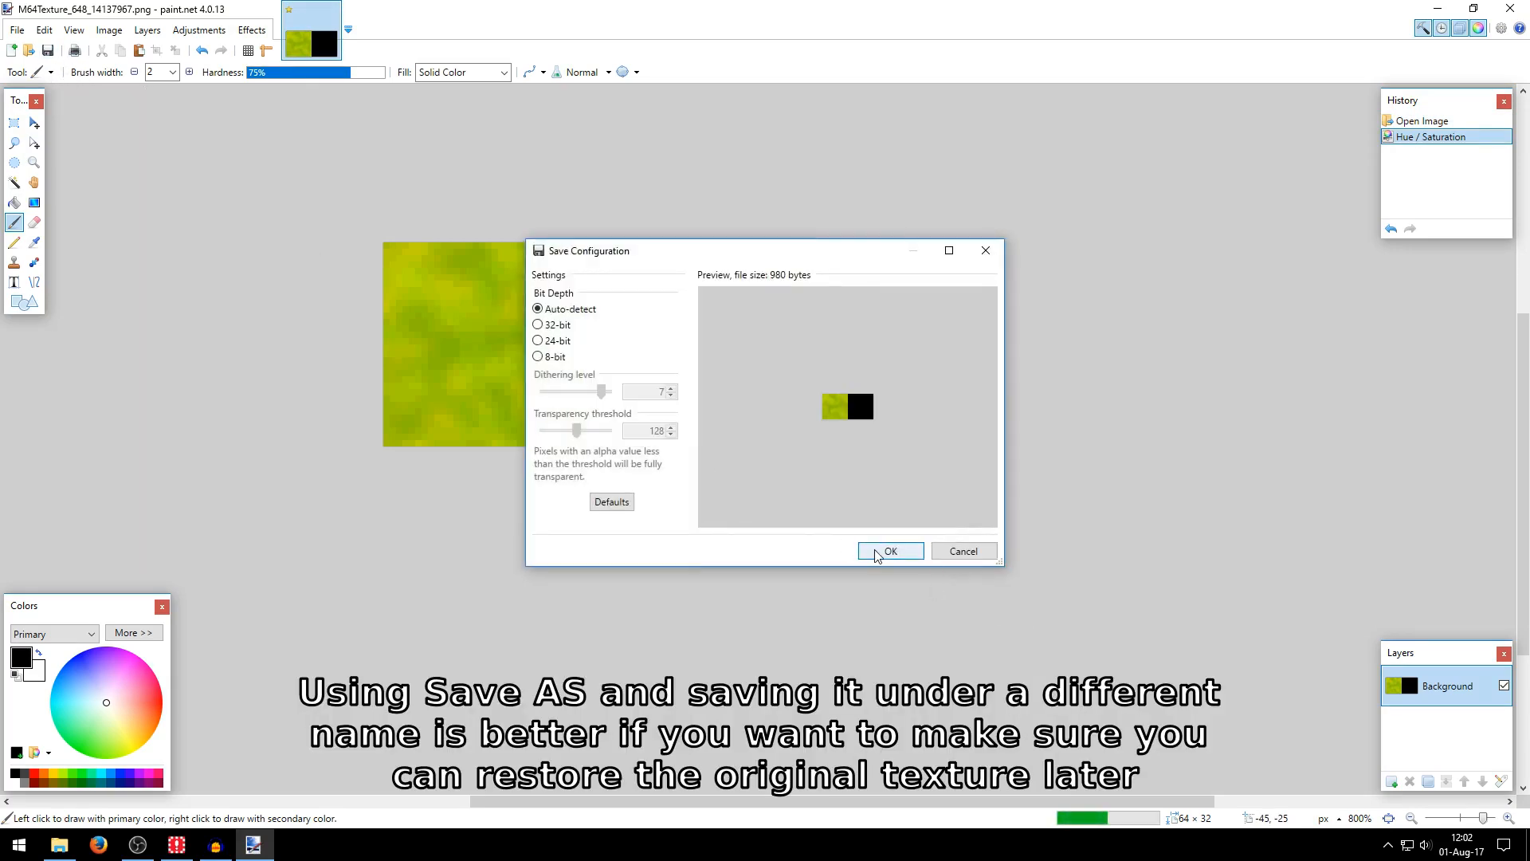
{"action": "left_click", "coordinate": [890, 550]}
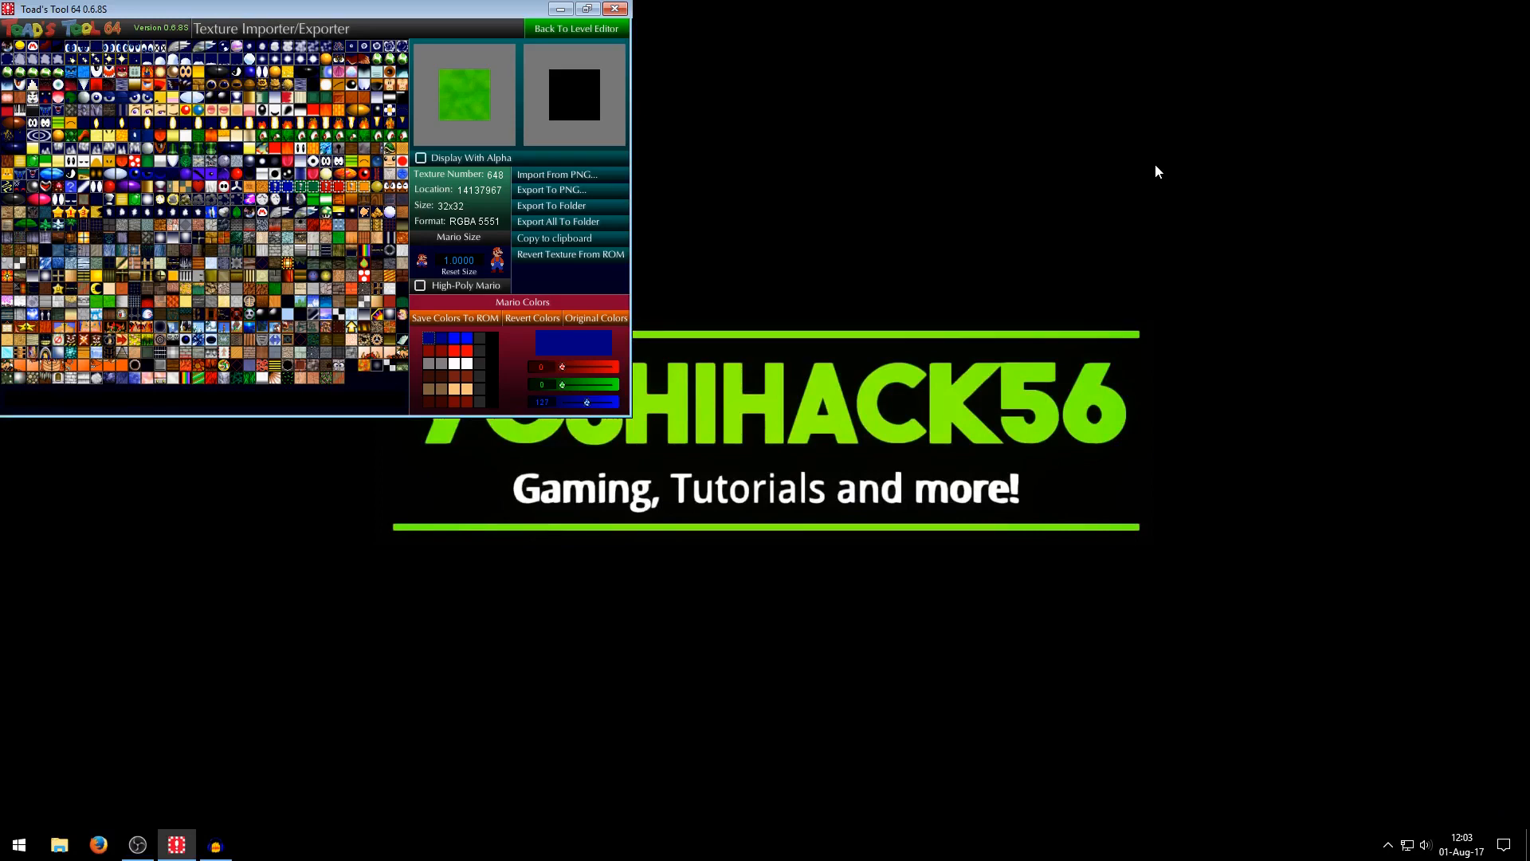
{"action": "mouse_move", "coordinate": [558, 175]}
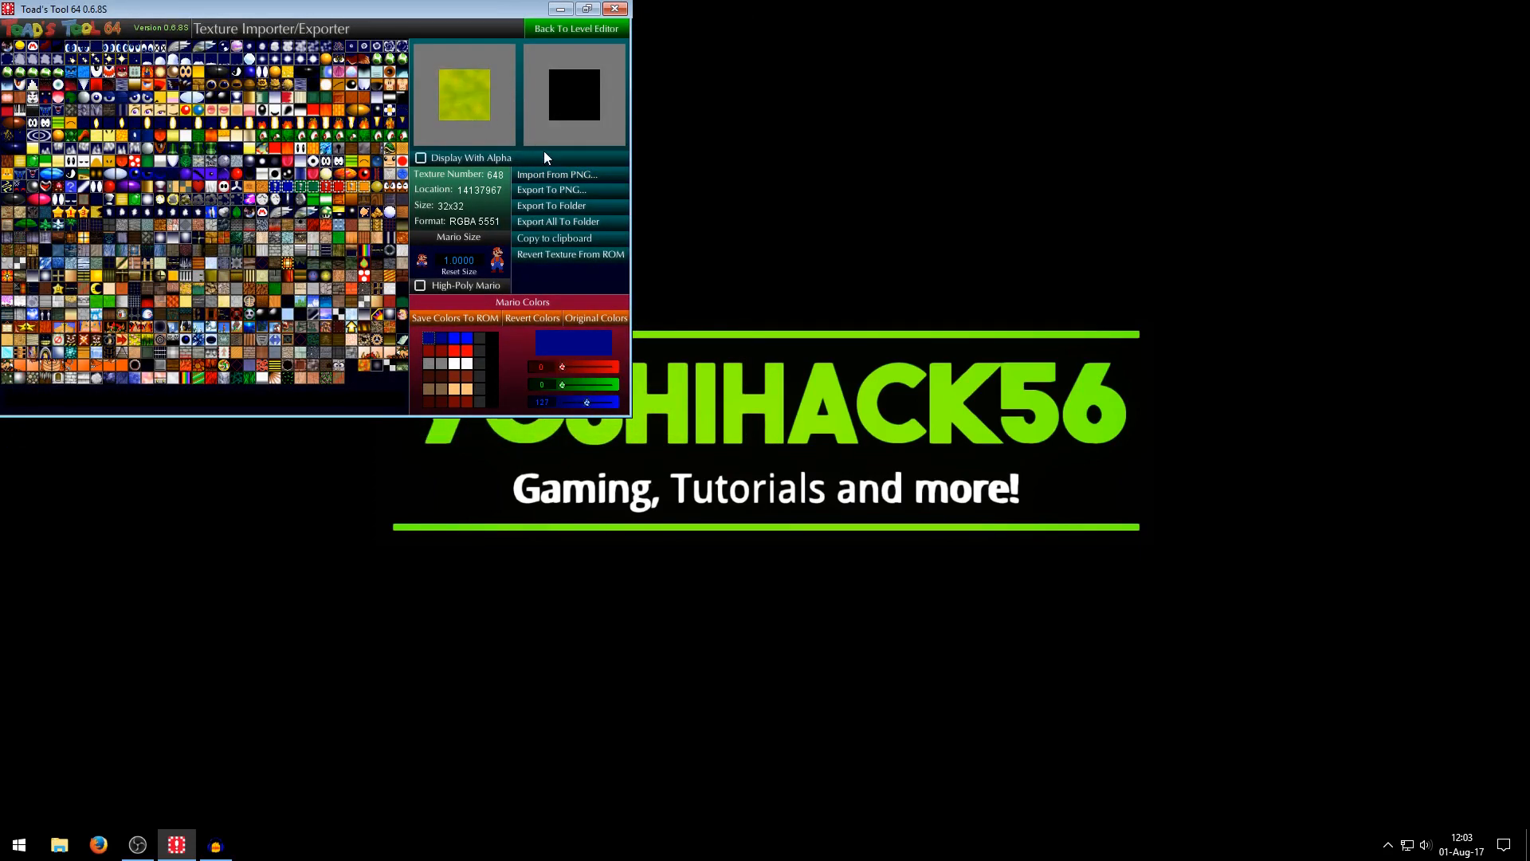
{"action": "mouse_move", "coordinate": [571, 260]}
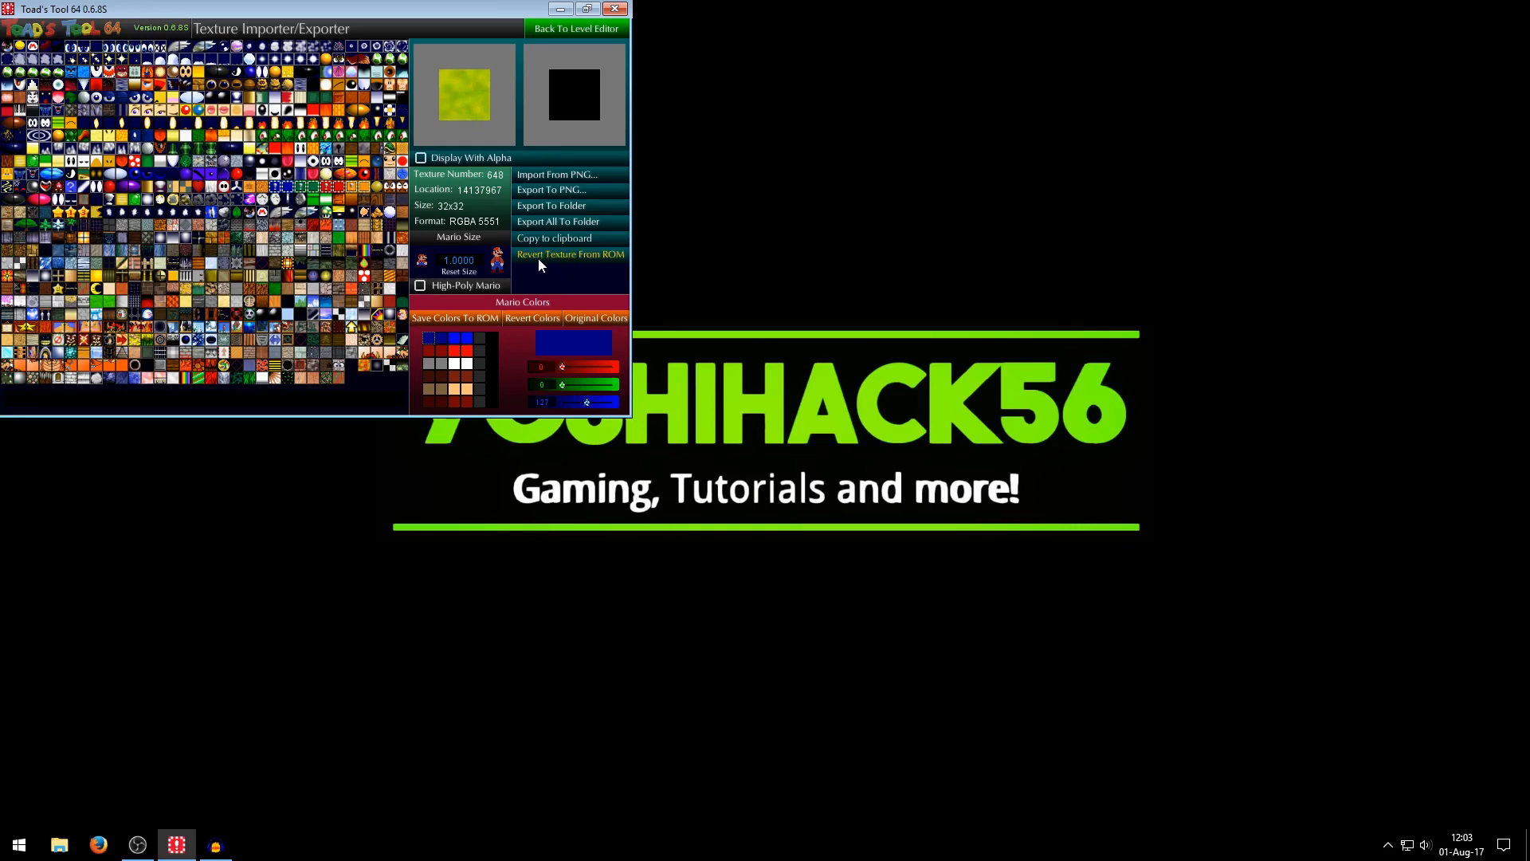
{"action": "mouse_move", "coordinate": [633, 268]}
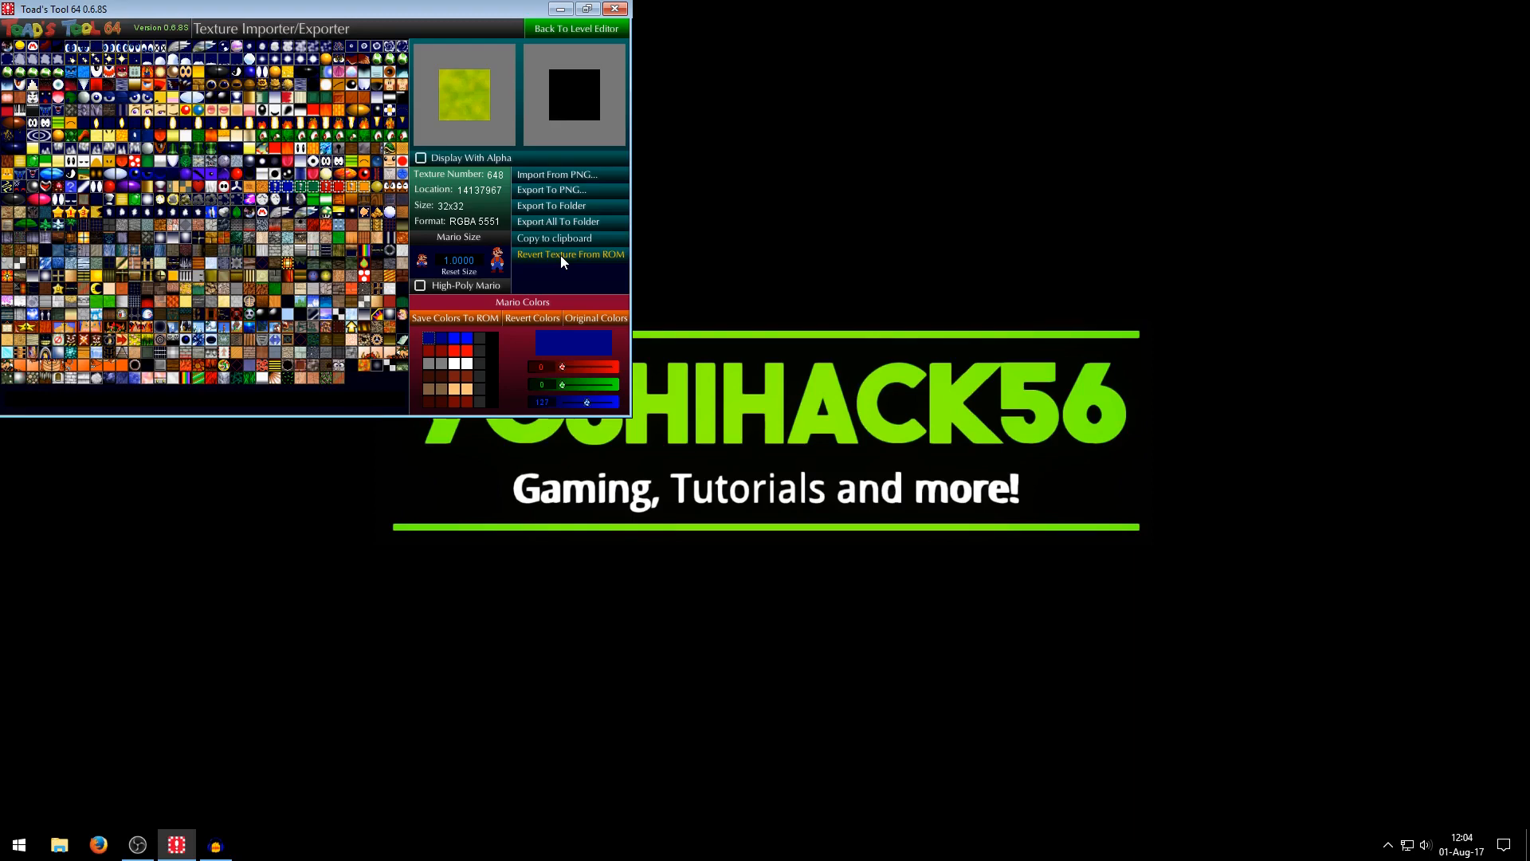
{"action": "mouse_move", "coordinate": [542, 182]}
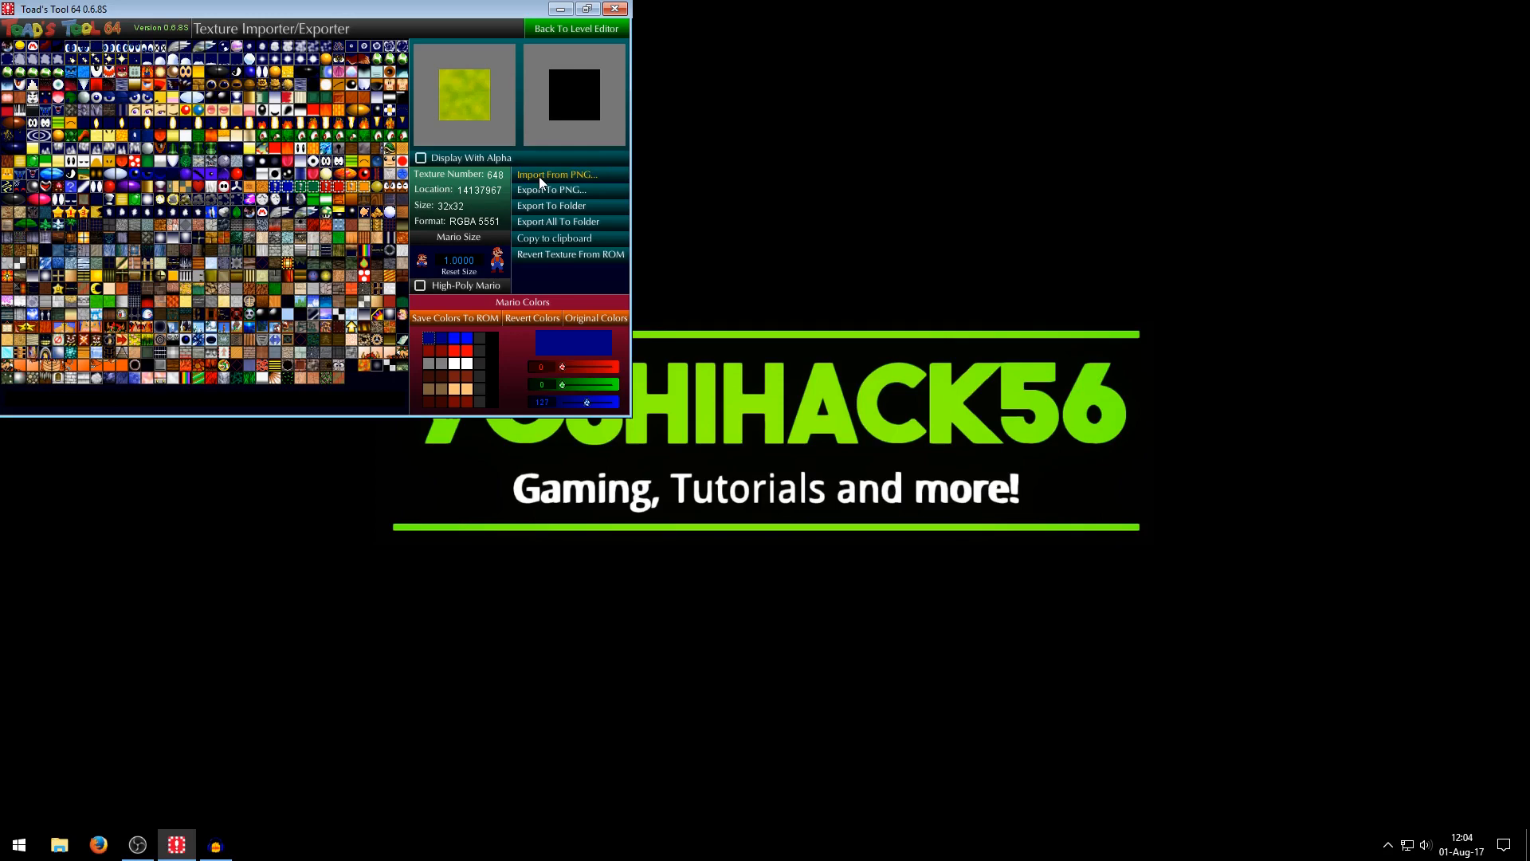
{"action": "mouse_move", "coordinate": [584, 185]}
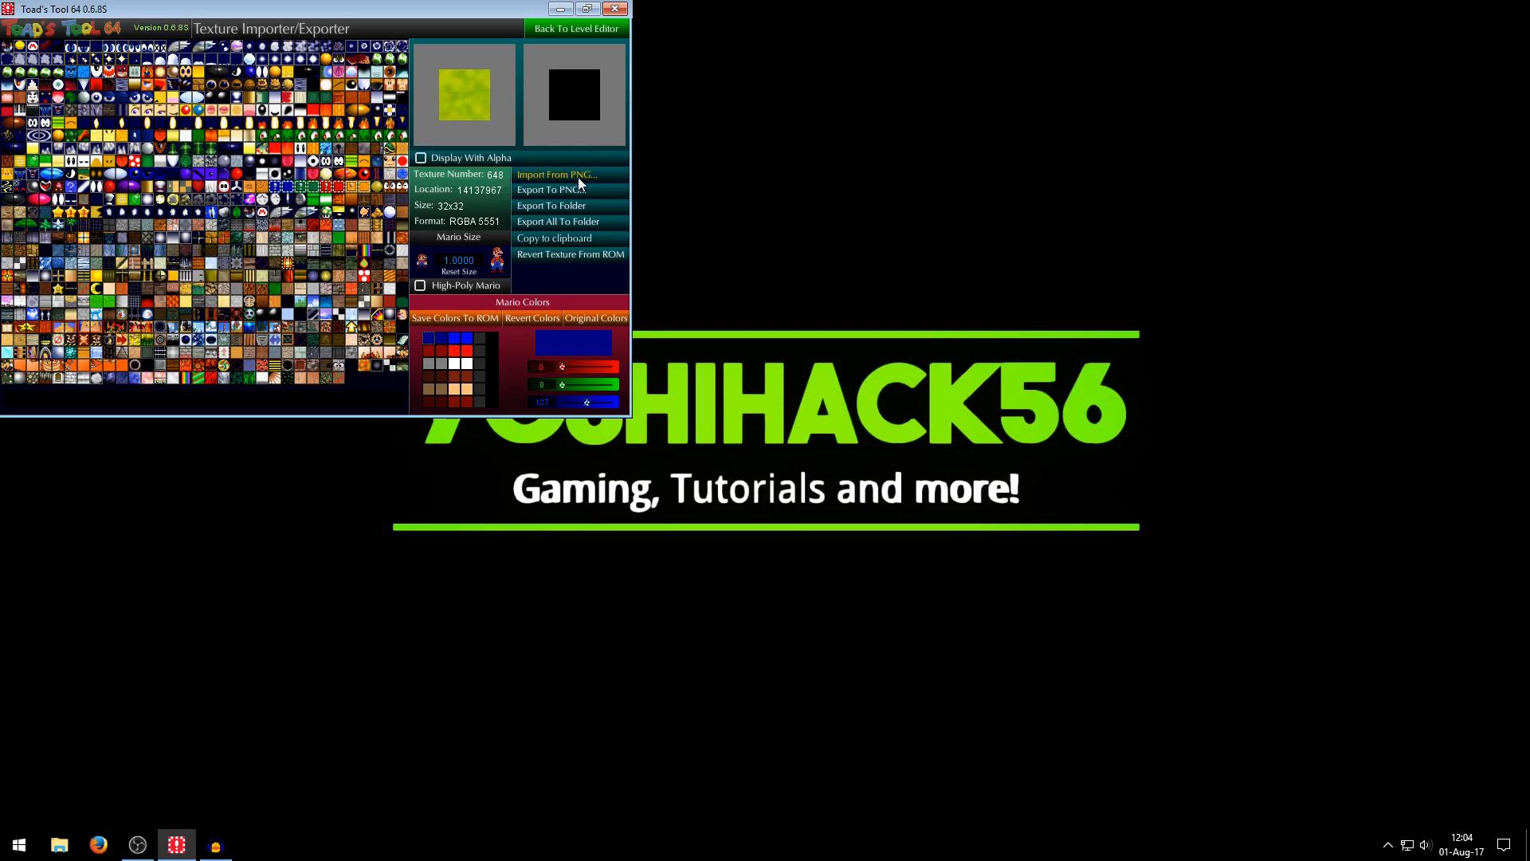
{"action": "mouse_move", "coordinate": [570, 72]}
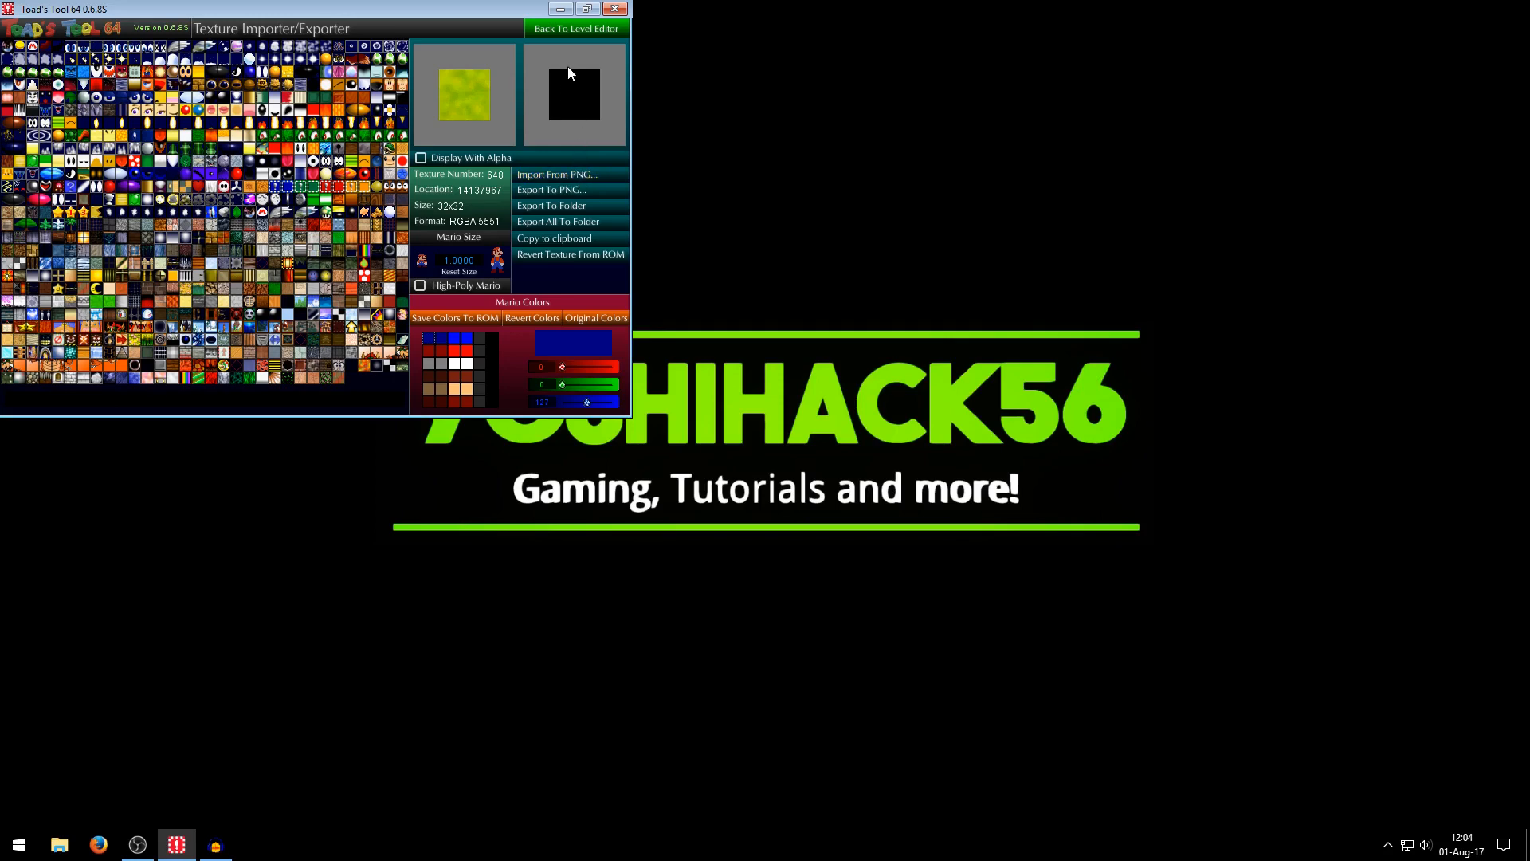
{"action": "mouse_move", "coordinate": [61, 845]}
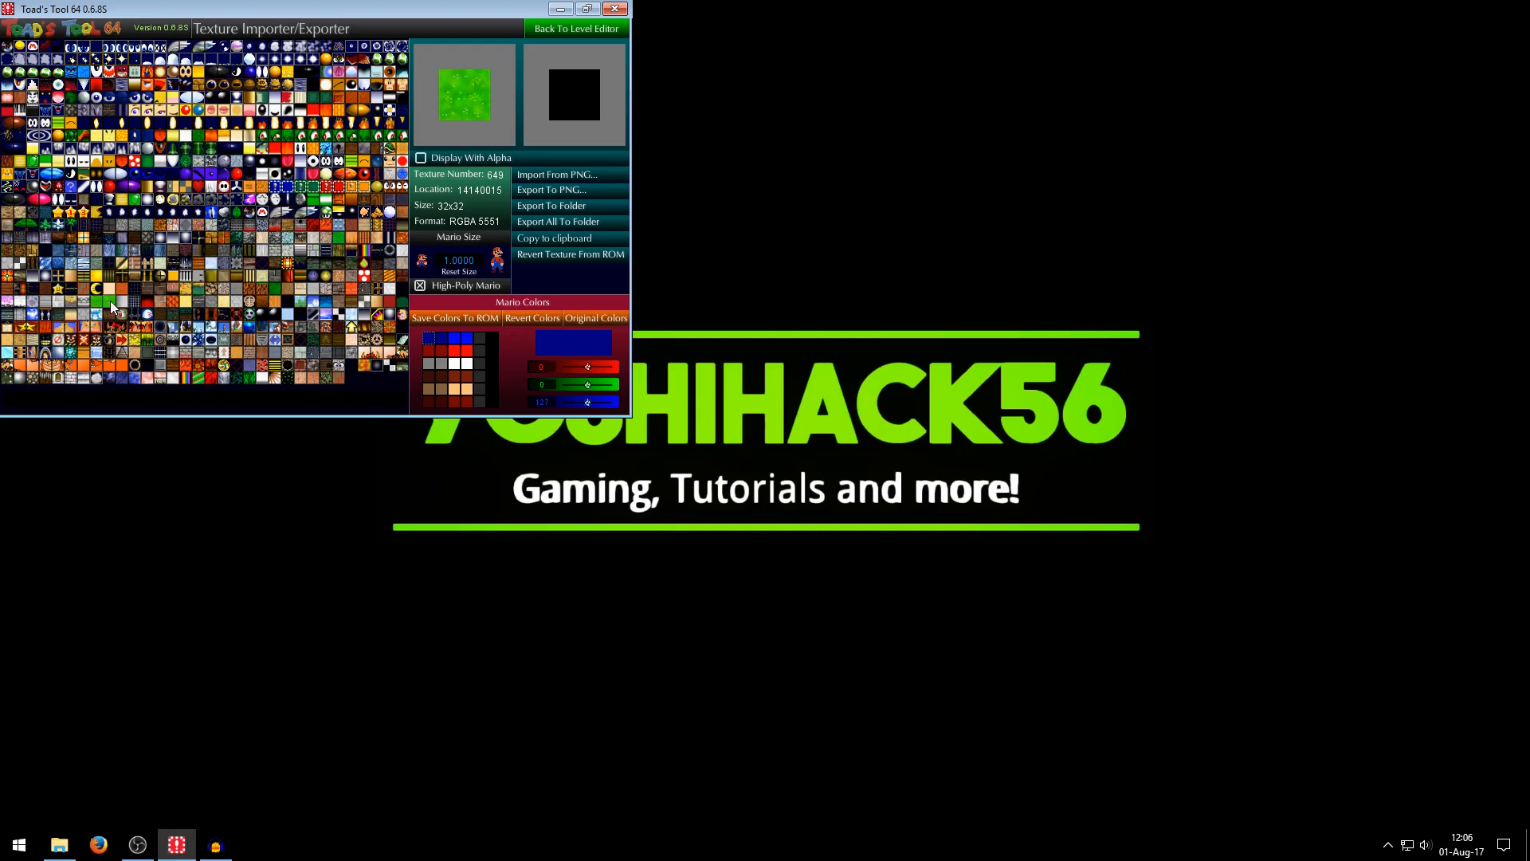
{"action": "mouse_move", "coordinate": [417, 107]}
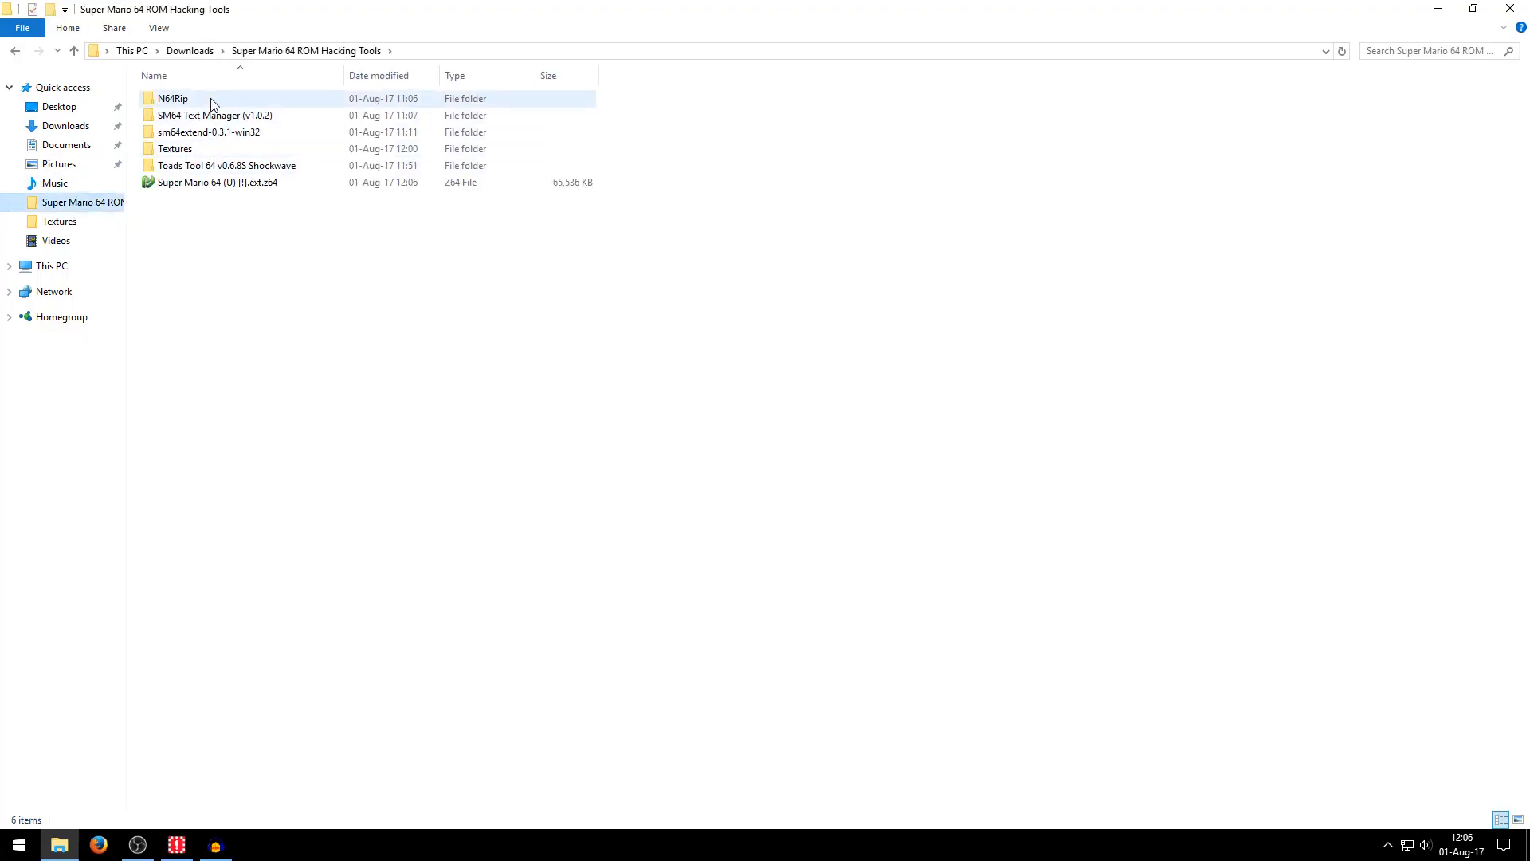
Enter the N64Rip folder and launch N64Rip.exe.
{"action": "double_click", "coordinate": [172, 98]}
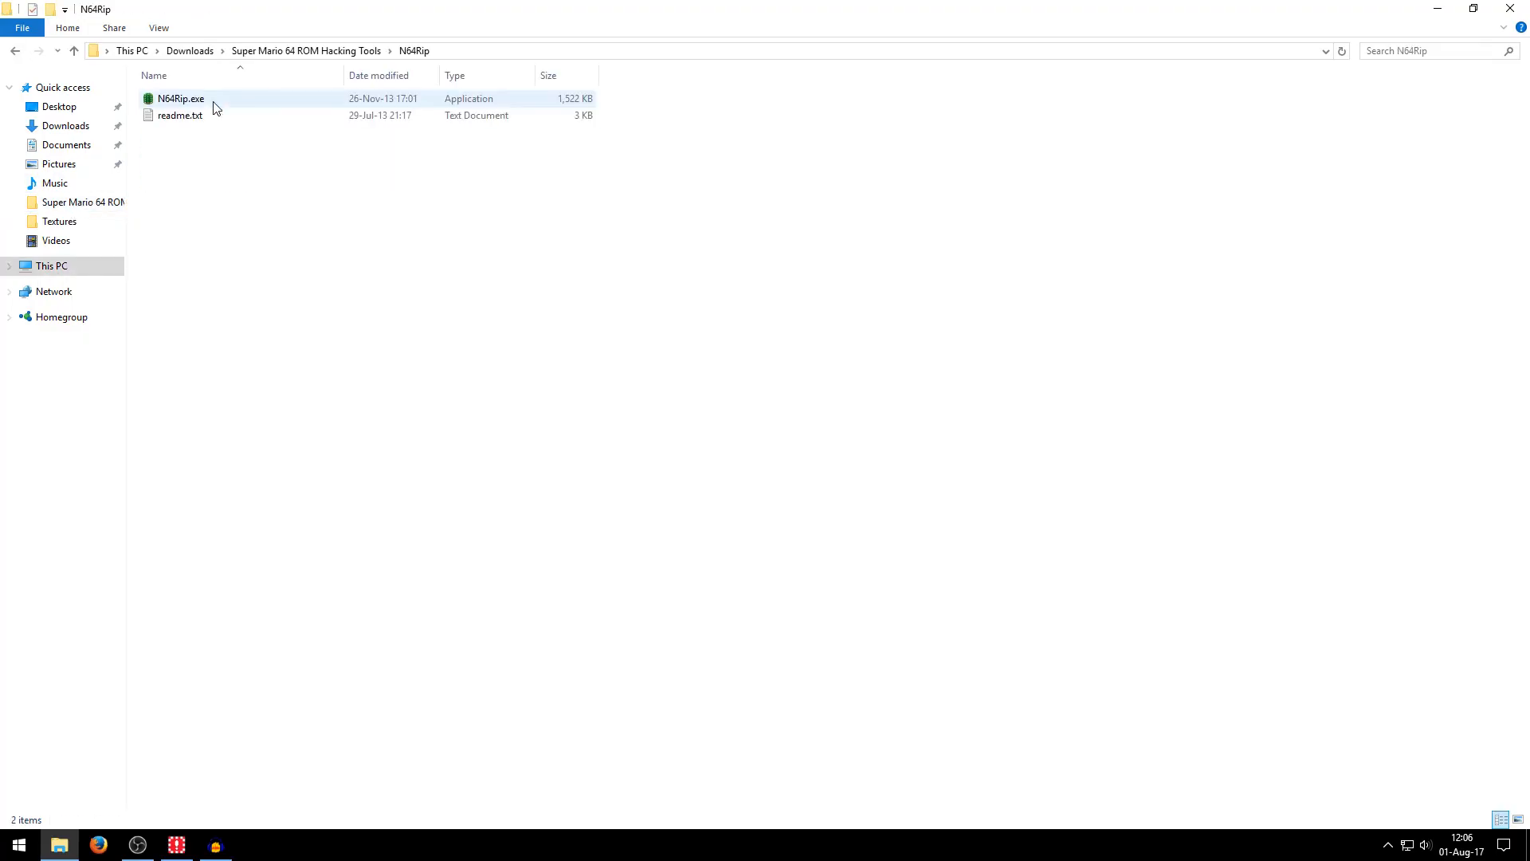
{"action": "double_click", "coordinate": [180, 97]}
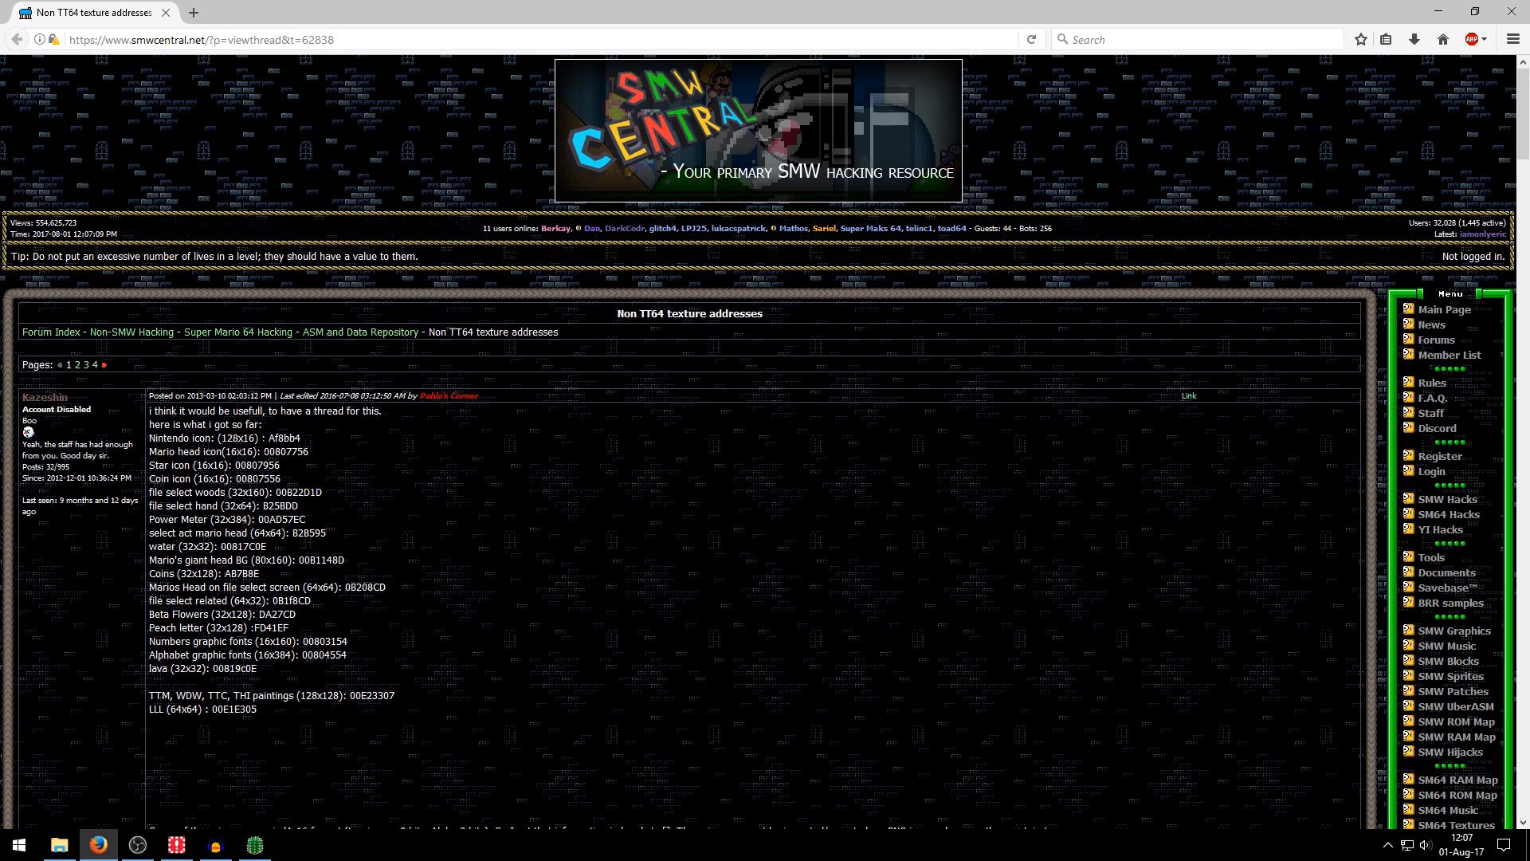
Select the Star icon's texture address in the SMW Central thread.
{"action": "double_click", "coordinate": [282, 451]}
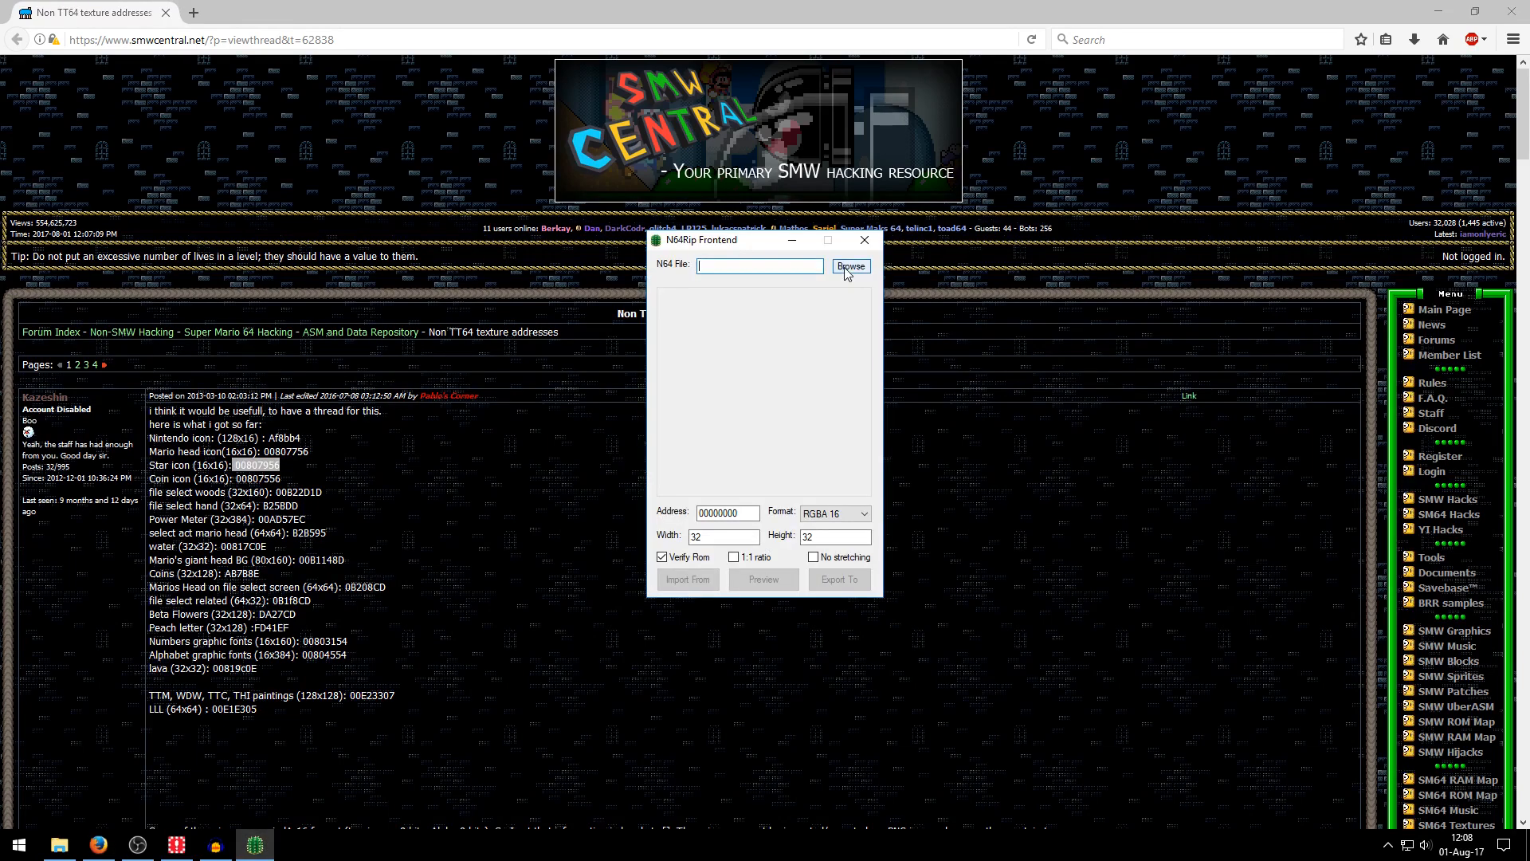
Load the ROM and preview the texture at address 00807756.
{"action": "left_click", "coordinate": [850, 266]}
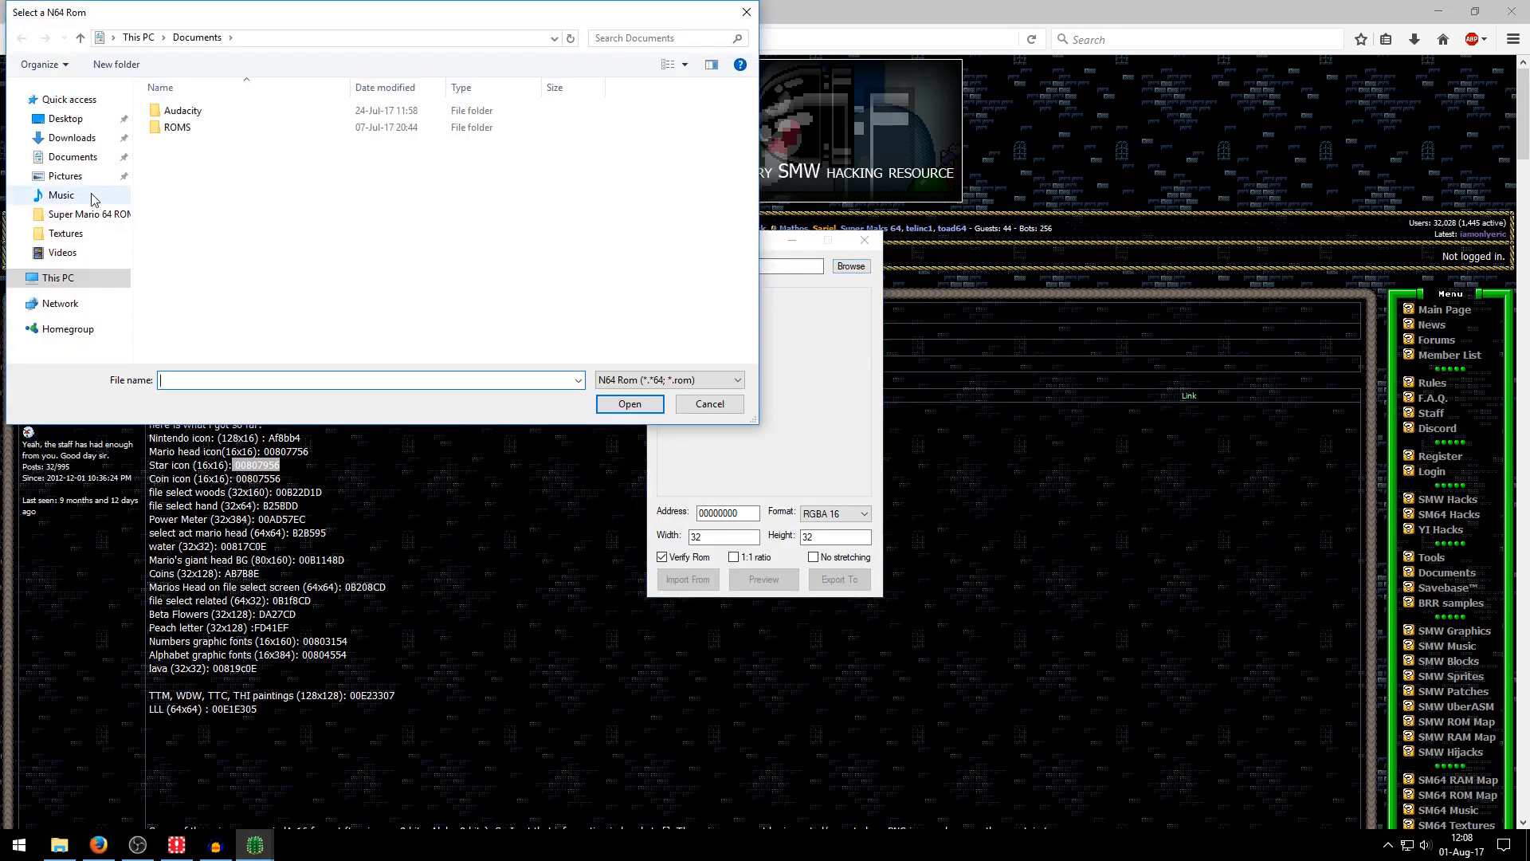
{"action": "left_click", "coordinate": [629, 404]}
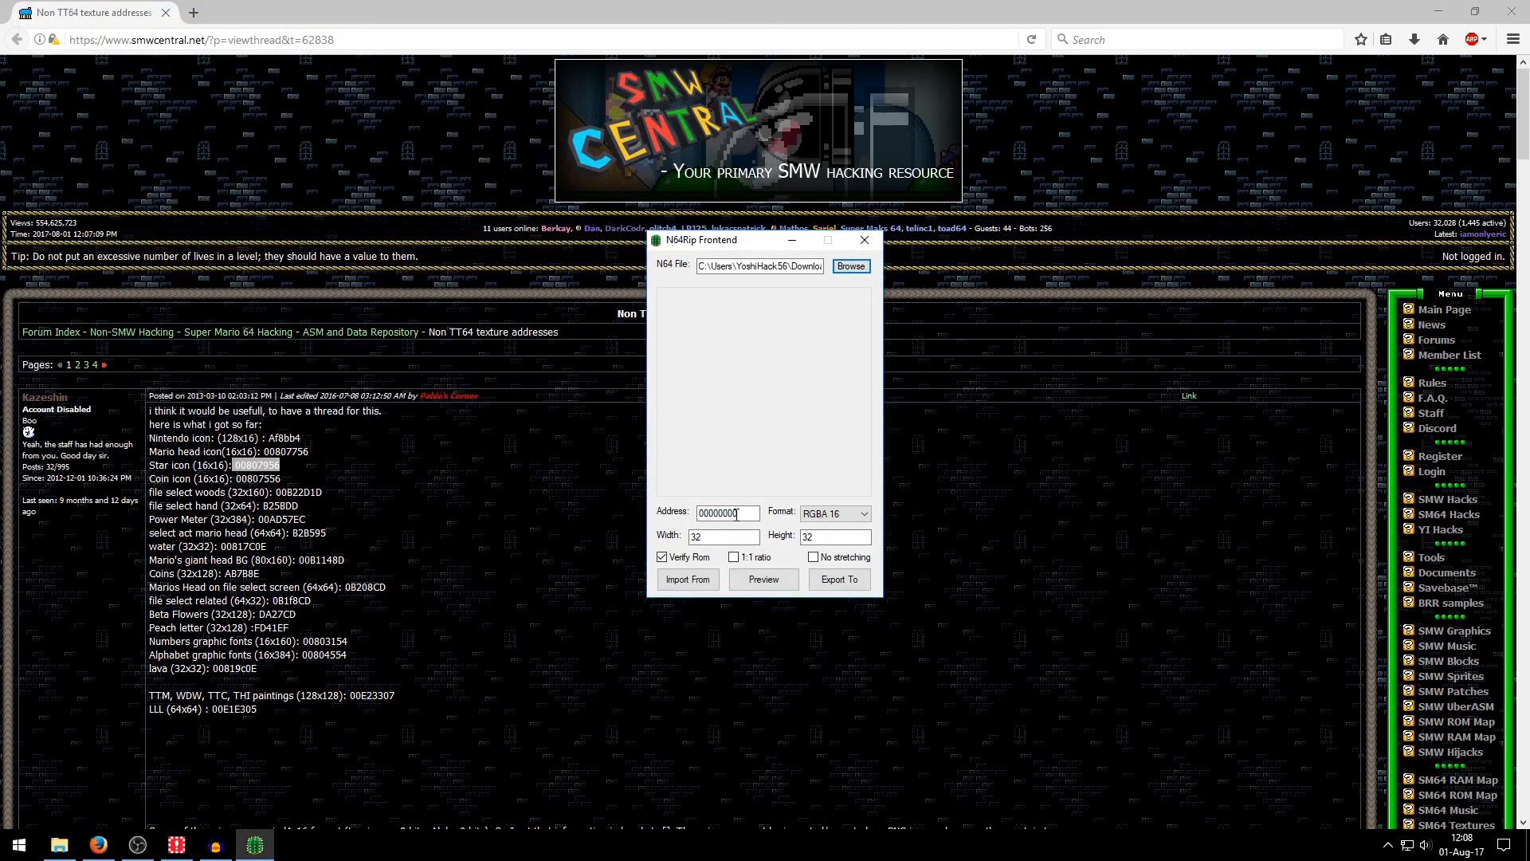
{"action": "triple_click", "coordinate": [724, 511]}
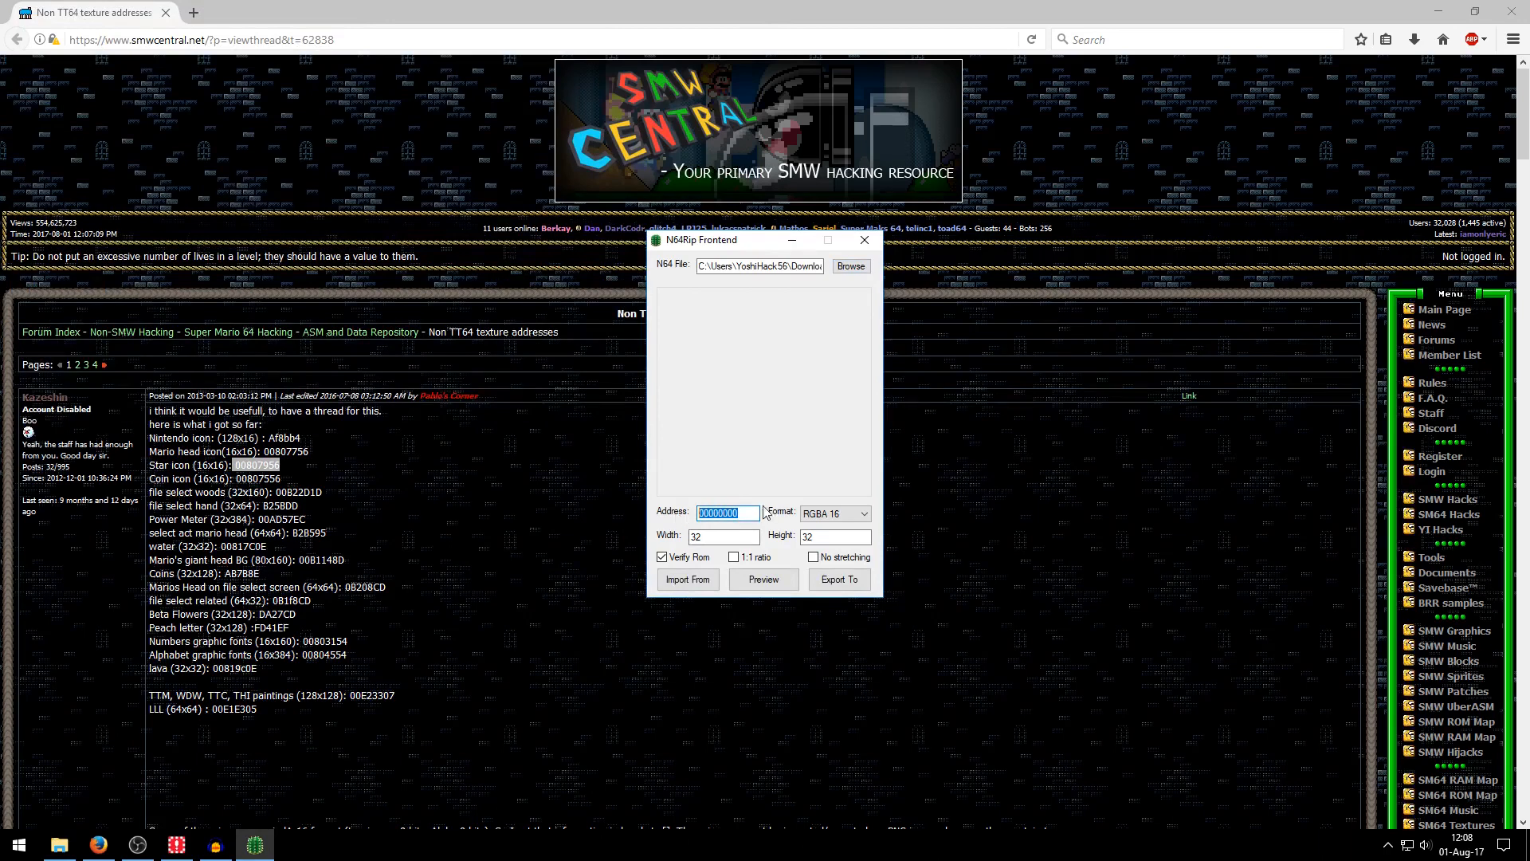
{"action": "type", "text": "00807756"}
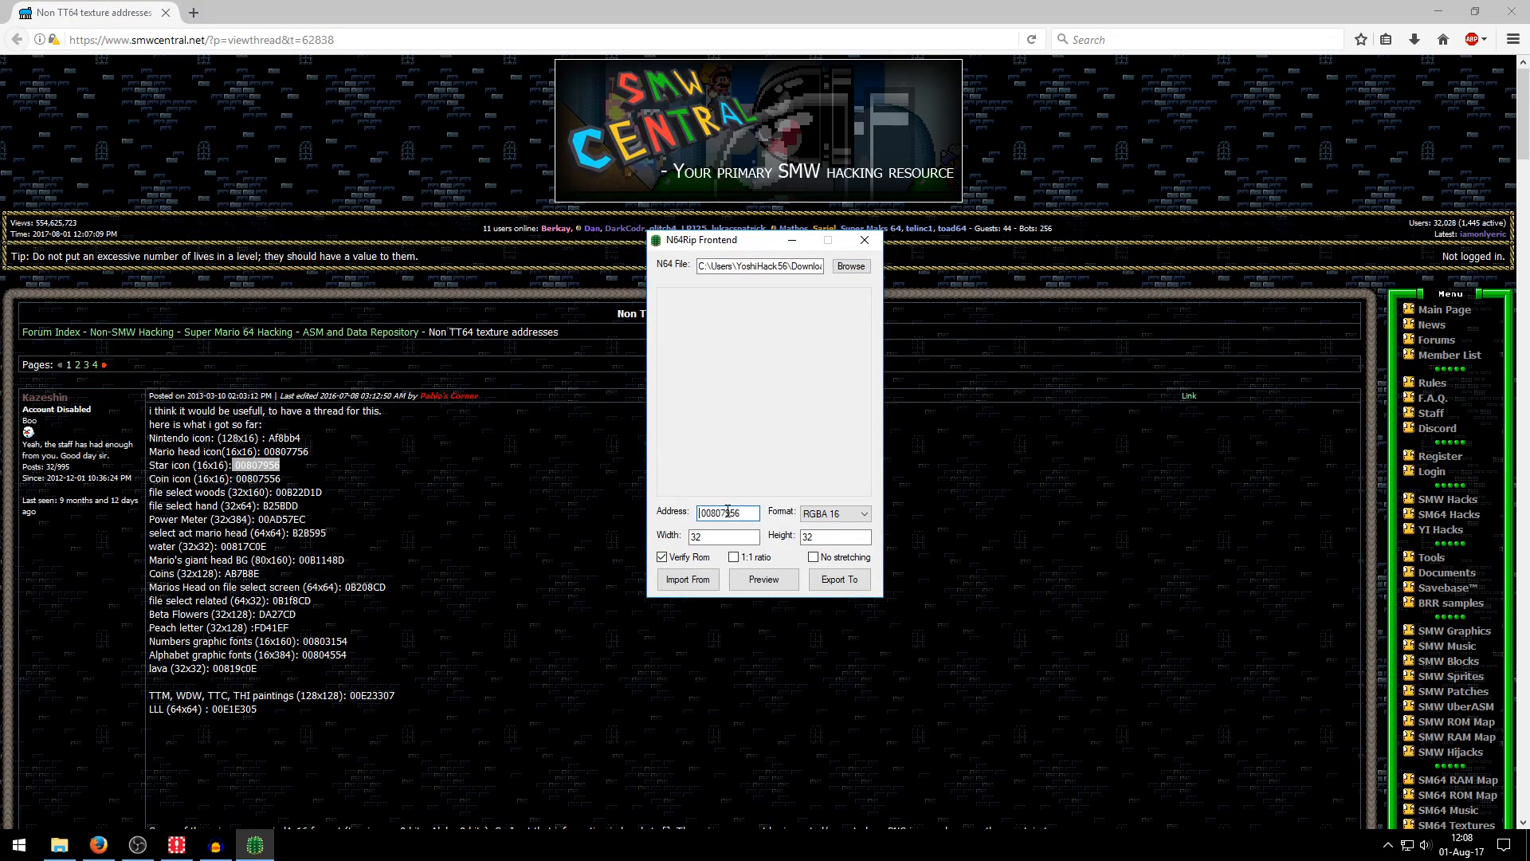
{"action": "left_click", "coordinate": [763, 579]}
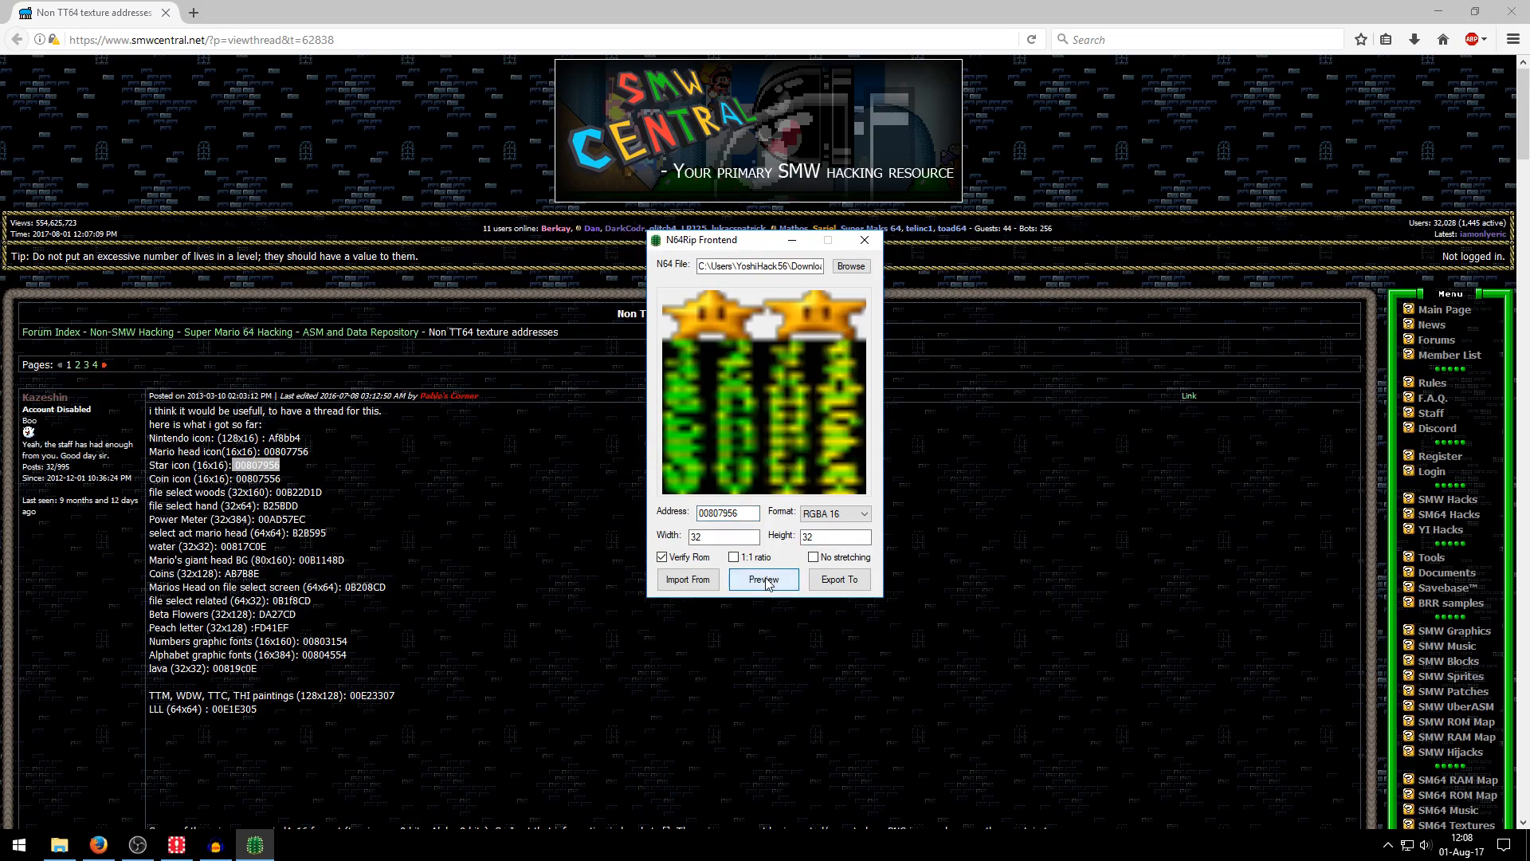
{"action": "left_click", "coordinate": [764, 579]}
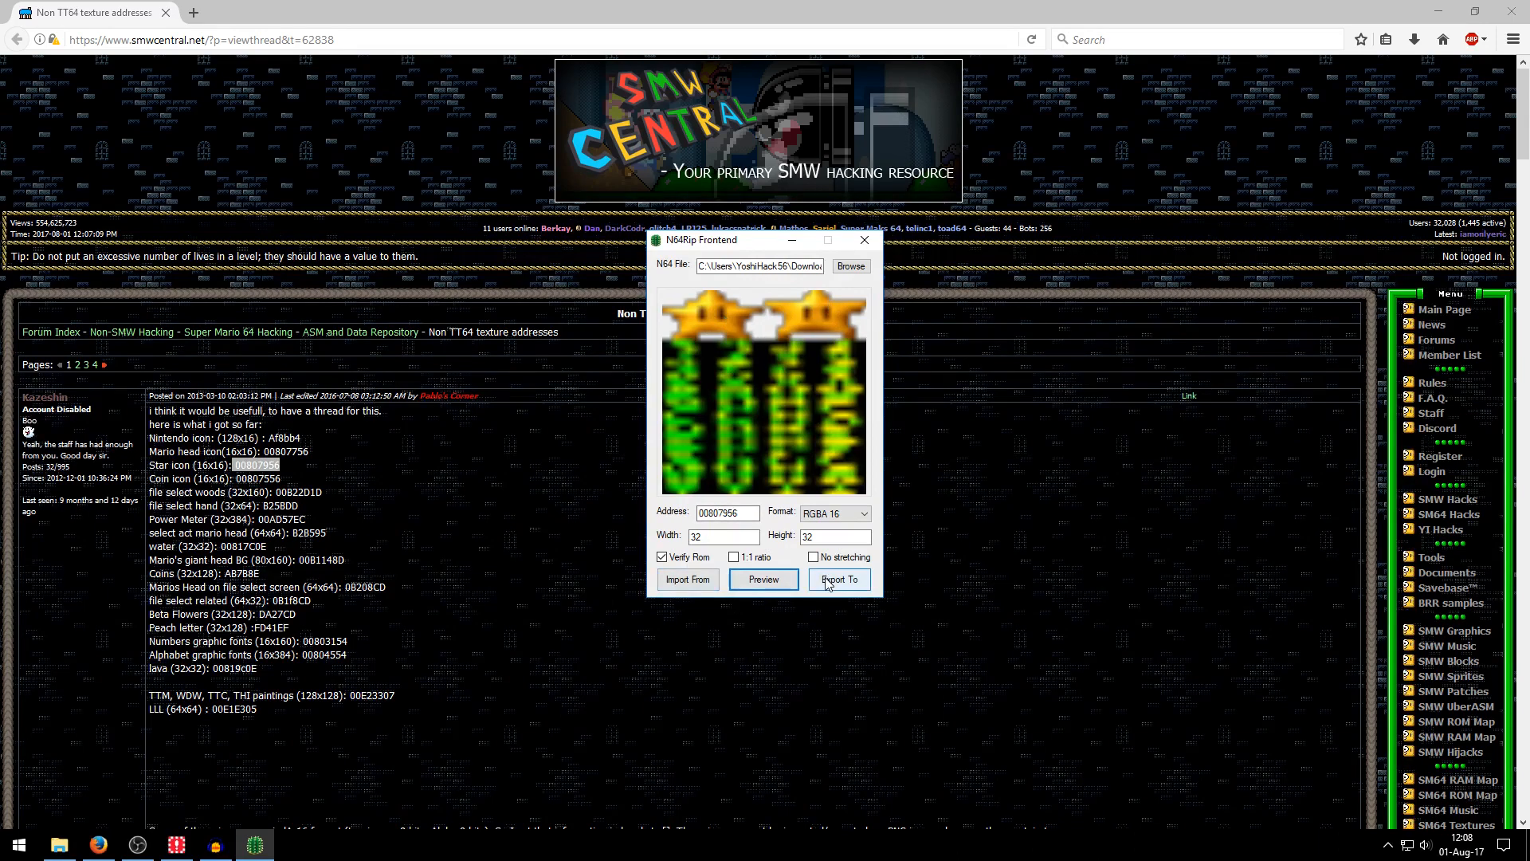
Export the previewed star texture as star.png into the Textures folder.
{"action": "left_click", "coordinate": [839, 579]}
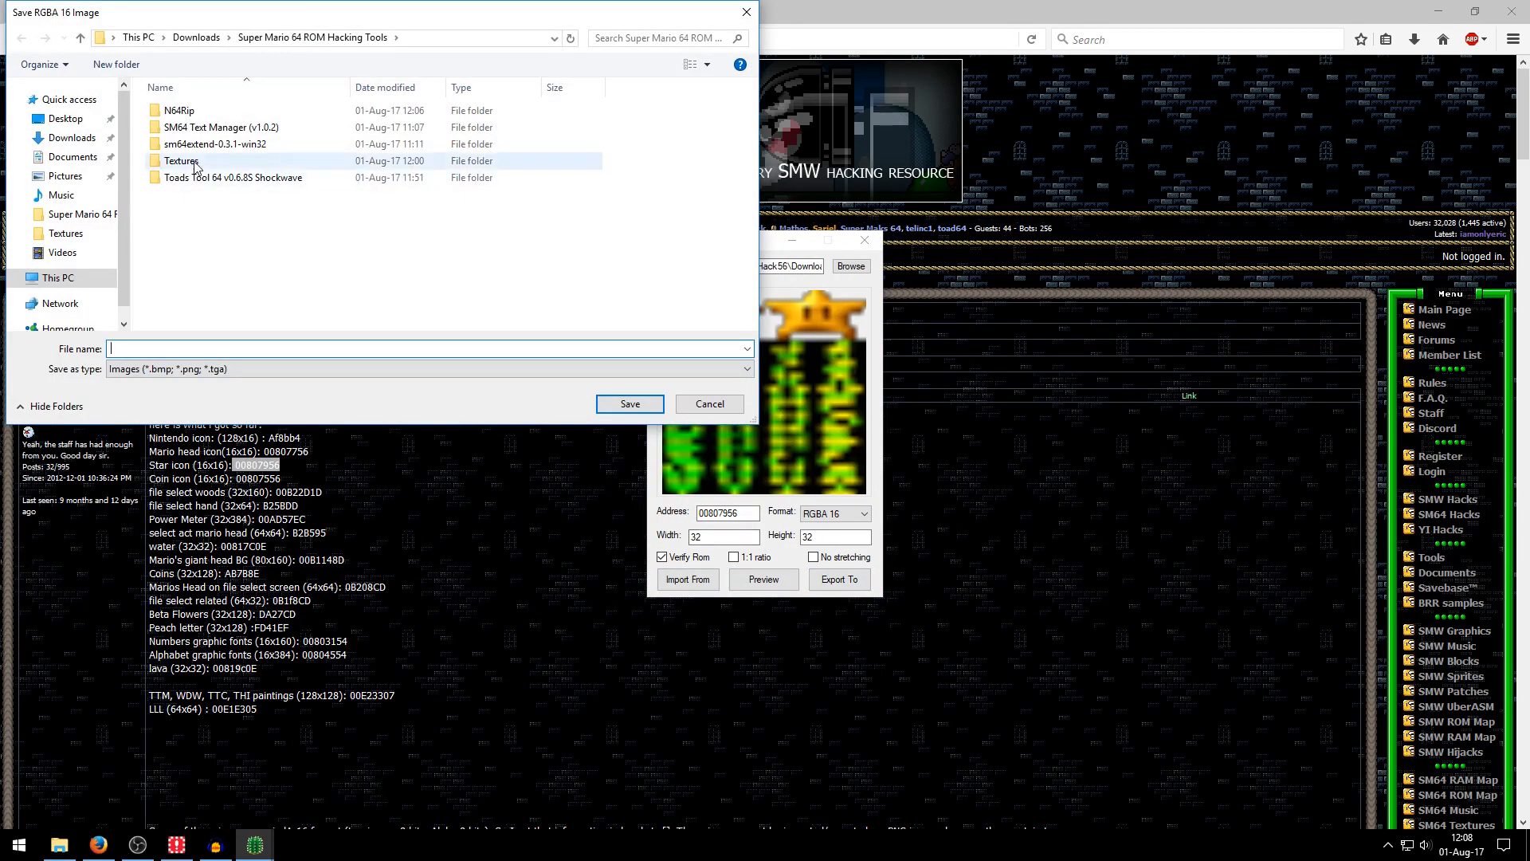
{"action": "double_click", "coordinate": [181, 160]}
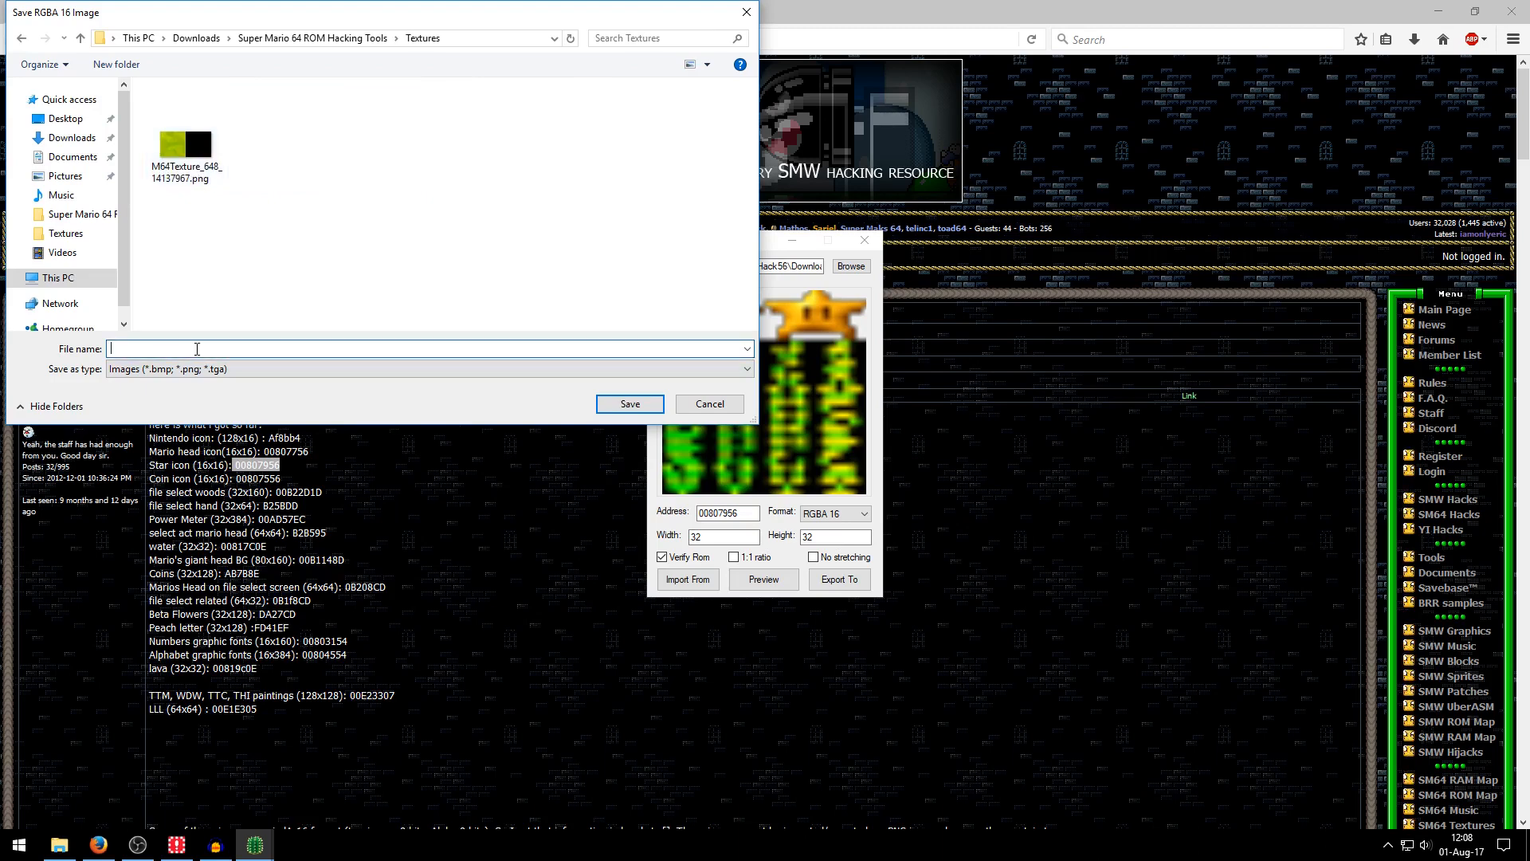
{"action": "type", "text": "star"}
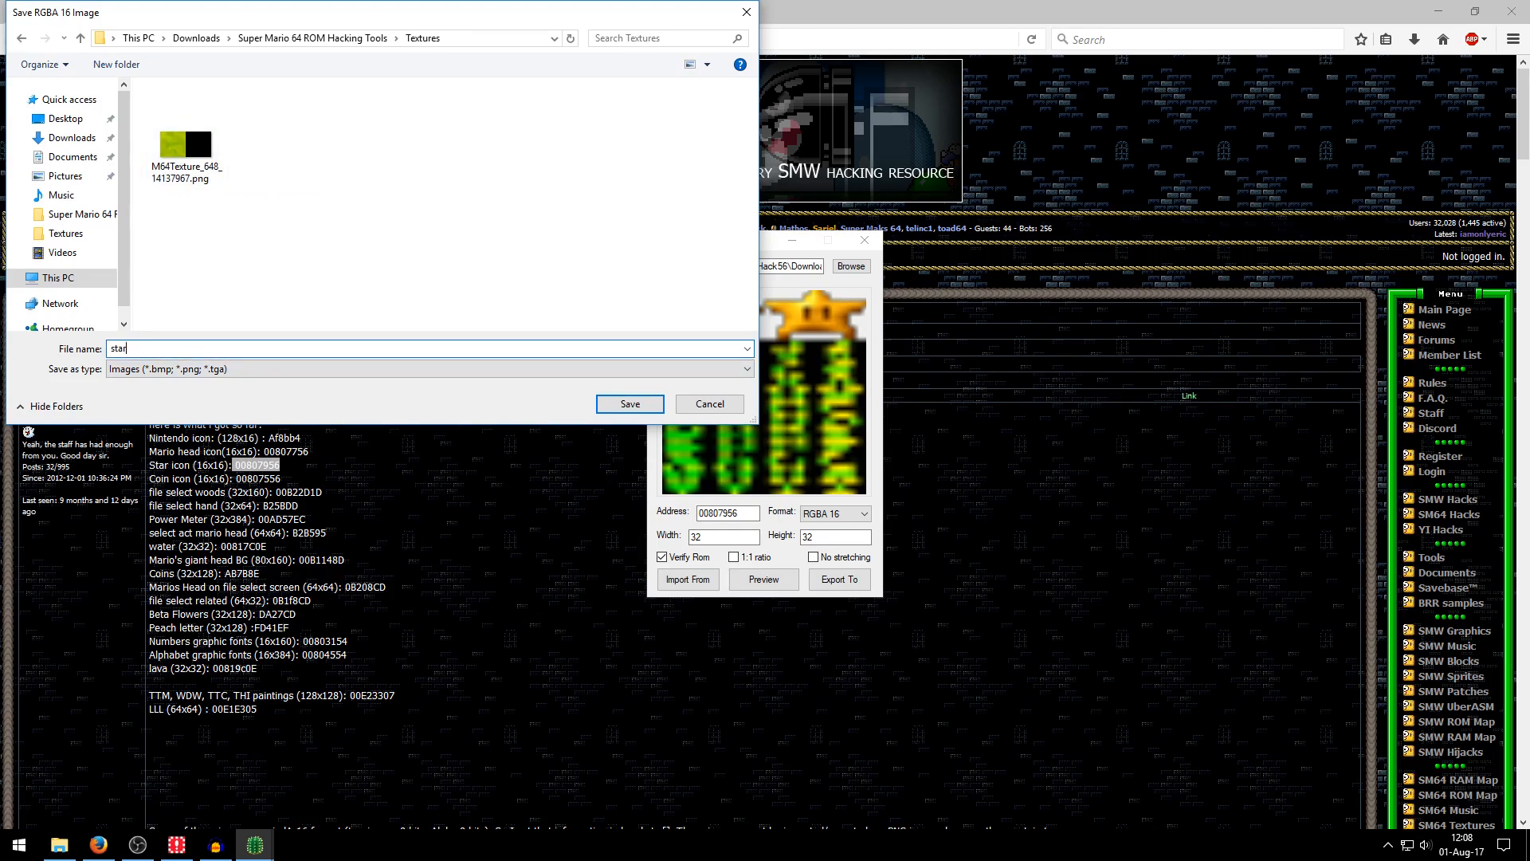
{"action": "type", "text": ".png"}
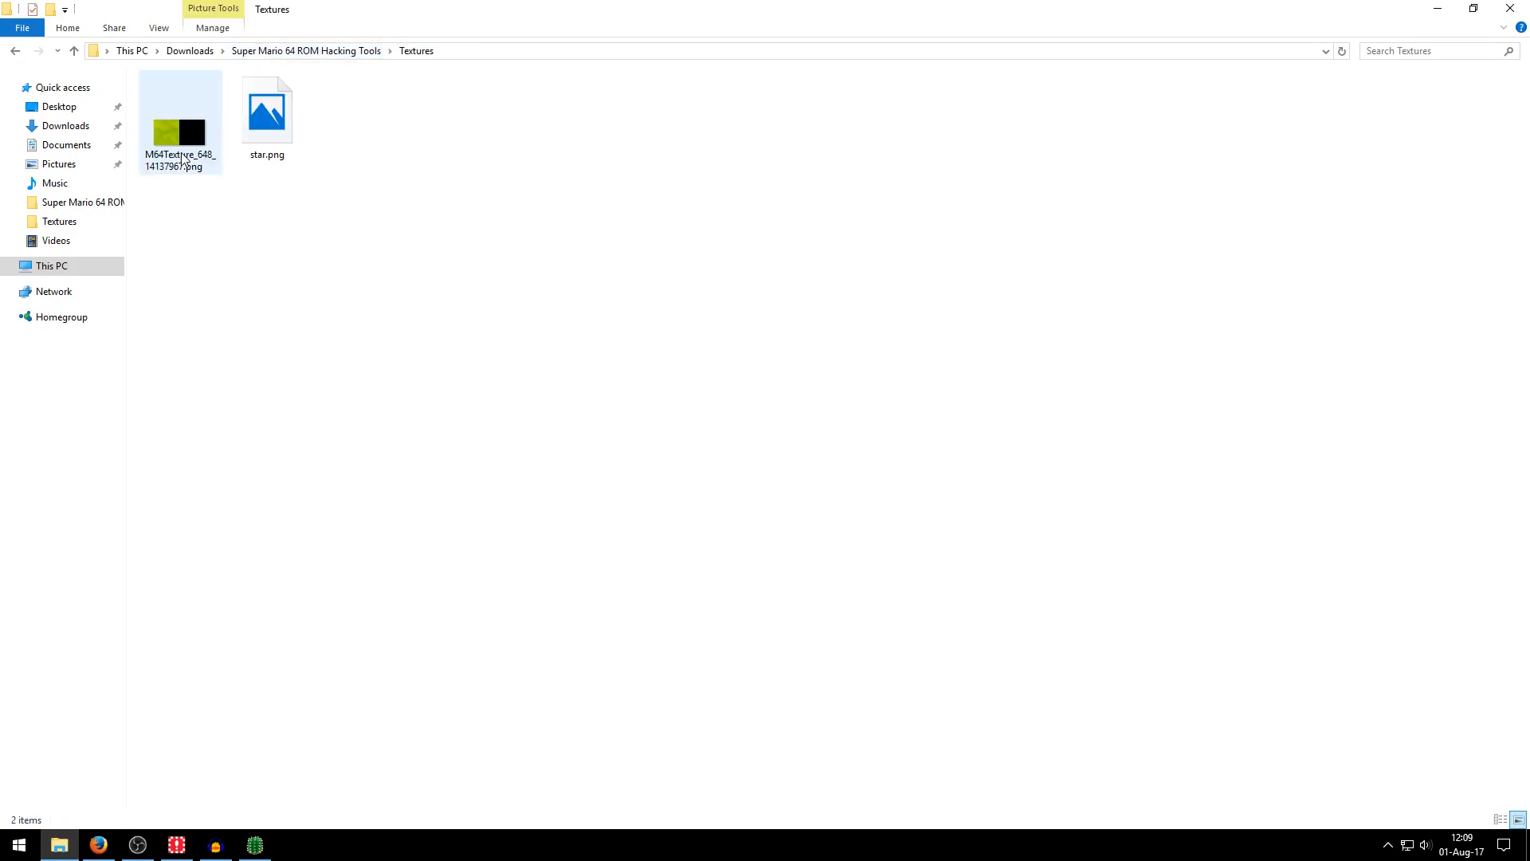
Open star.png from the Textures folder in paint.net.
{"action": "right_click", "coordinate": [266, 105]}
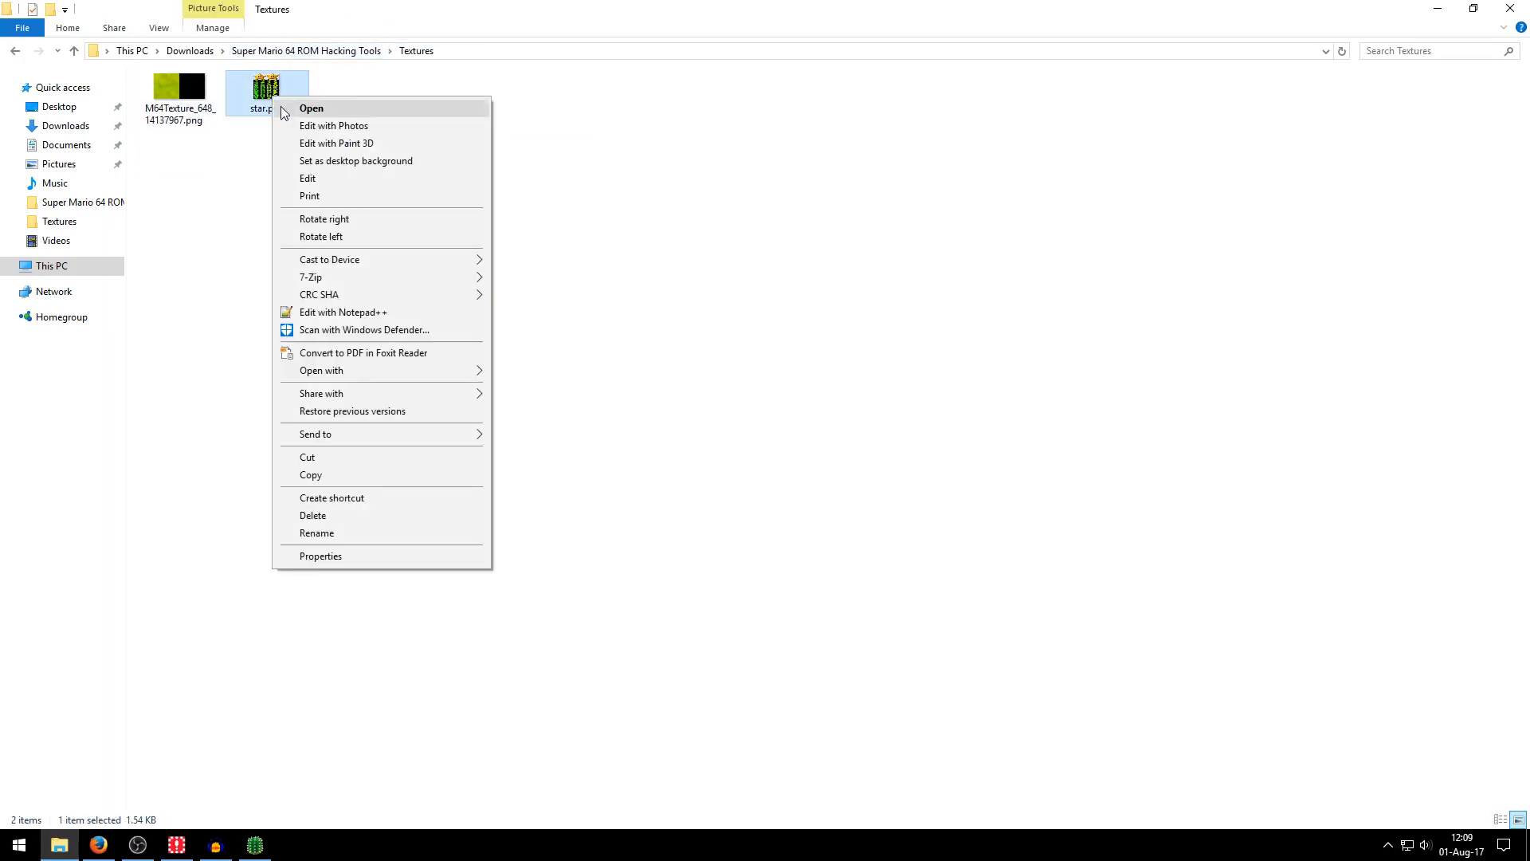
{"action": "mouse_move", "coordinate": [319, 294]}
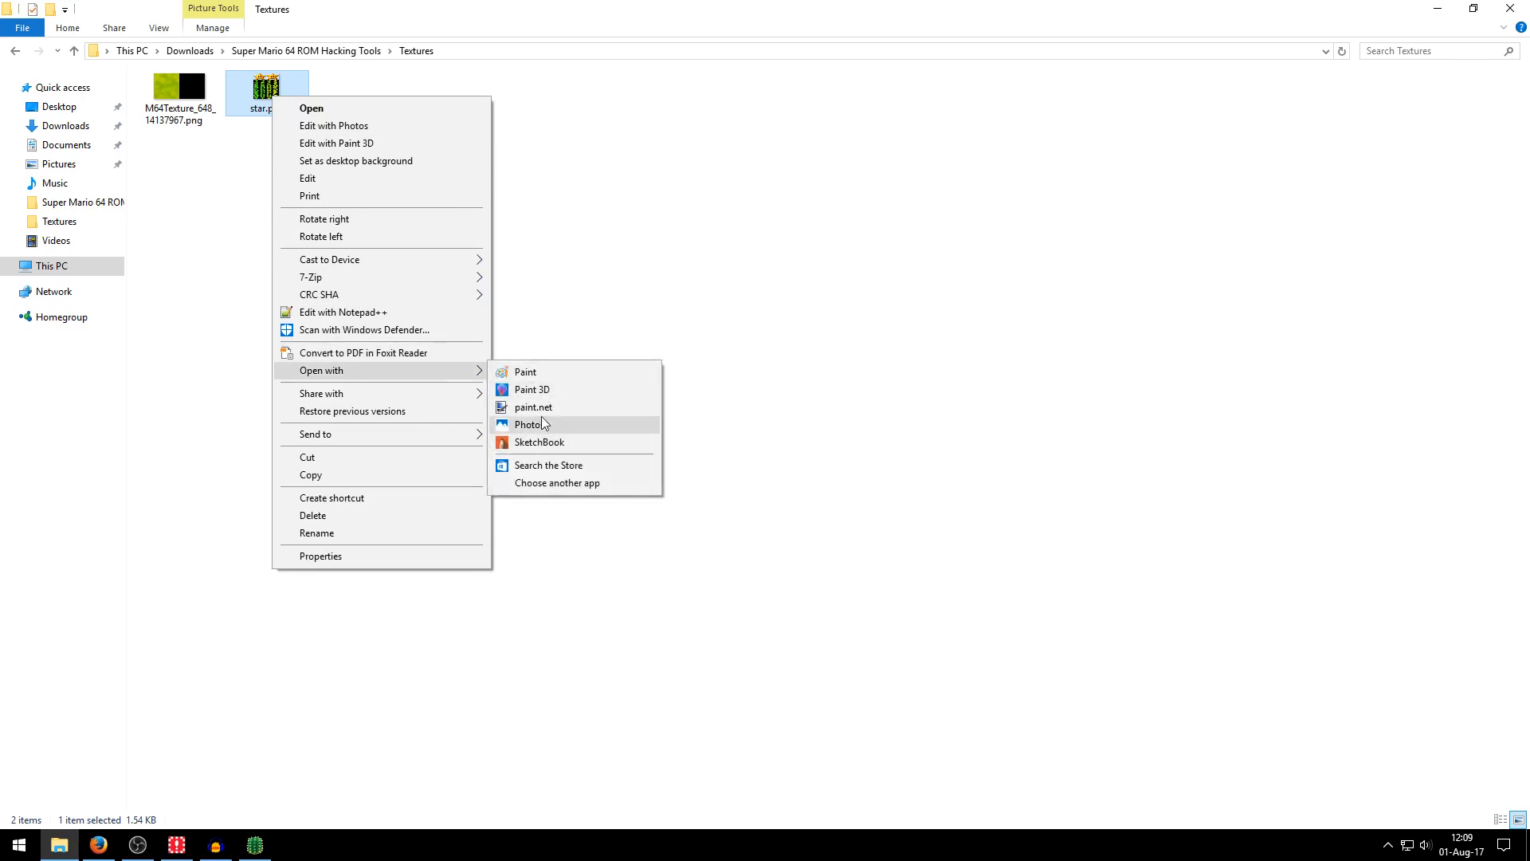
{"action": "left_click", "coordinate": [532, 407]}
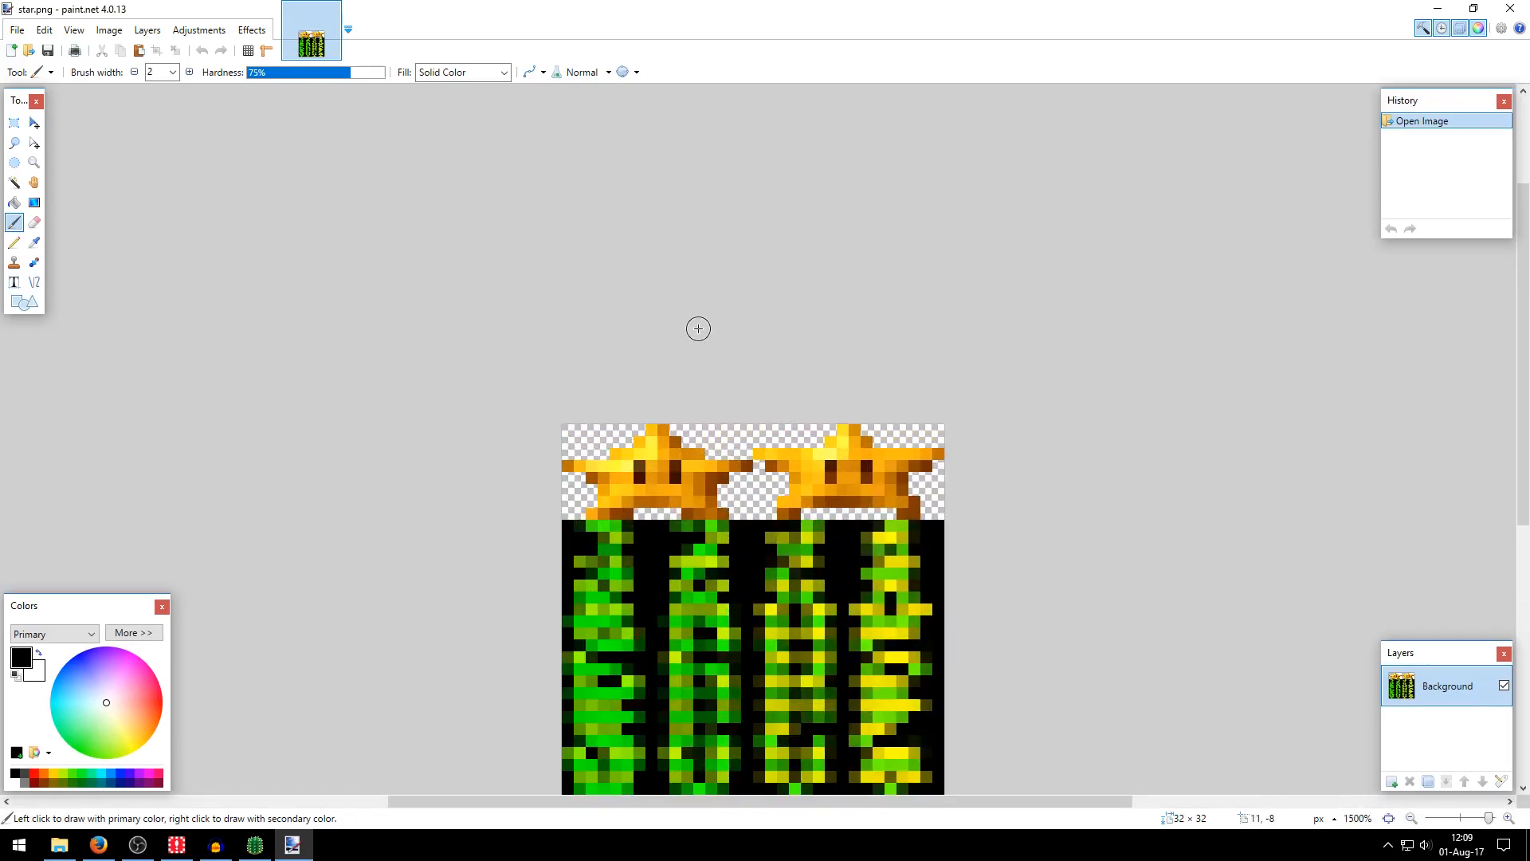
Select the top row of stars and shift its hue by -17 to orange.
{"action": "left_click", "coordinate": [14, 123]}
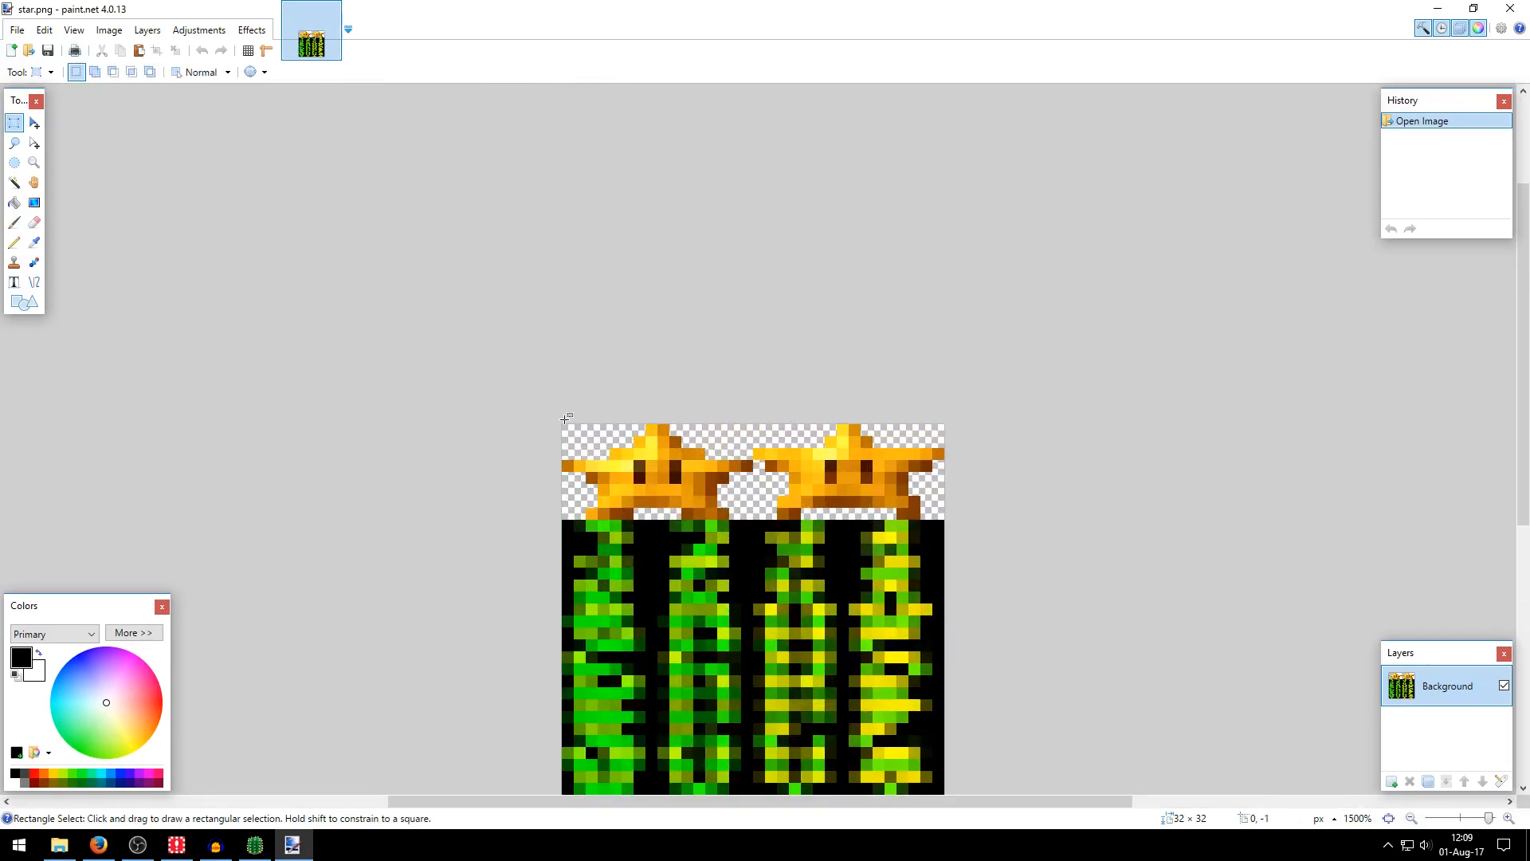
{"action": "left_click_drag", "start_coordinate": [563, 423], "coordinate": [944, 525]}
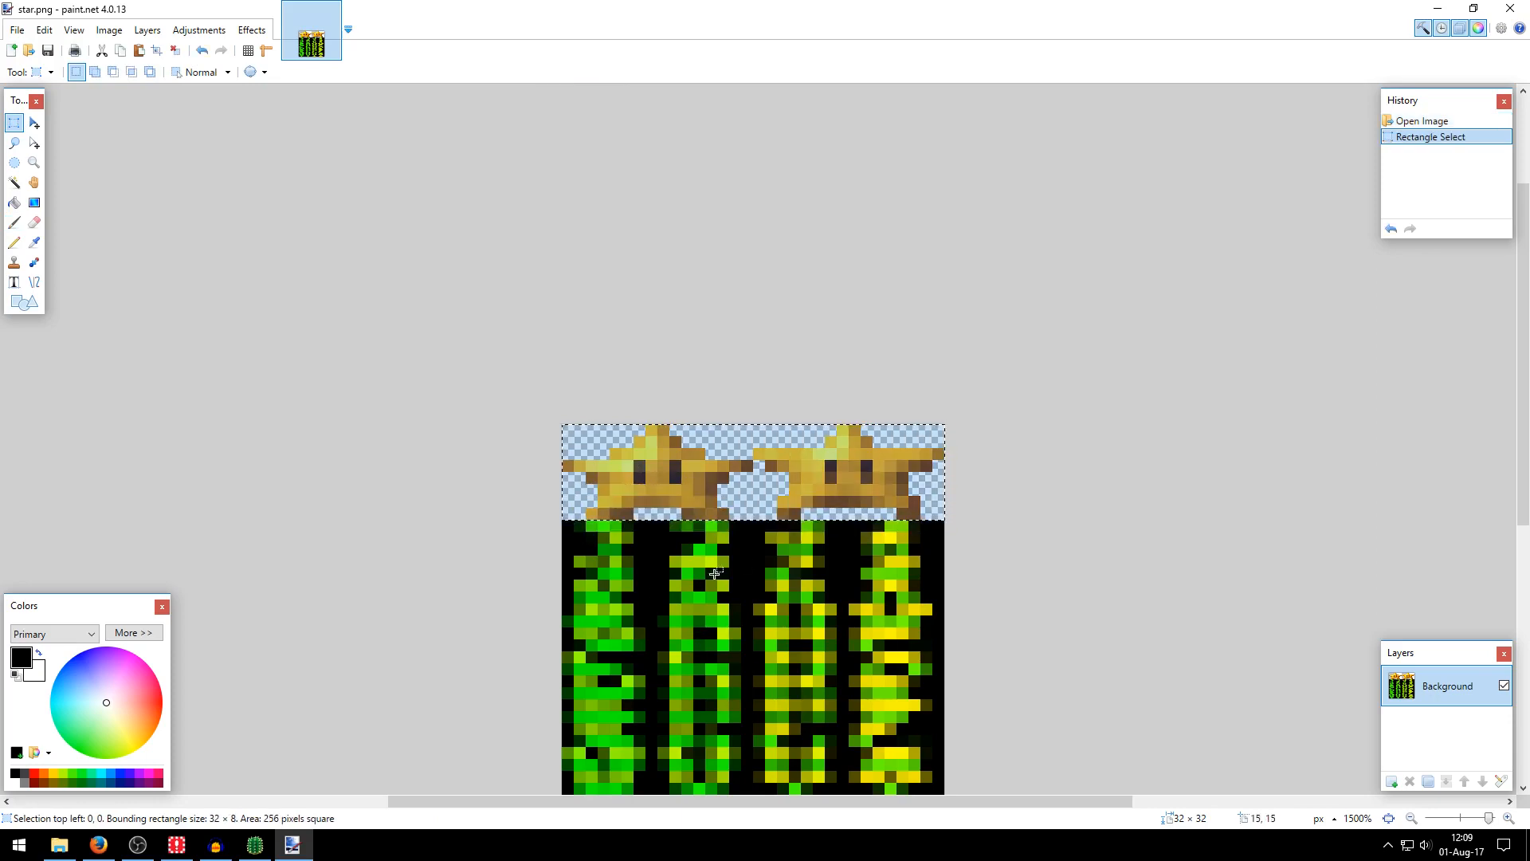
{"action": "left_click_drag", "start_coordinate": [1107, 240], "coordinate": [1045, 241]}
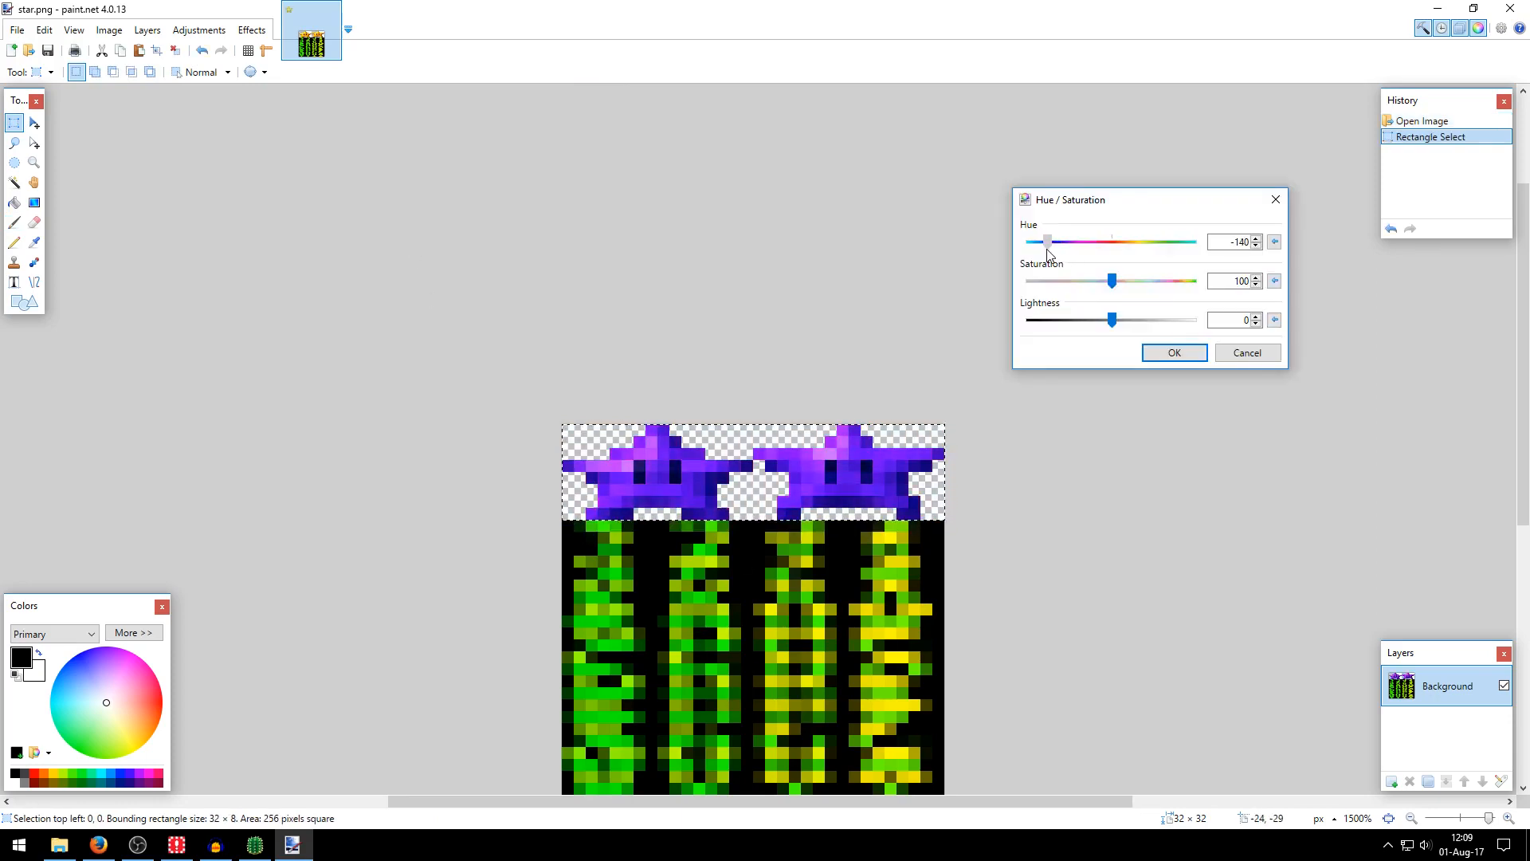
{"action": "left_click_drag", "start_coordinate": [1046, 240], "coordinate": [1103, 240]}
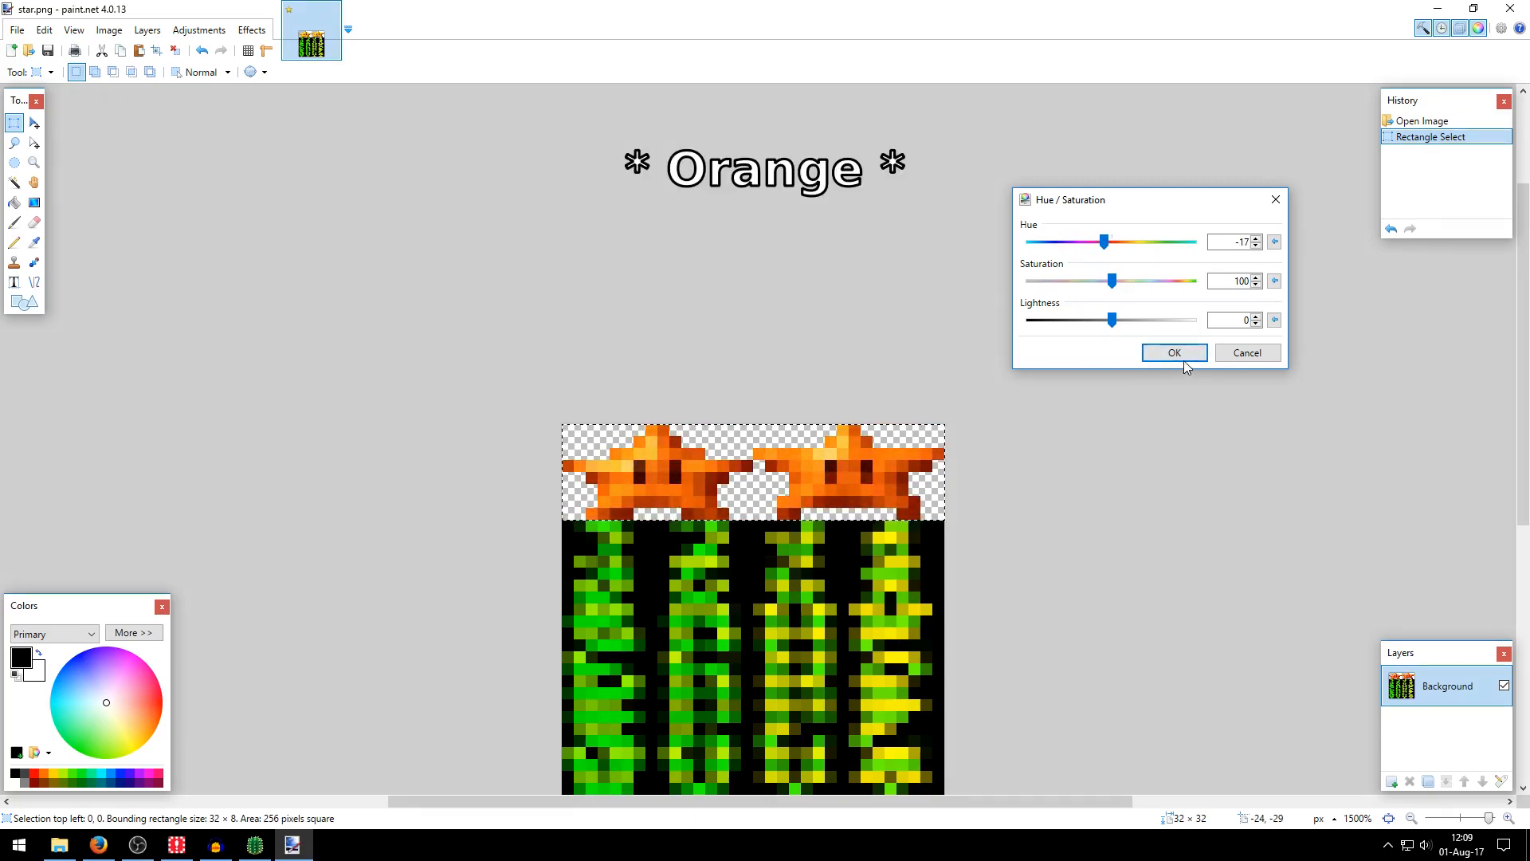
{"action": "left_click", "coordinate": [1173, 353]}
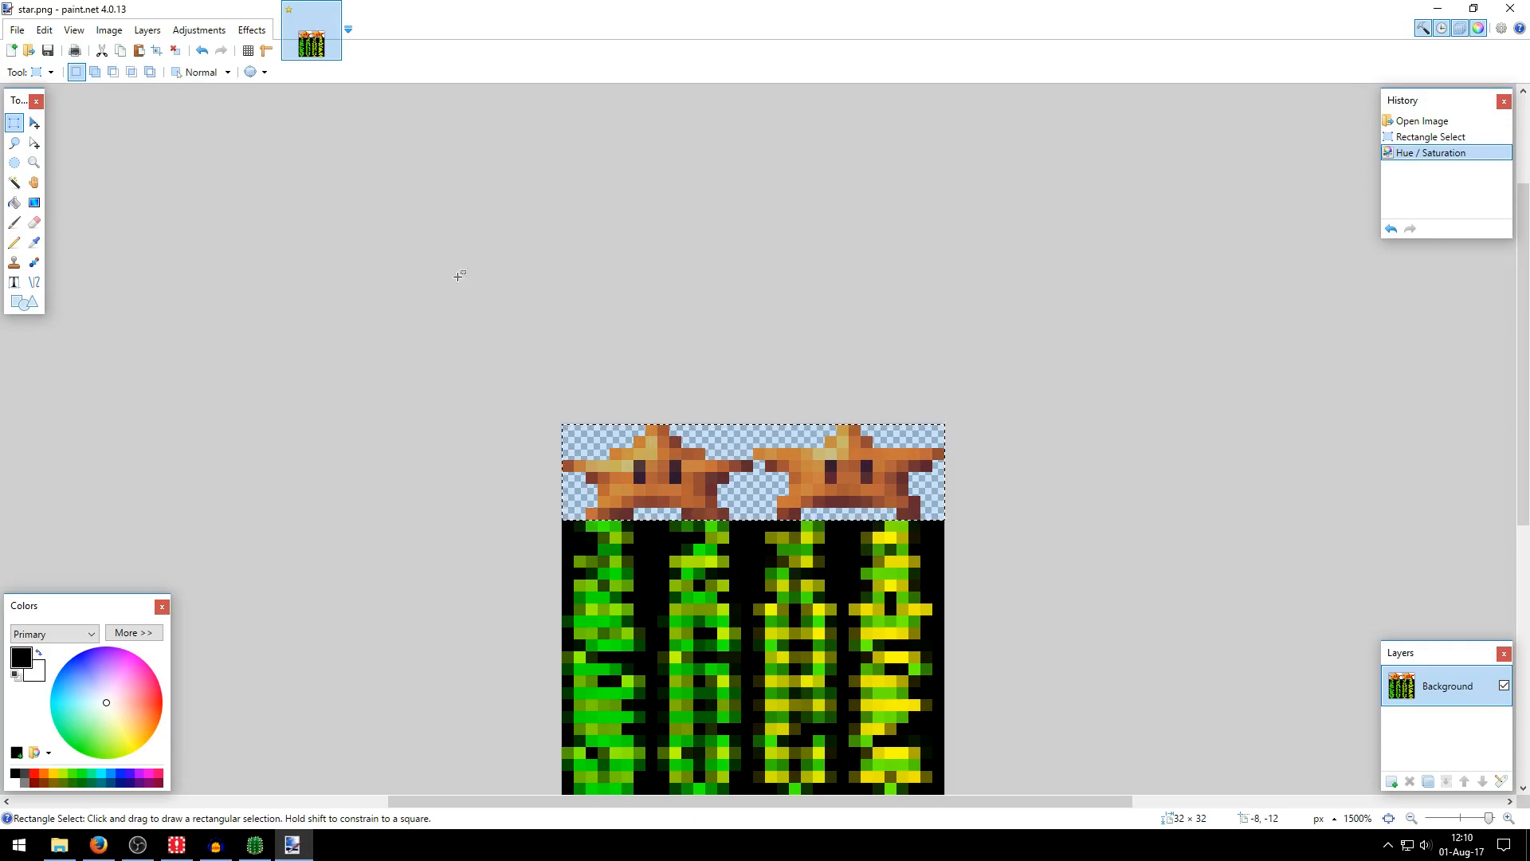
Start saving the recoloured image under a new name.
{"action": "left_click", "coordinate": [16, 30]}
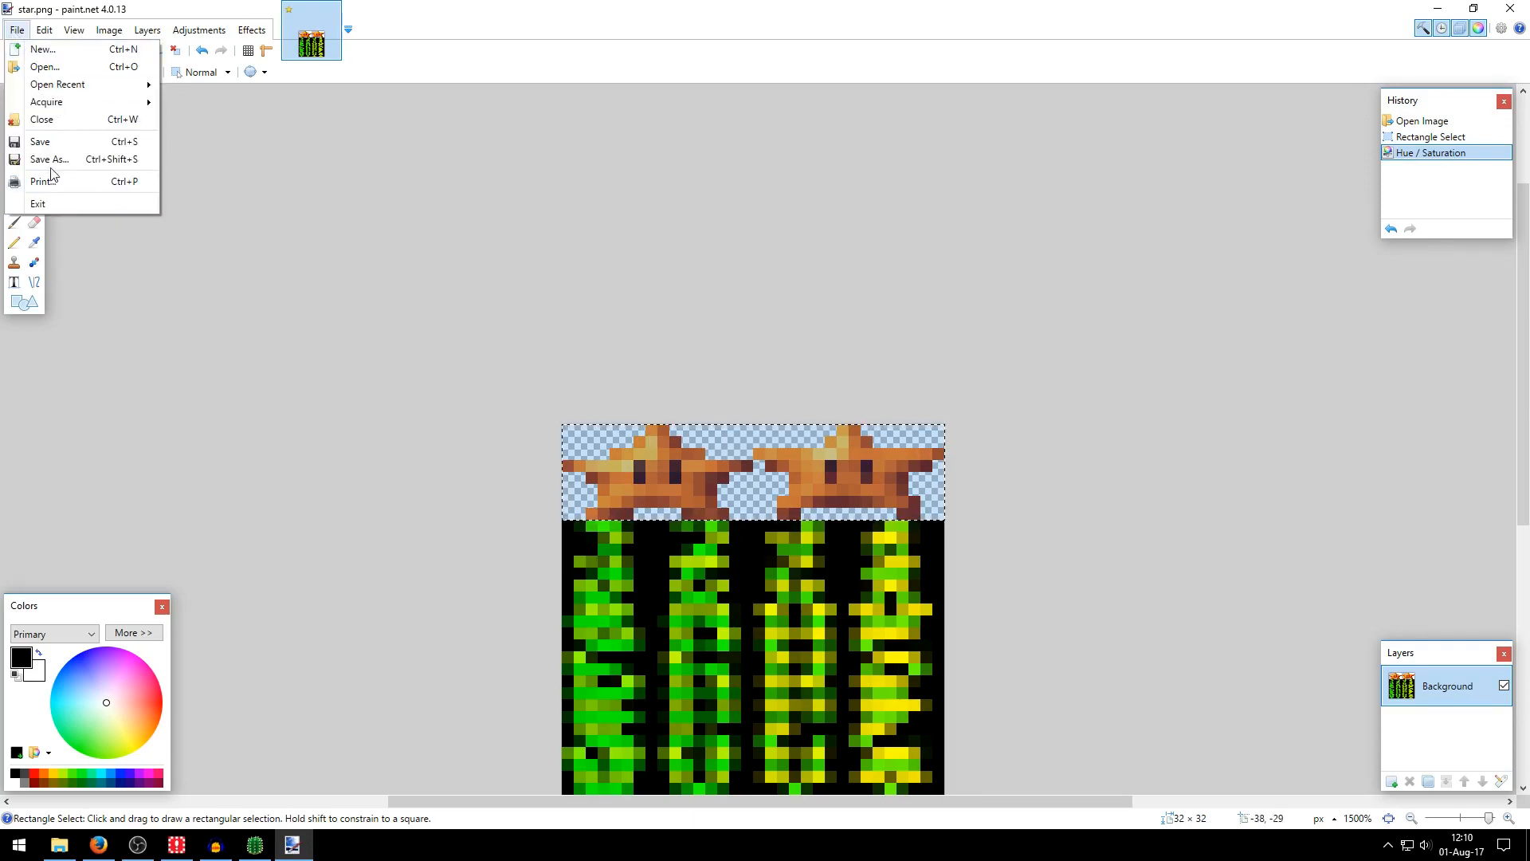
{"action": "mouse_move", "coordinate": [50, 160]}
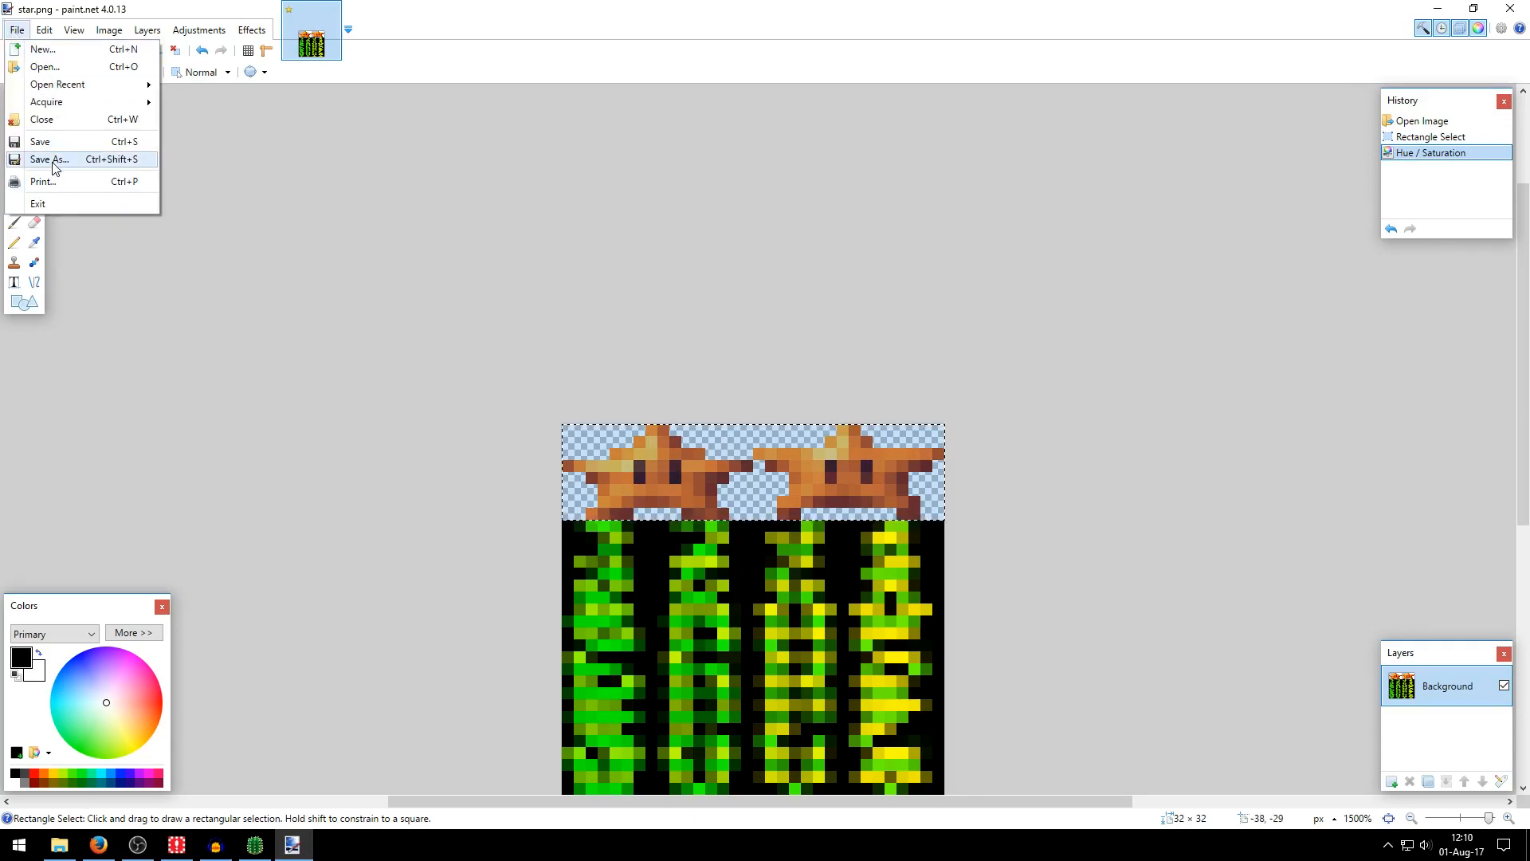
{"action": "left_click", "coordinate": [51, 160]}
{"action": "type", "text": "star_mod.png"}
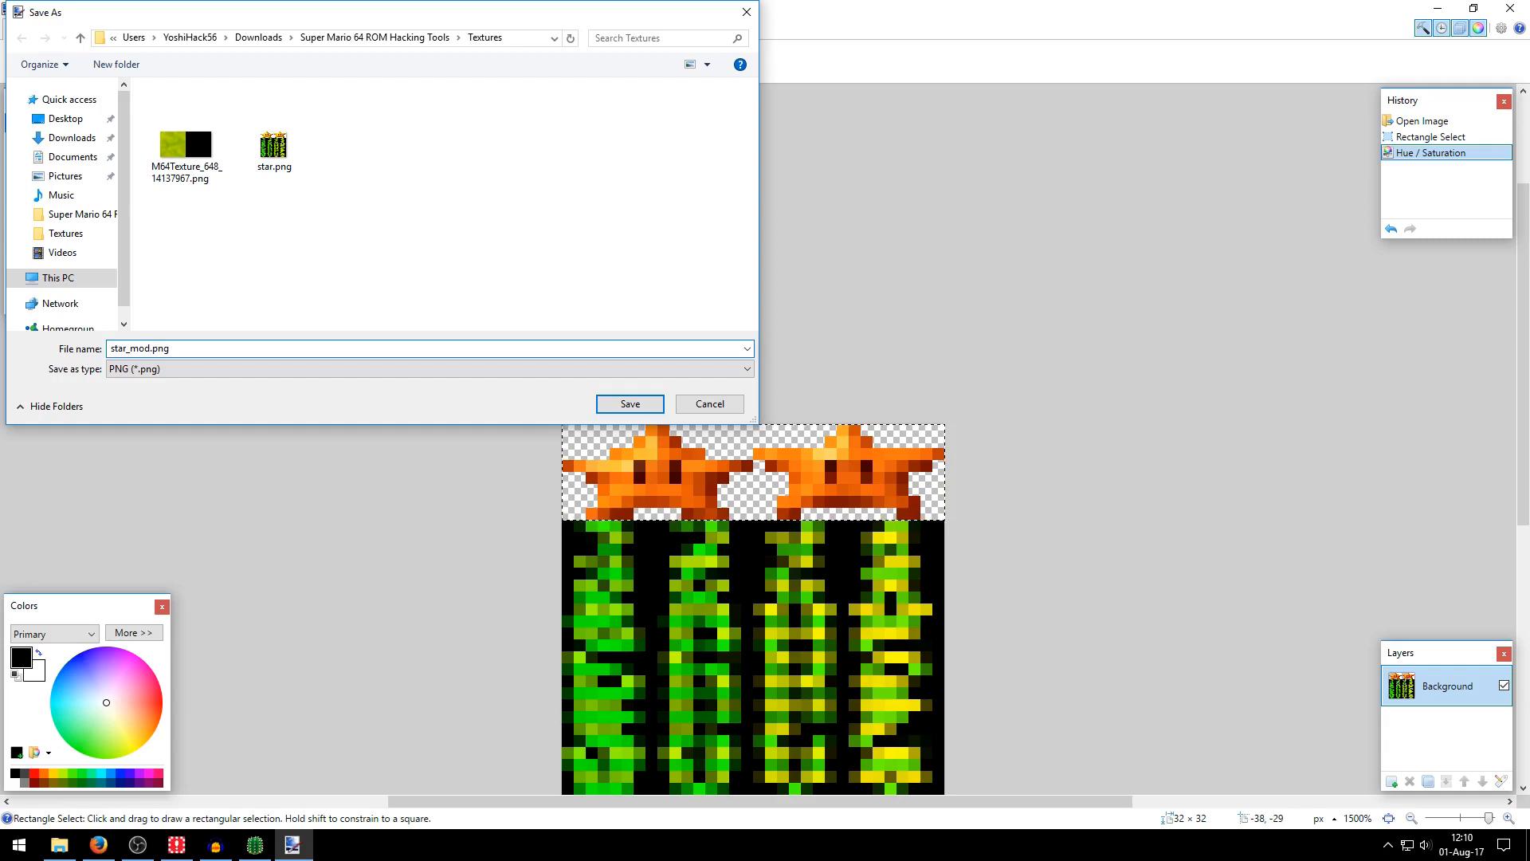
Save the orange-star texture as star_mod.png in the Textures folder.
{"action": "left_click", "coordinate": [147, 349]}
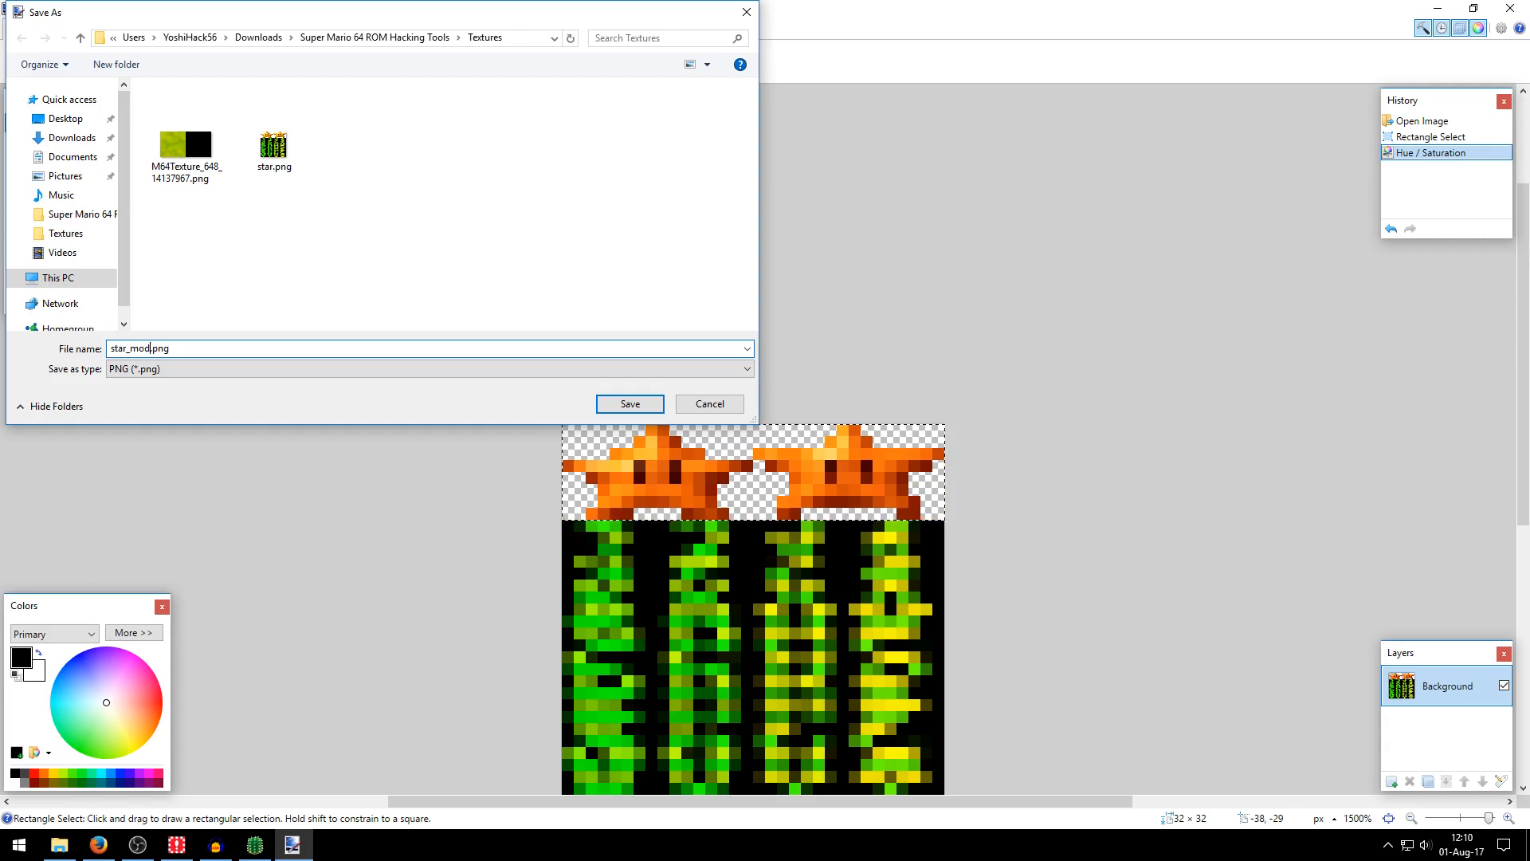
{"action": "left_click", "coordinate": [628, 403]}
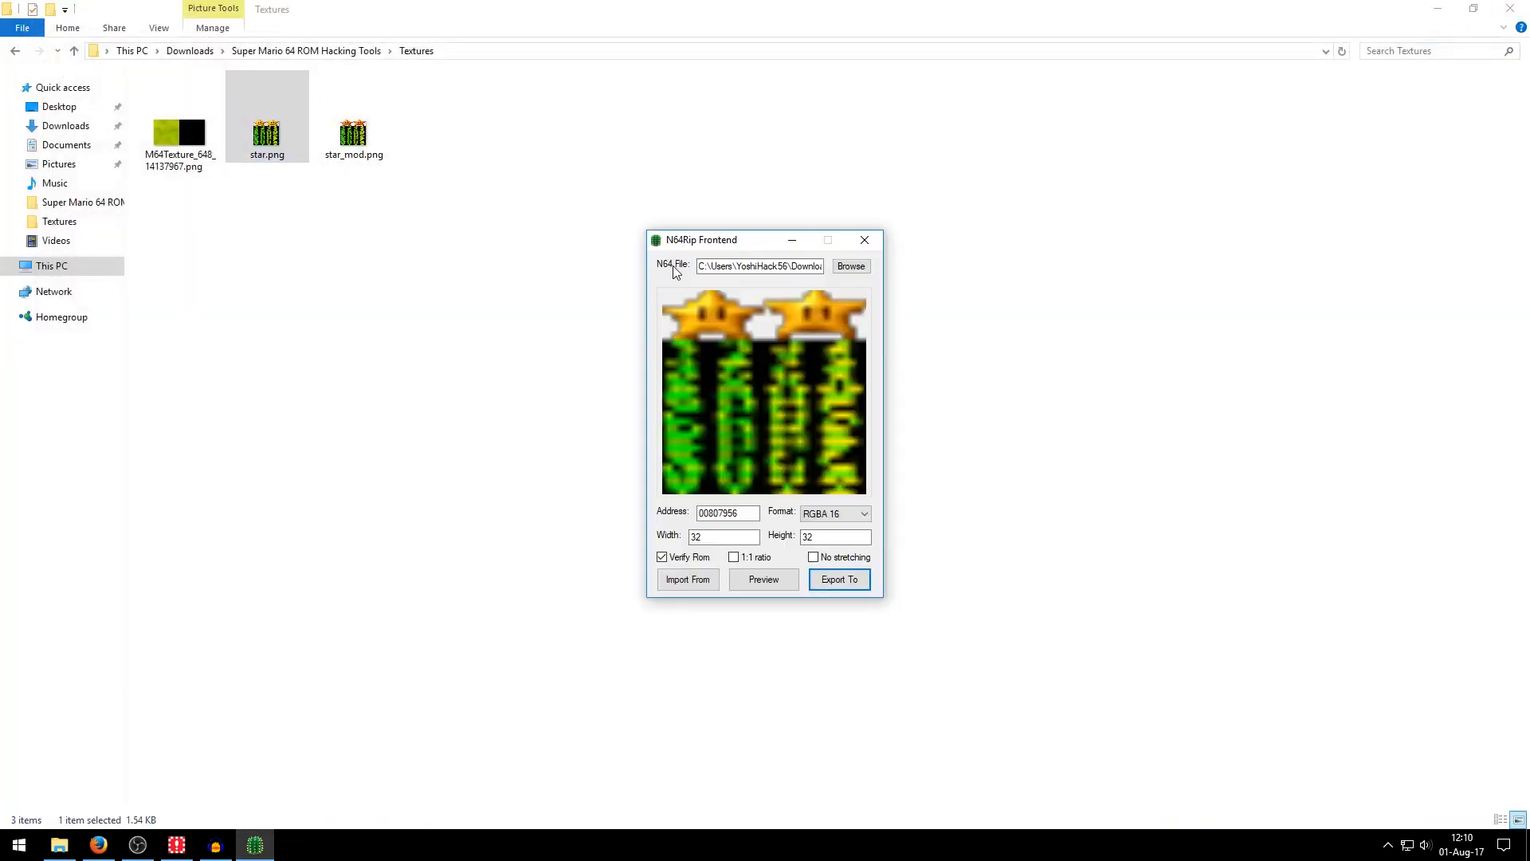
Import the modified star PNG from the Textures folder into the ROM, then close N64Rip.
{"action": "left_click", "coordinate": [688, 578]}
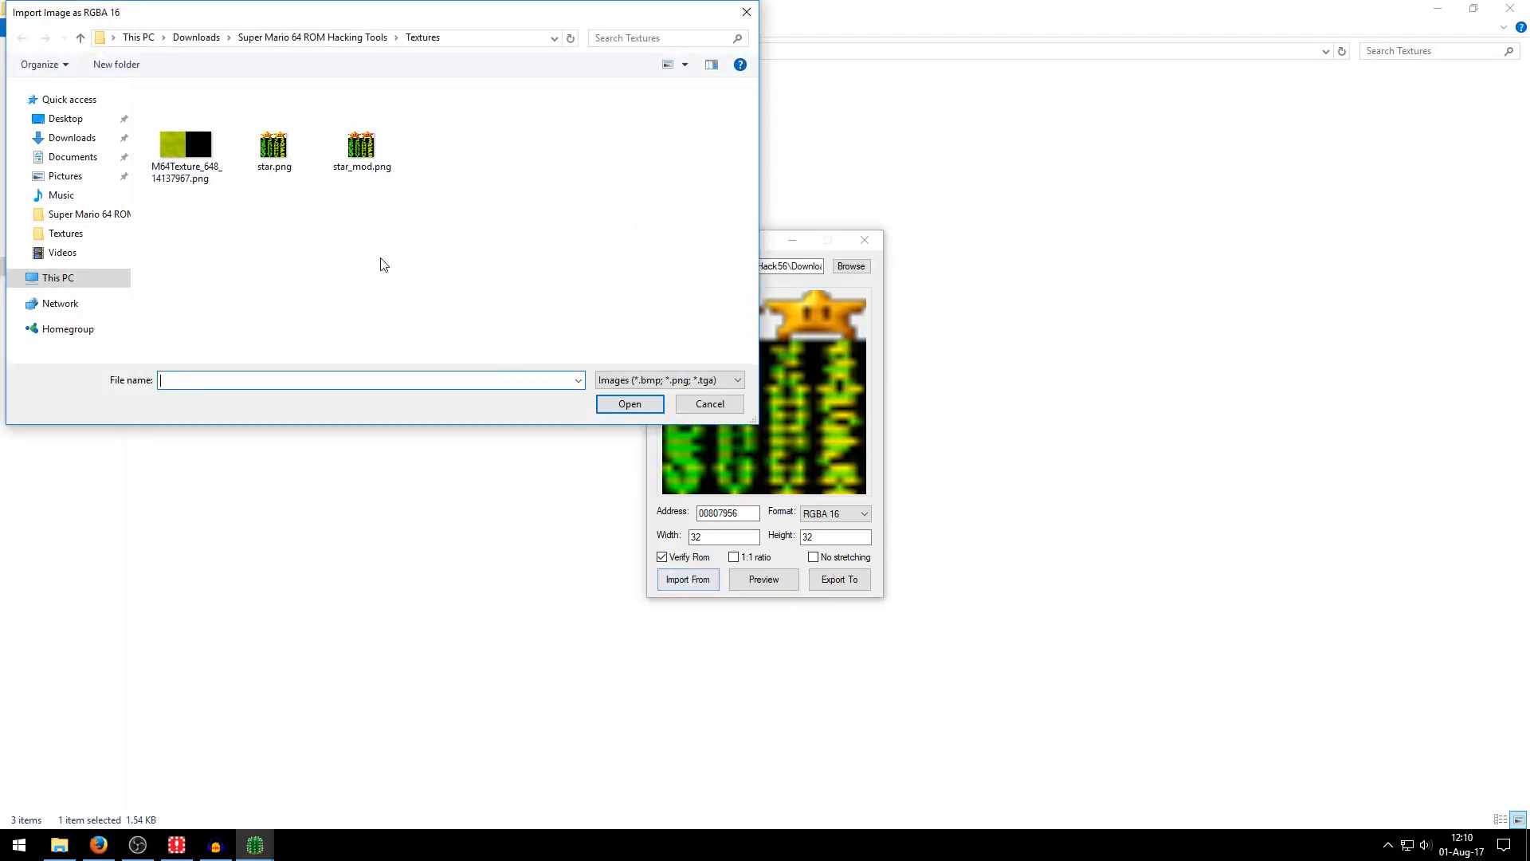
{"action": "left_click", "coordinate": [709, 404]}
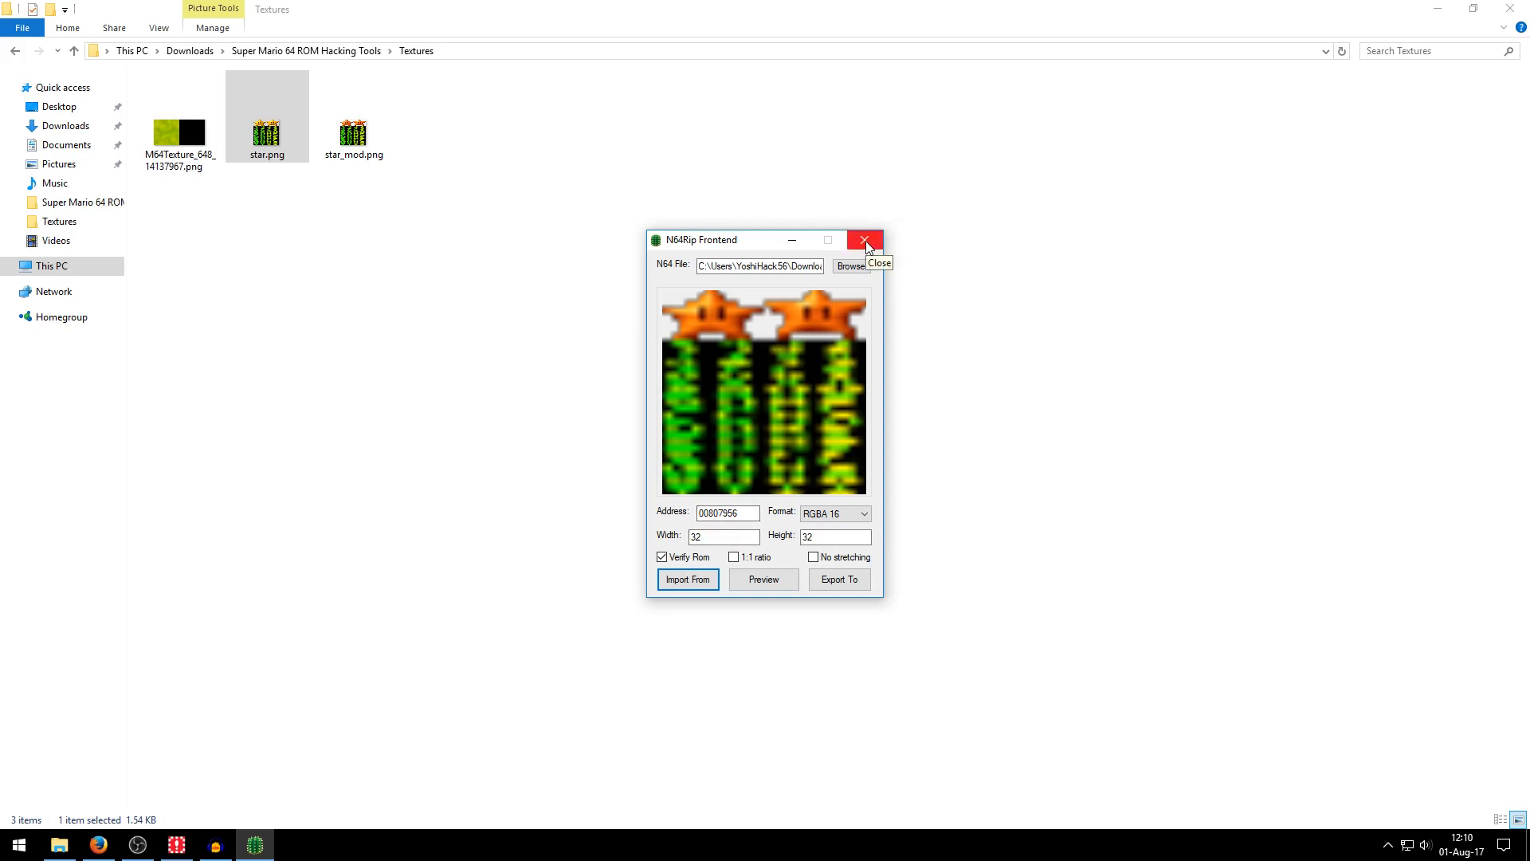
{"action": "left_click", "coordinate": [863, 240]}
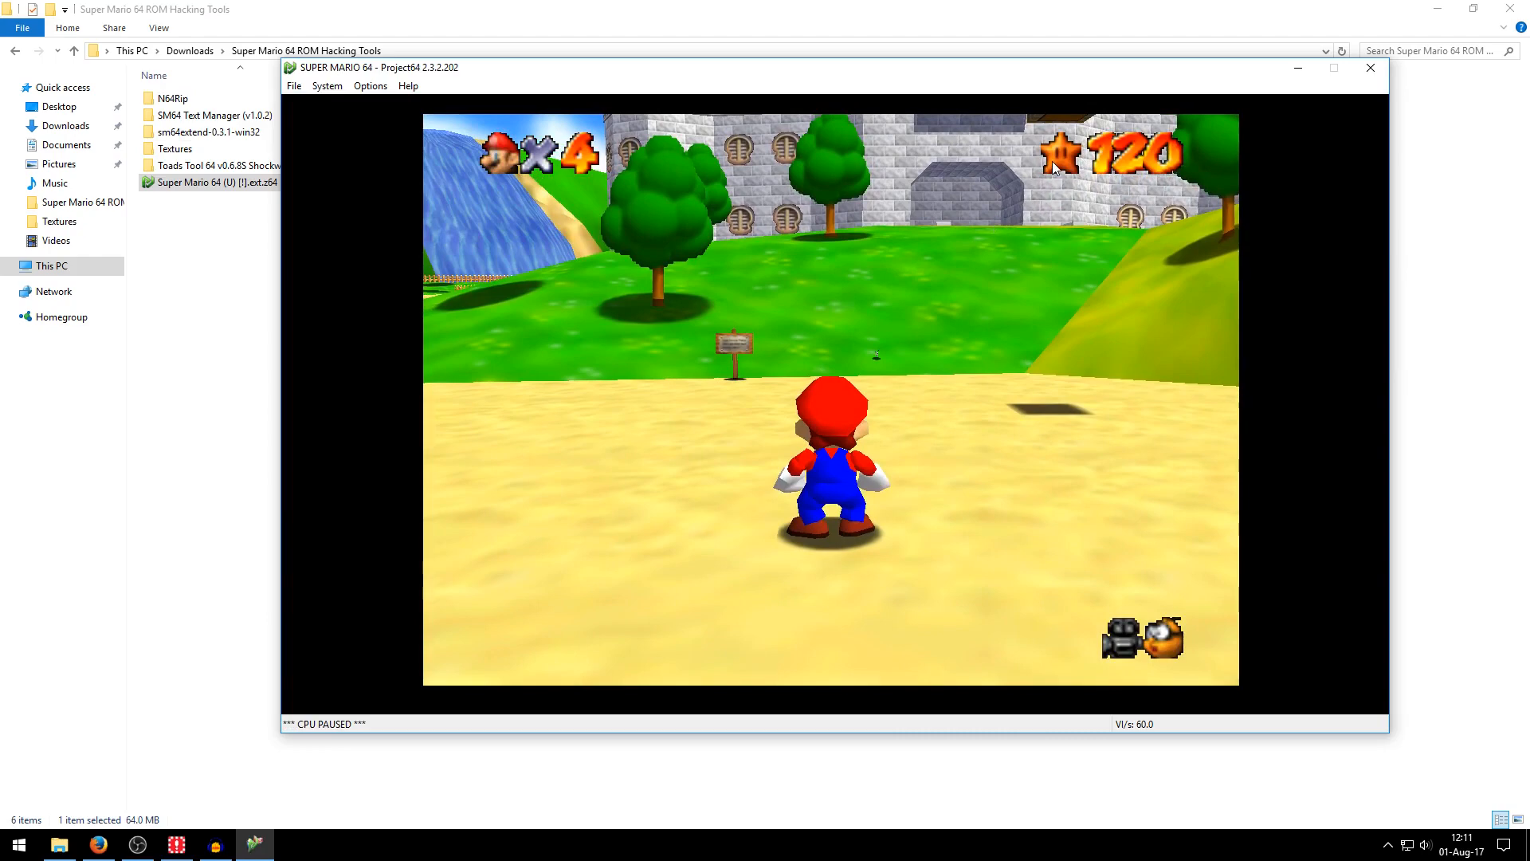
{"action": "mouse_move", "coordinate": [1054, 167]}
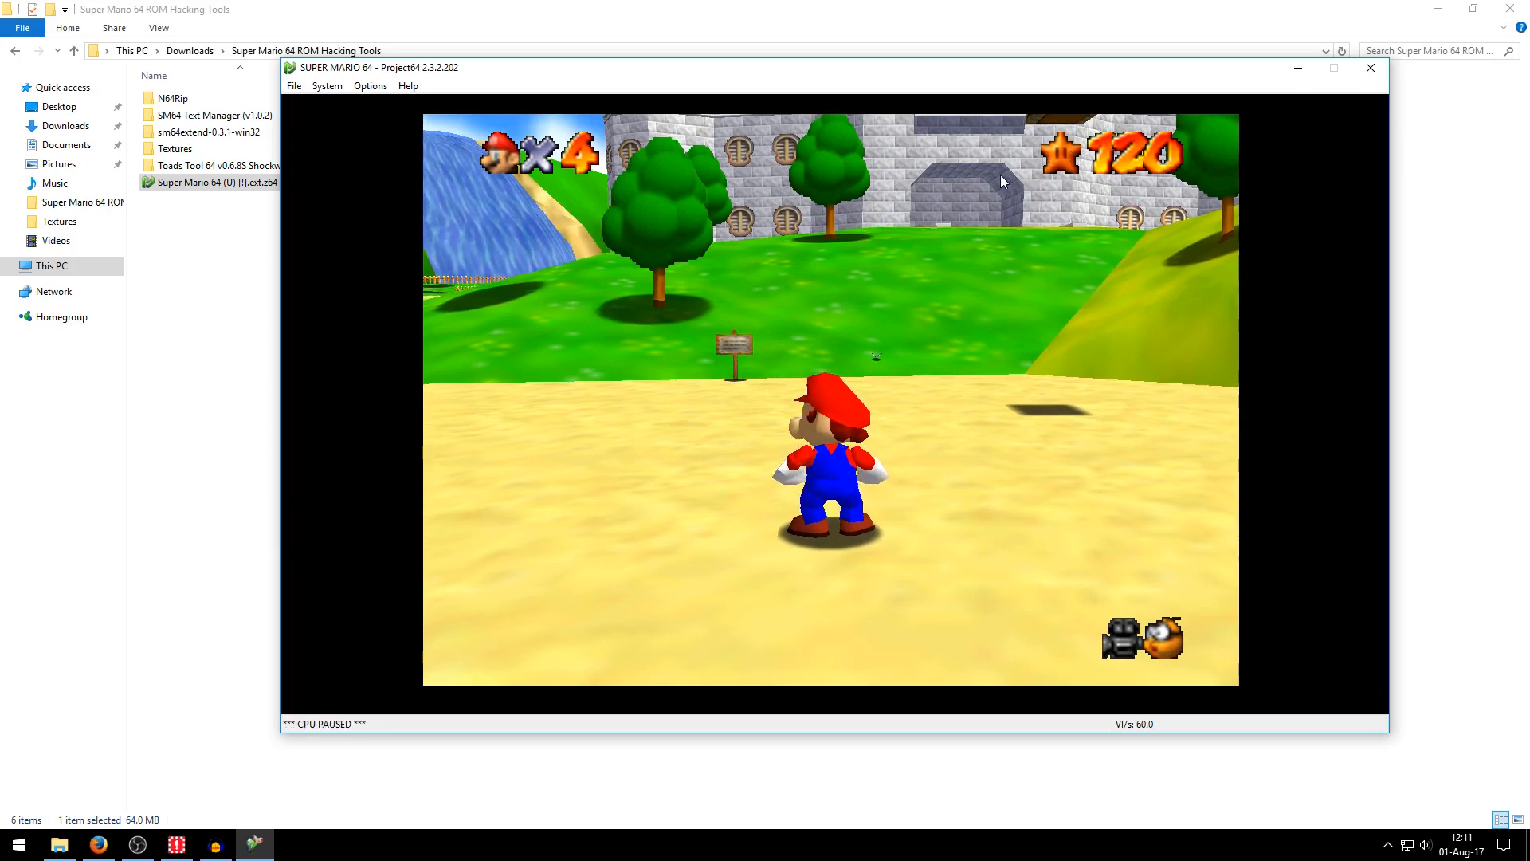
{"action": "mouse_move", "coordinate": [1049, 177]}
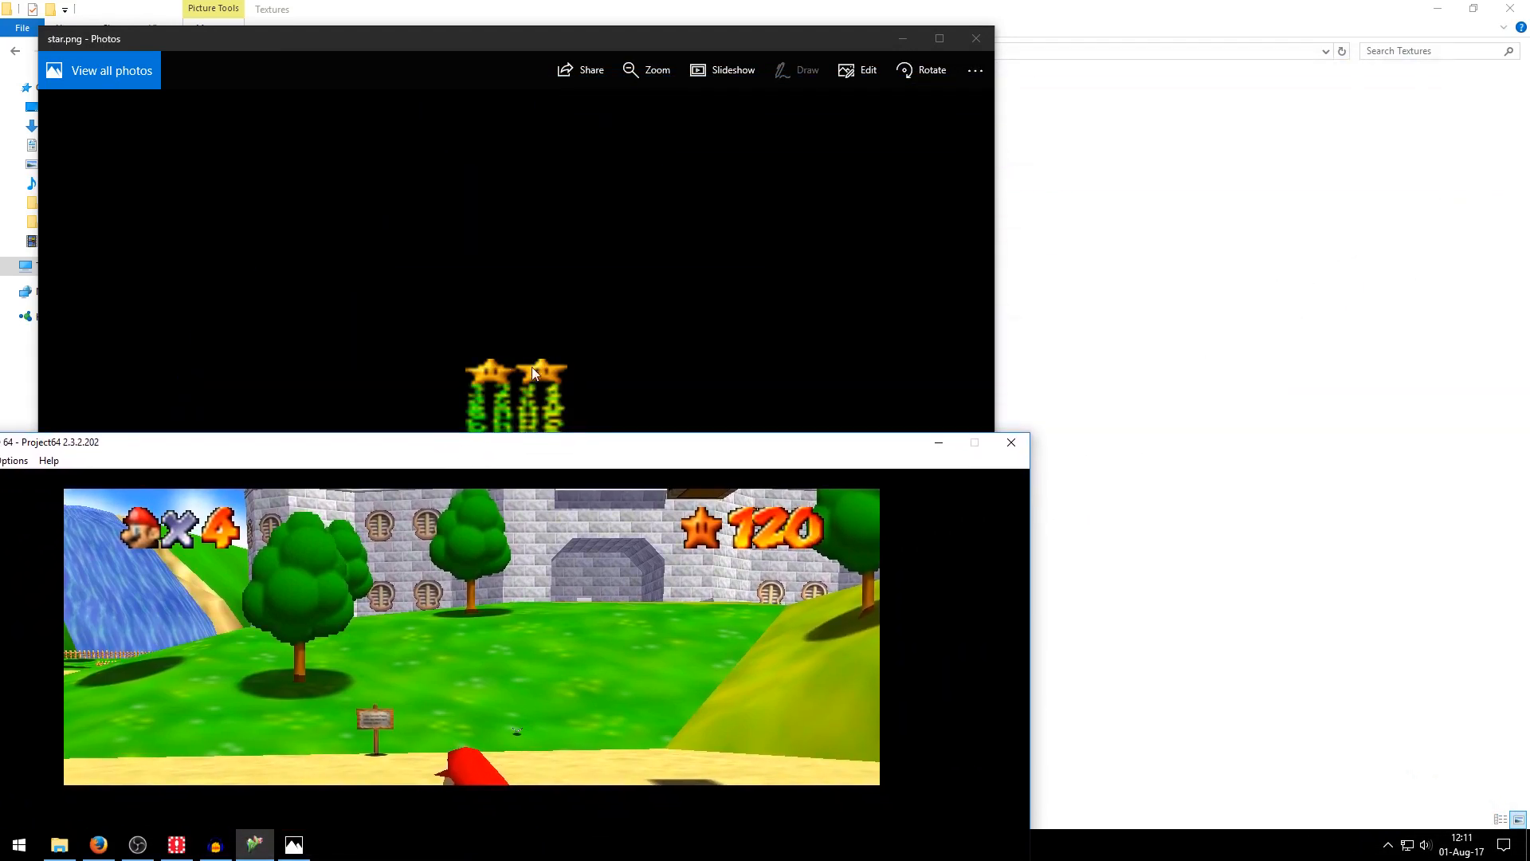
Pause the modified ROM on the castle grounds in Project64 to check the new textures.
{"action": "left_click", "coordinate": [976, 38]}
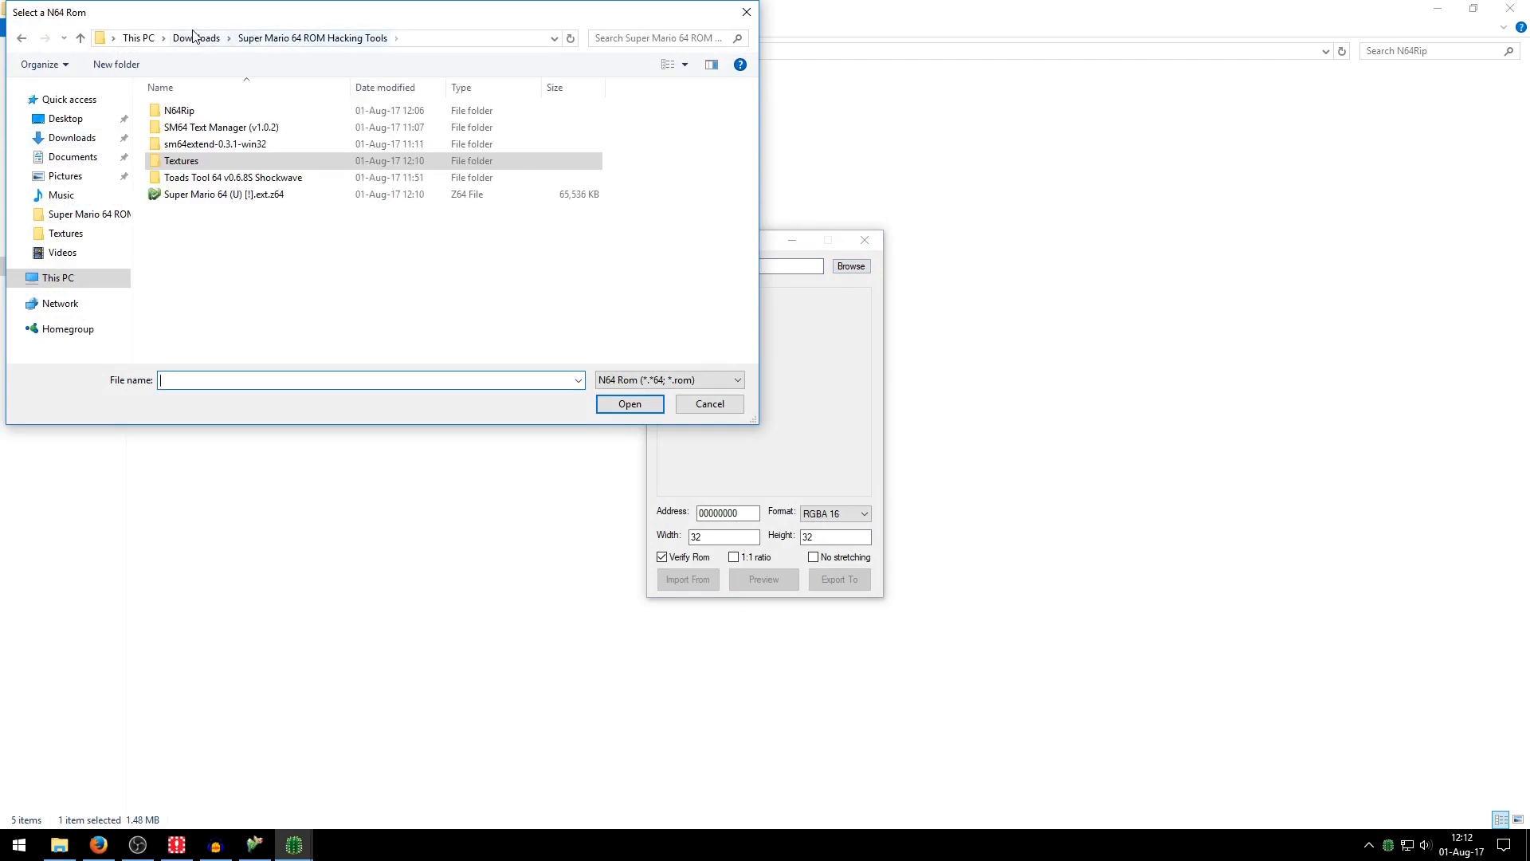
Load the Super Mario 64 ROM and preview the Mario head and star texture at address 00807756.
{"action": "left_click", "coordinate": [708, 403]}
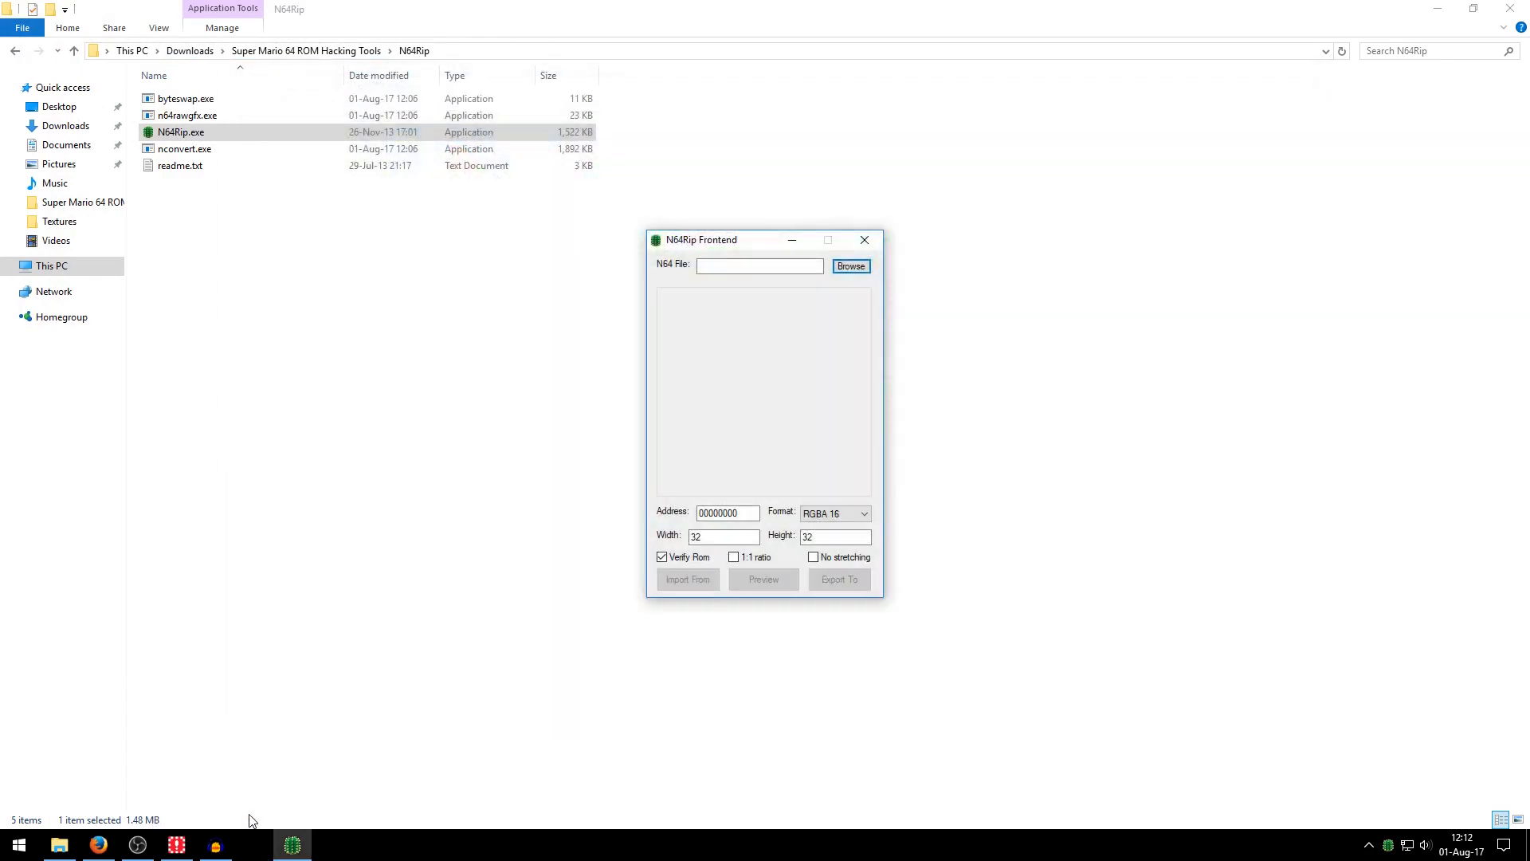
{"action": "left_click", "coordinate": [850, 267]}
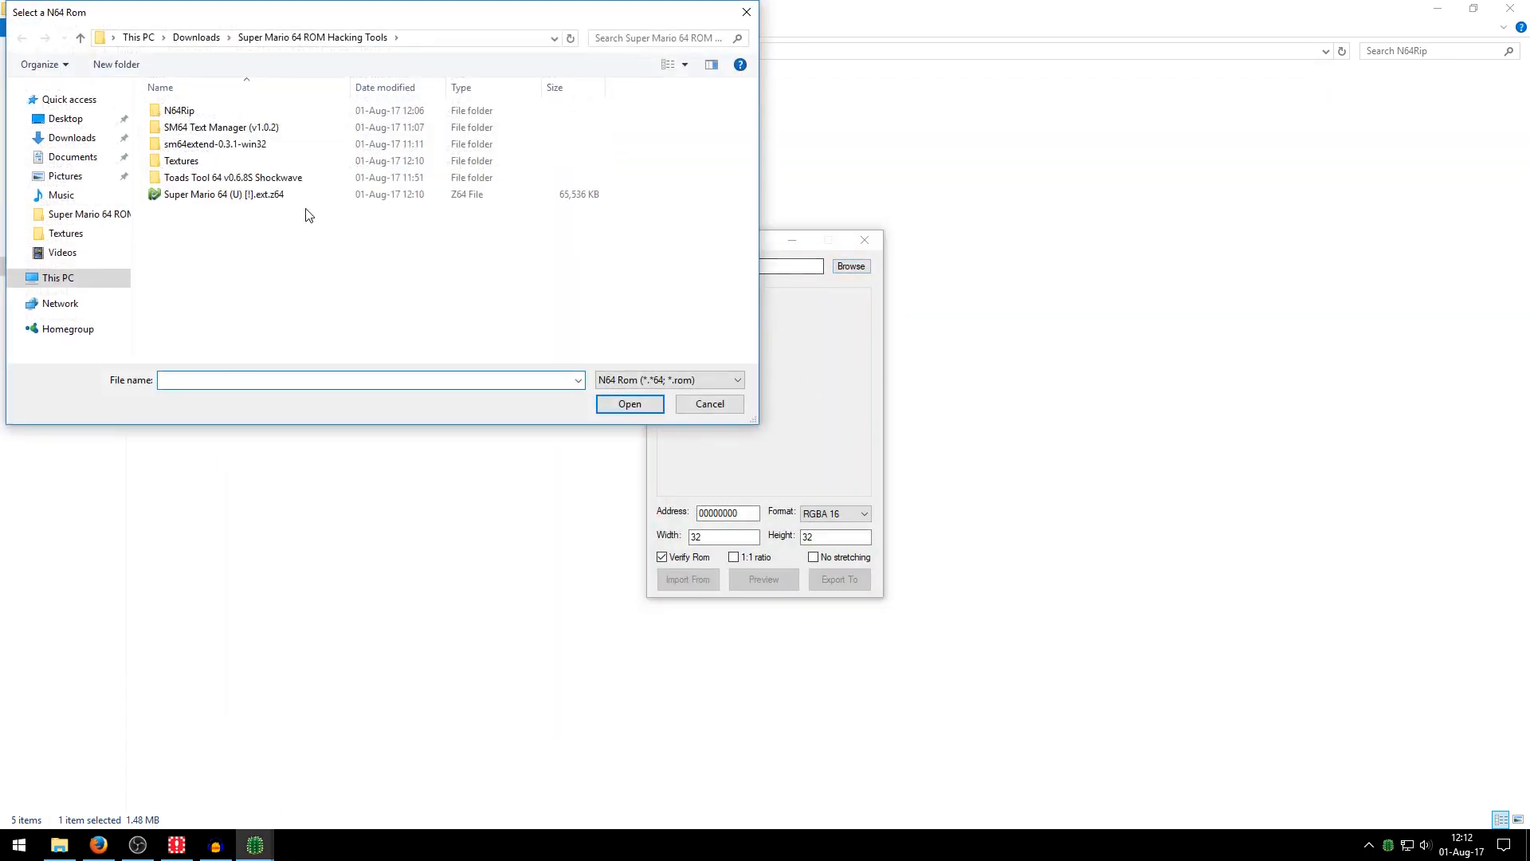
{"action": "left_click", "coordinate": [630, 403]}
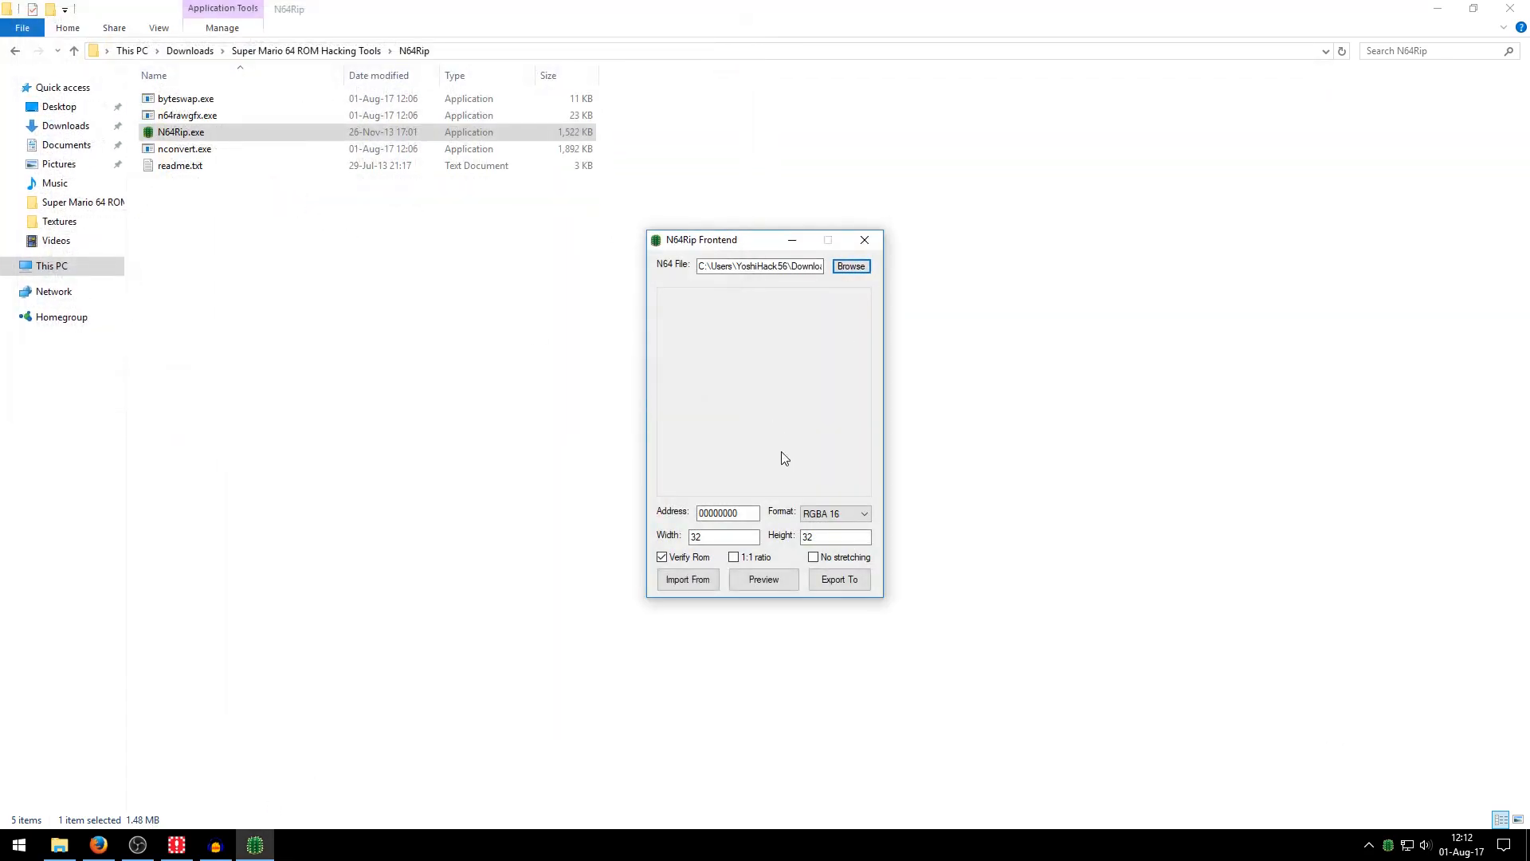
{"action": "type", "text": "00807756"}
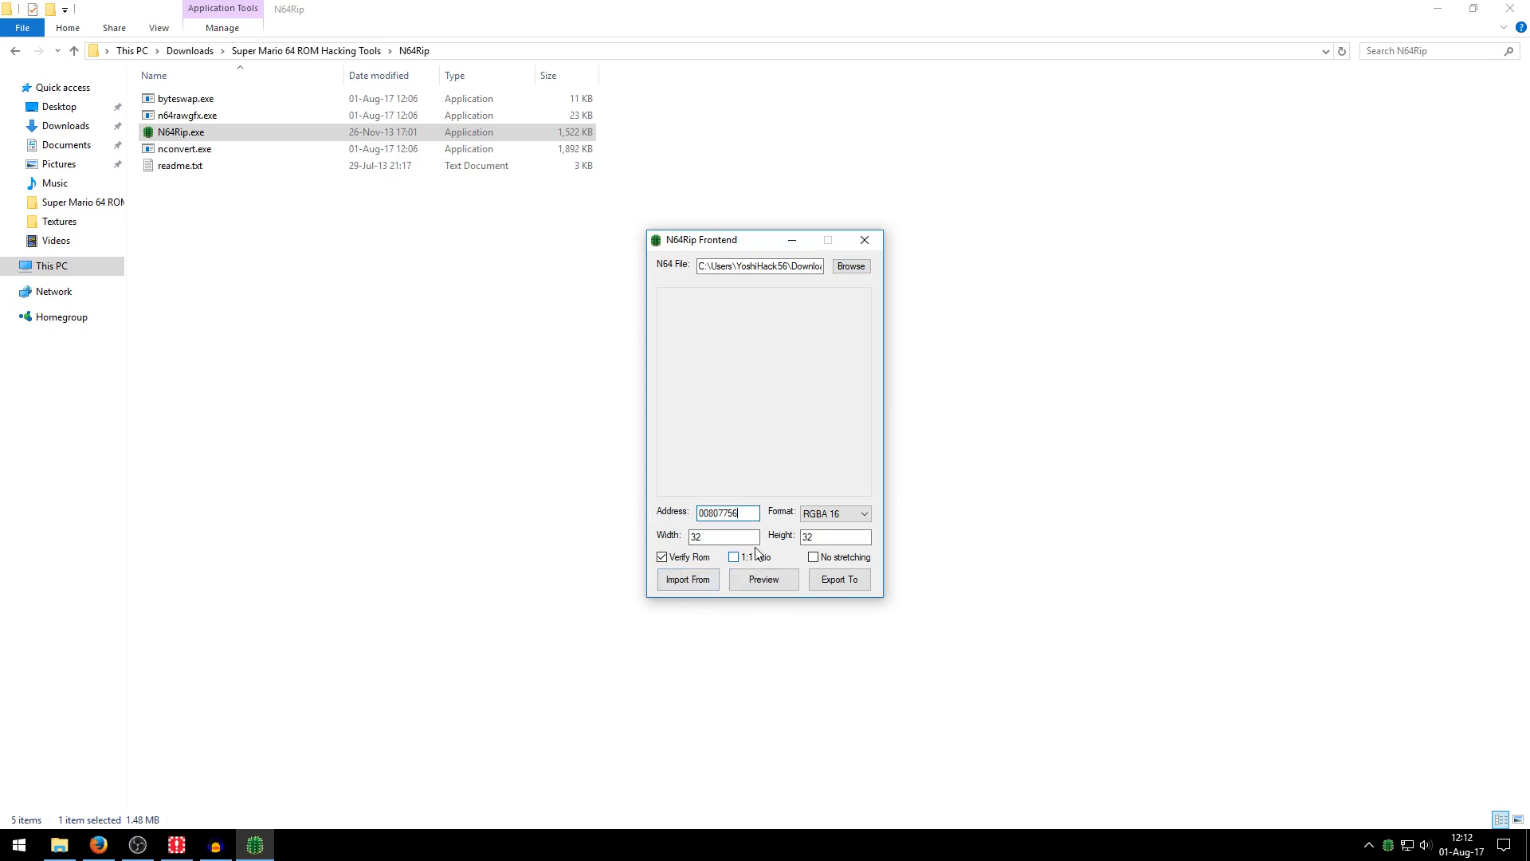
{"action": "left_click", "coordinate": [763, 579]}
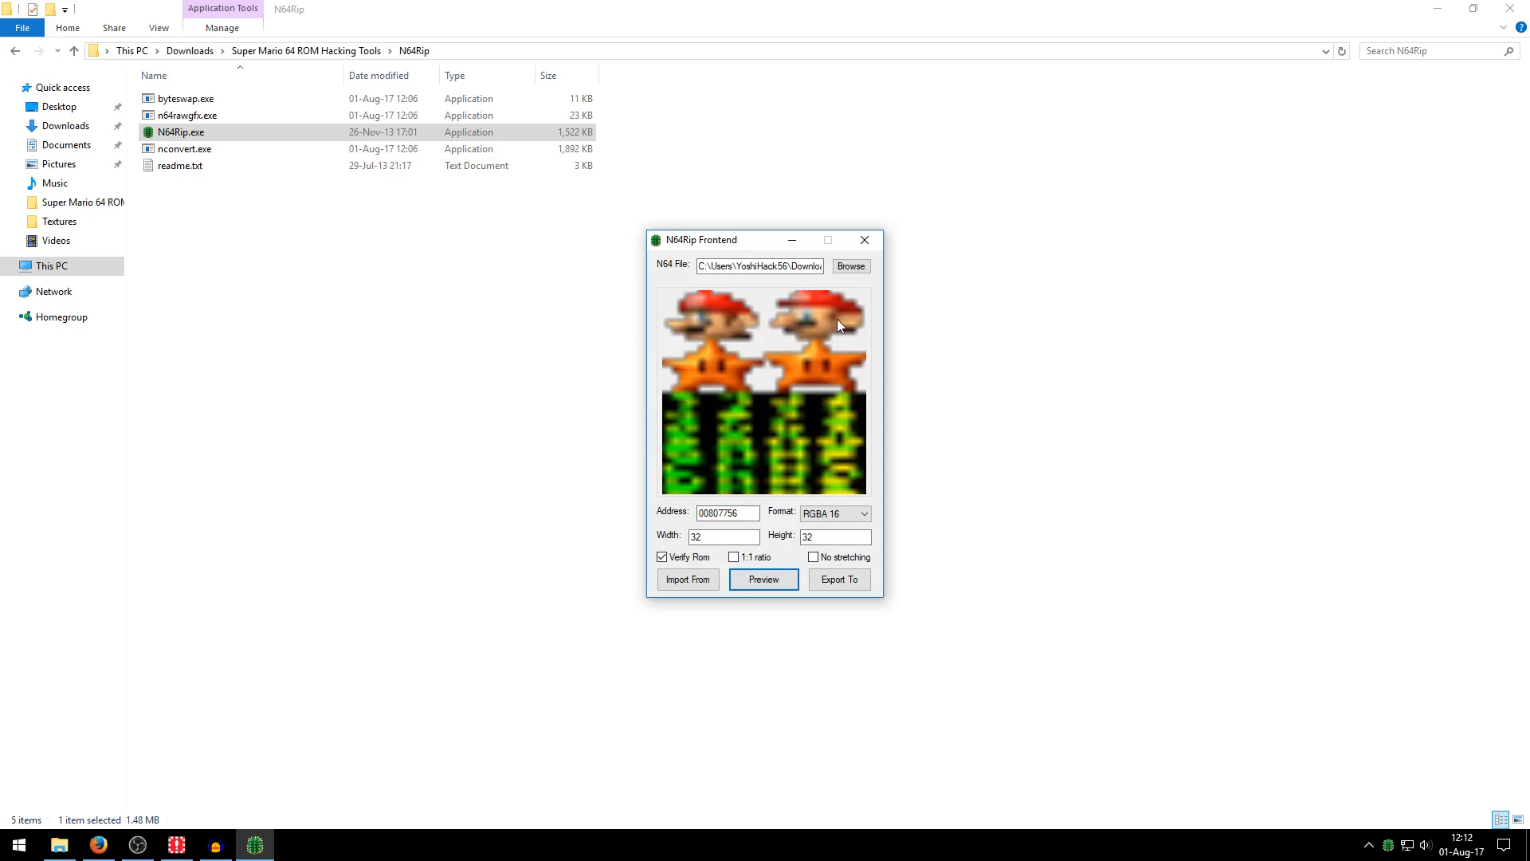
{"action": "mouse_move", "coordinate": [738, 373]}
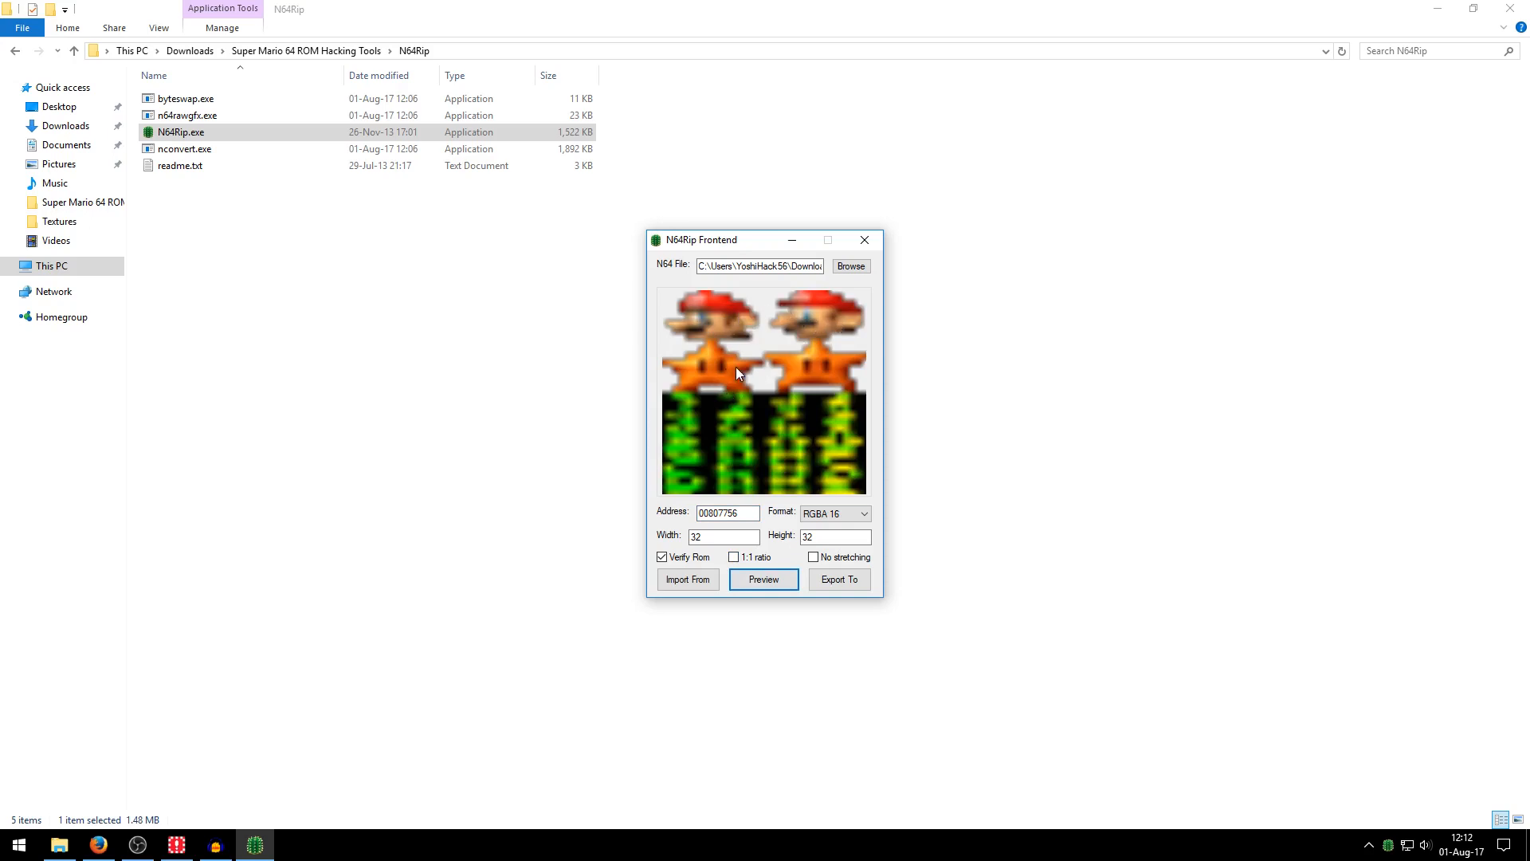
{"action": "mouse_move", "coordinate": [845, 291]}
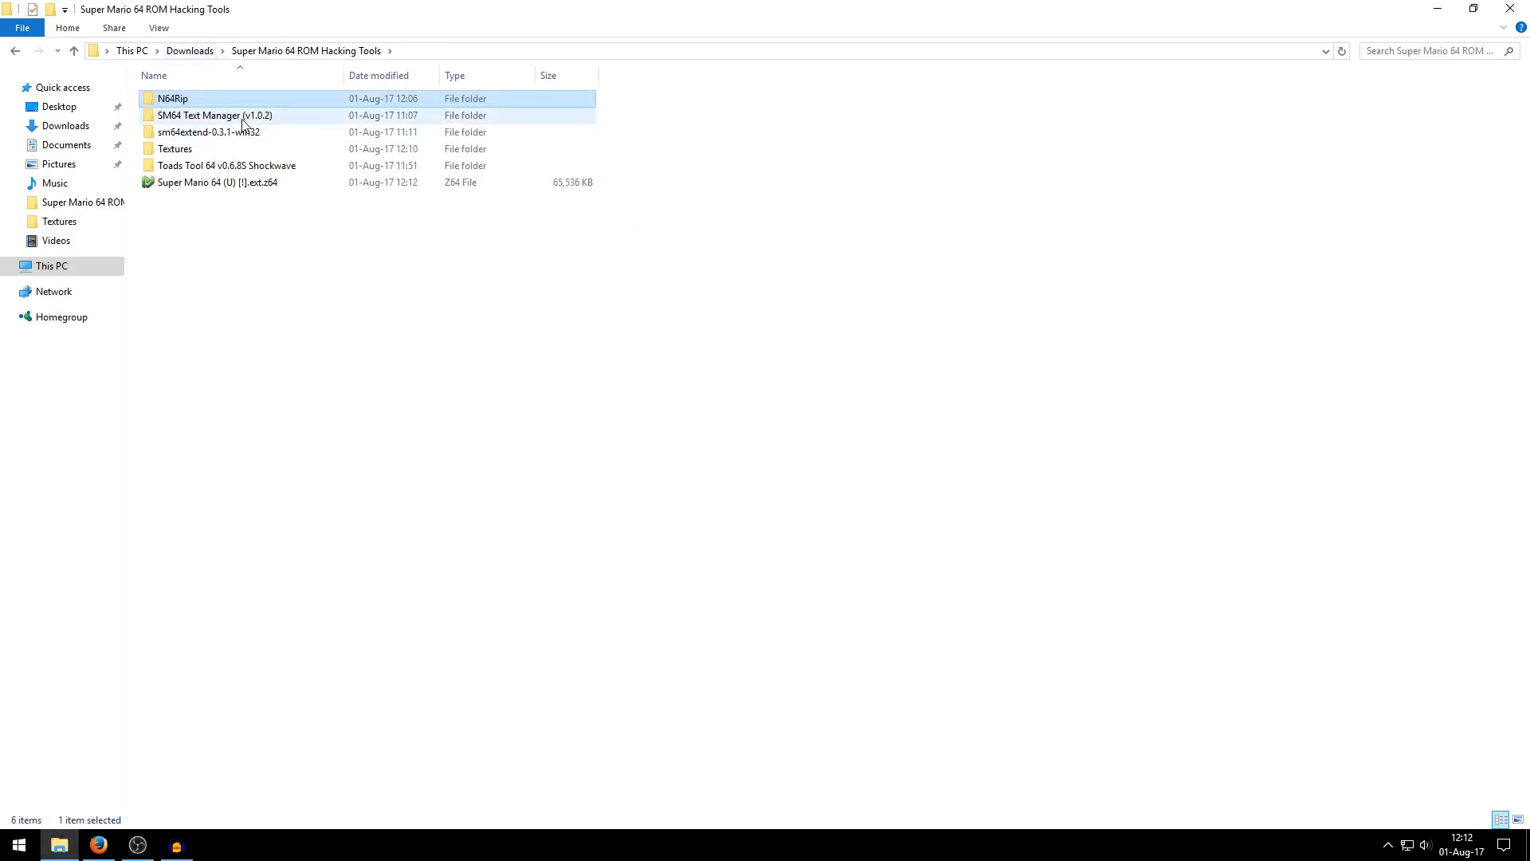
Launch SM64 Text Manager.exe from the SM64 Text Manager (v1.0.2) folder.
{"action": "double_click", "coordinate": [198, 115]}
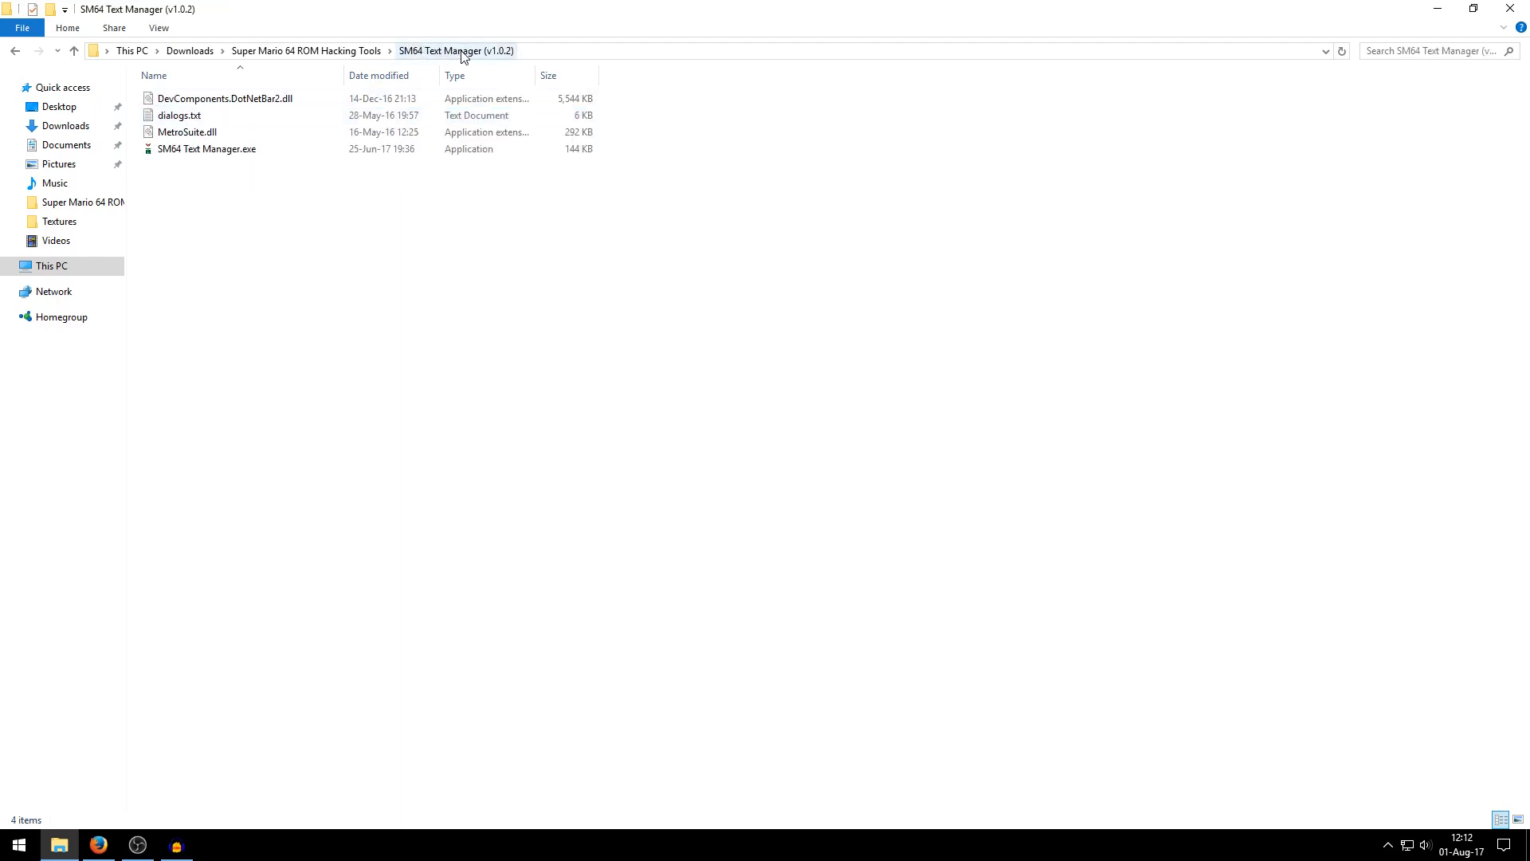
{"action": "left_click", "coordinate": [205, 148]}
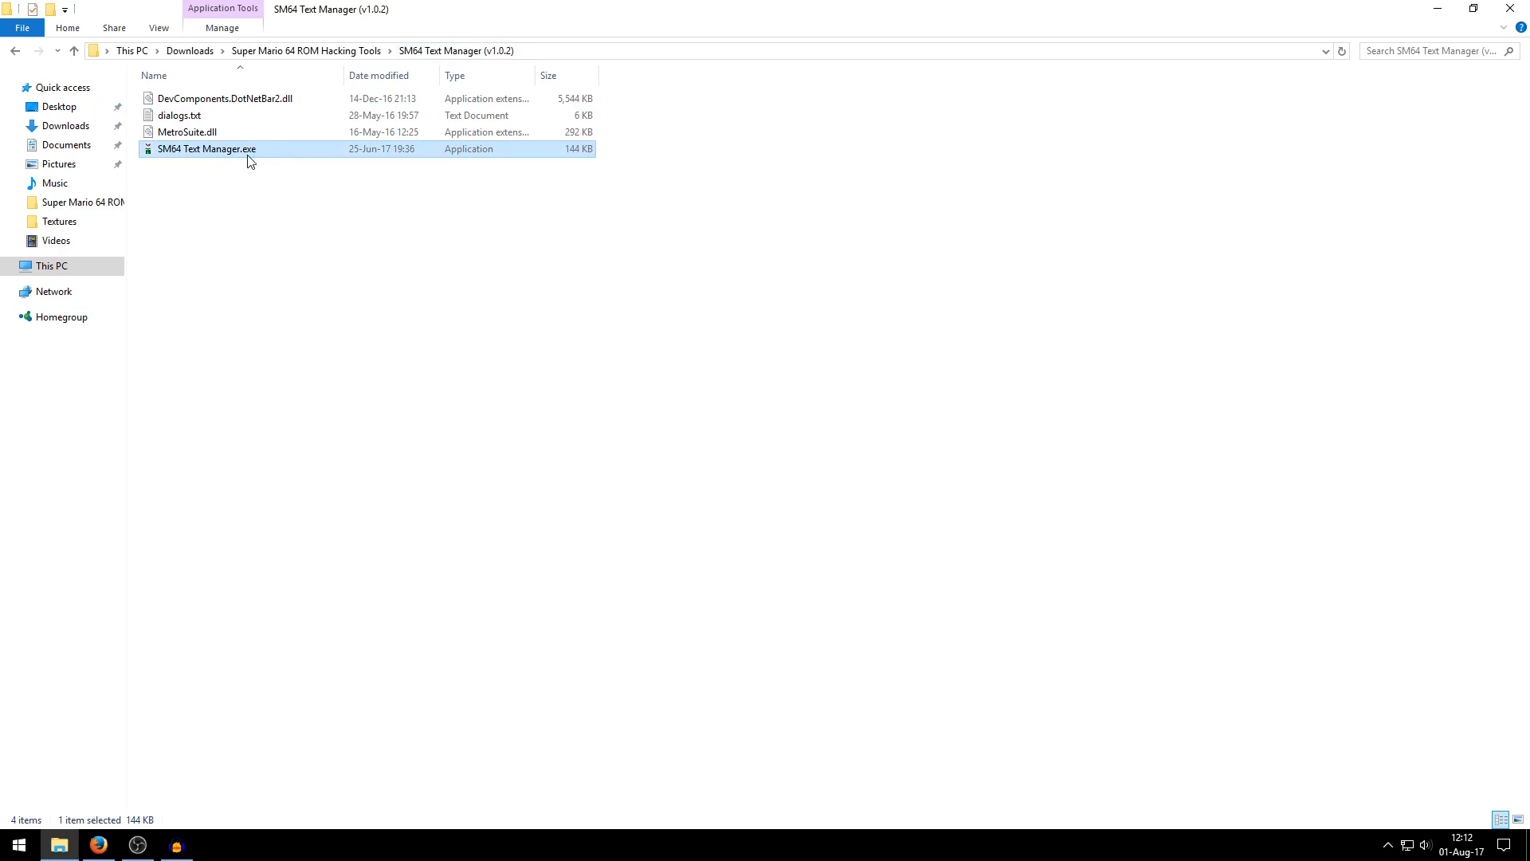
{"action": "double_click", "coordinate": [206, 148]}
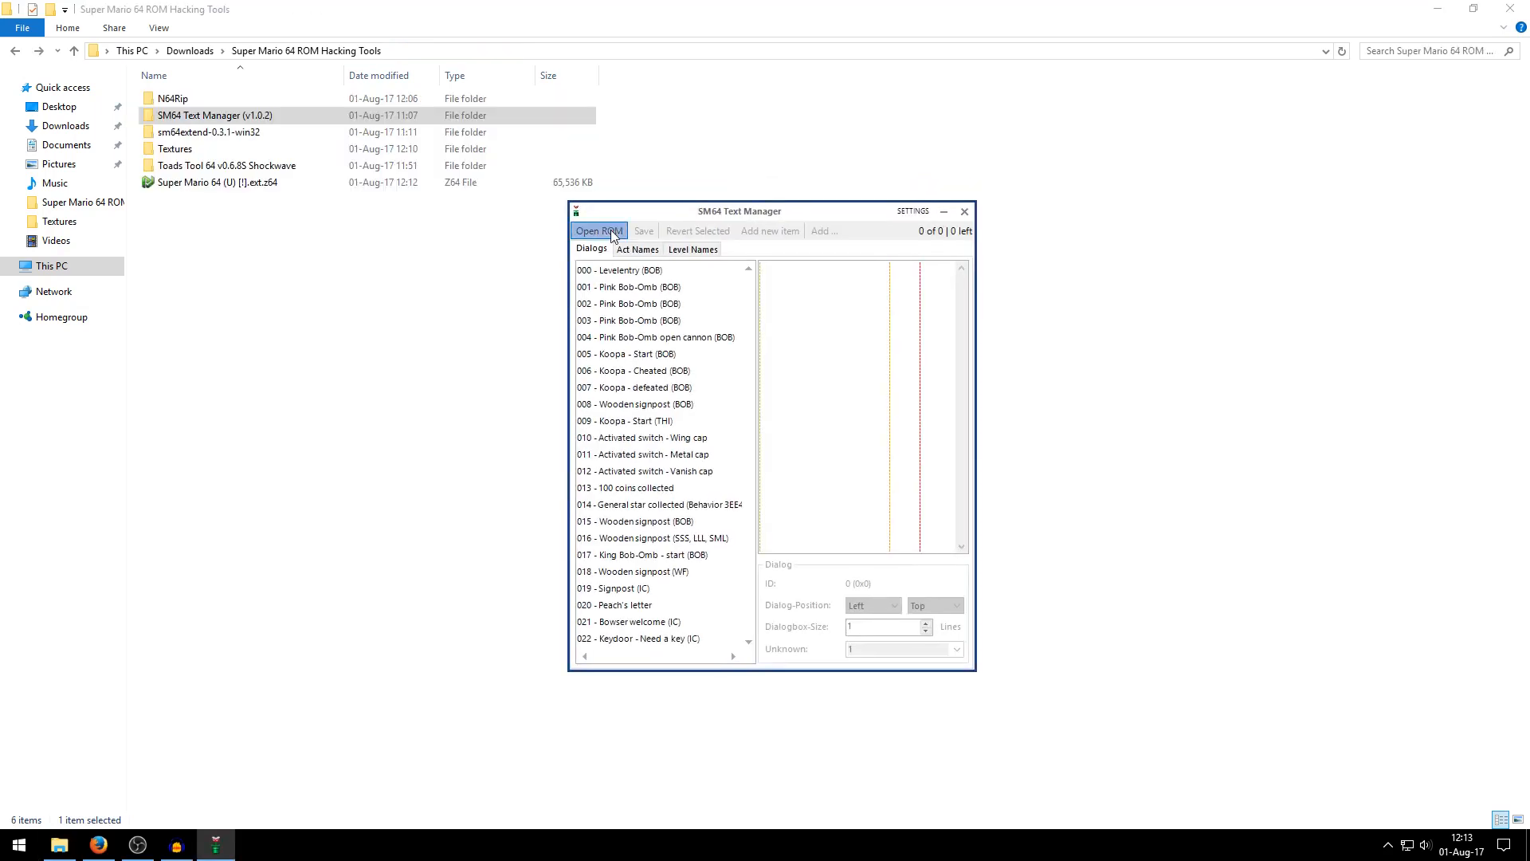
Load the .z64 ROM into SM64 Text Manager and show the Level Names list.
{"action": "left_click", "coordinate": [597, 230]}
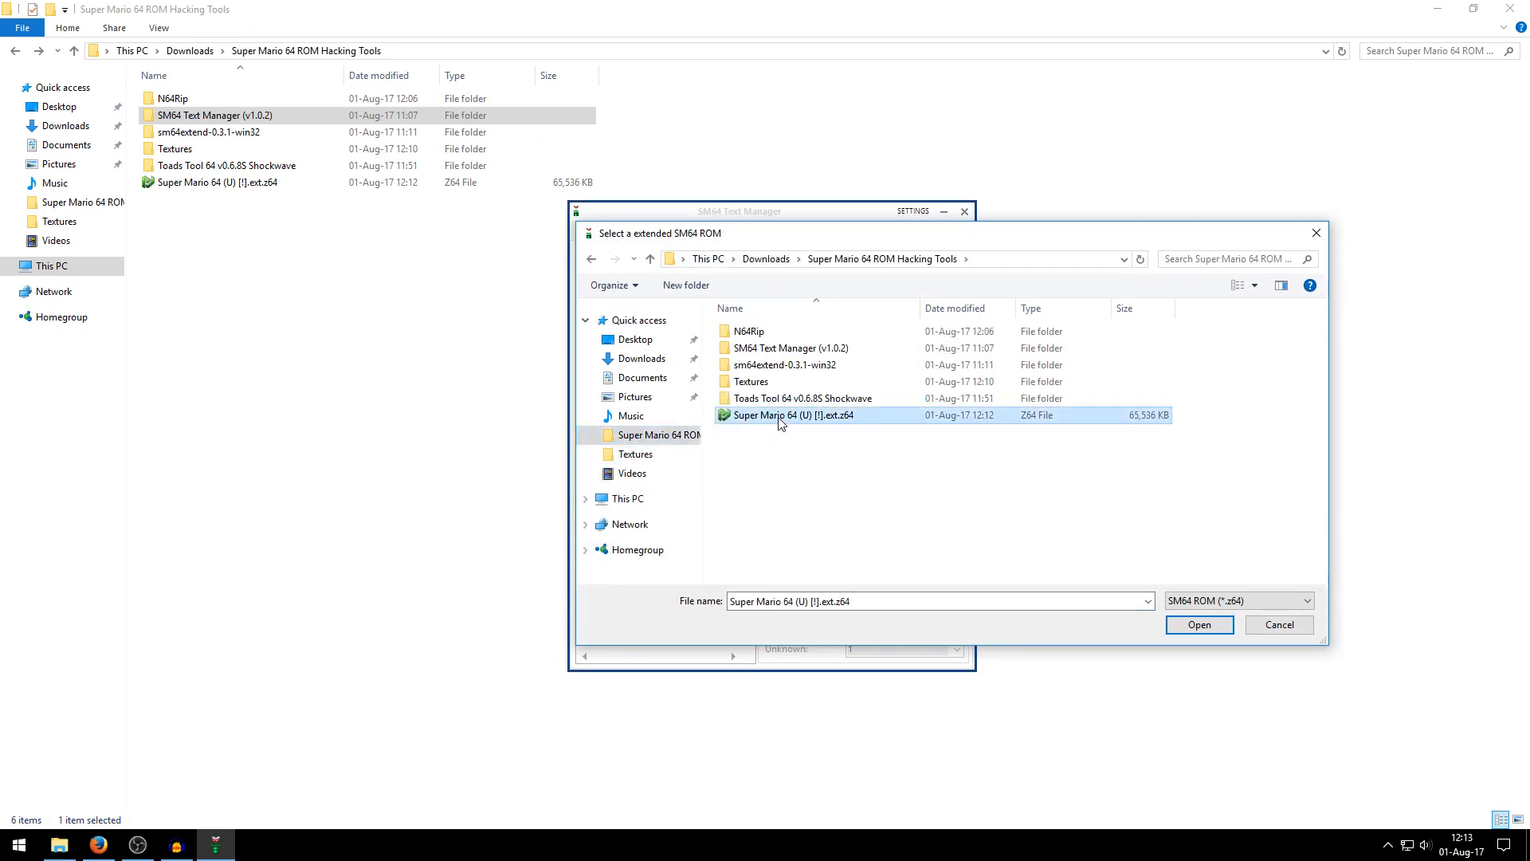
{"action": "left_click", "coordinate": [1199, 624]}
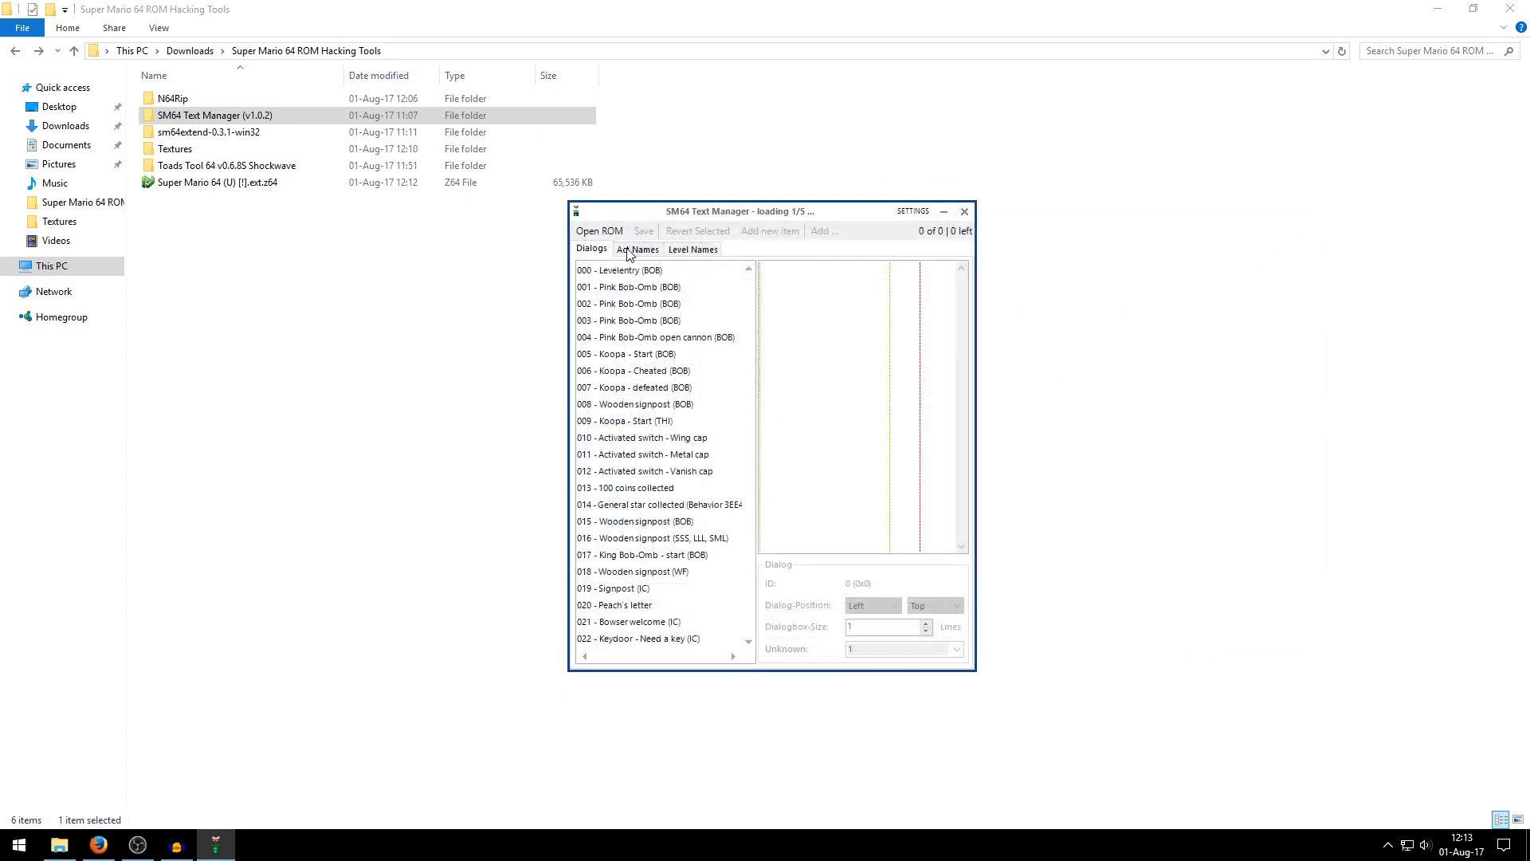
{"action": "left_click", "coordinate": [620, 270]}
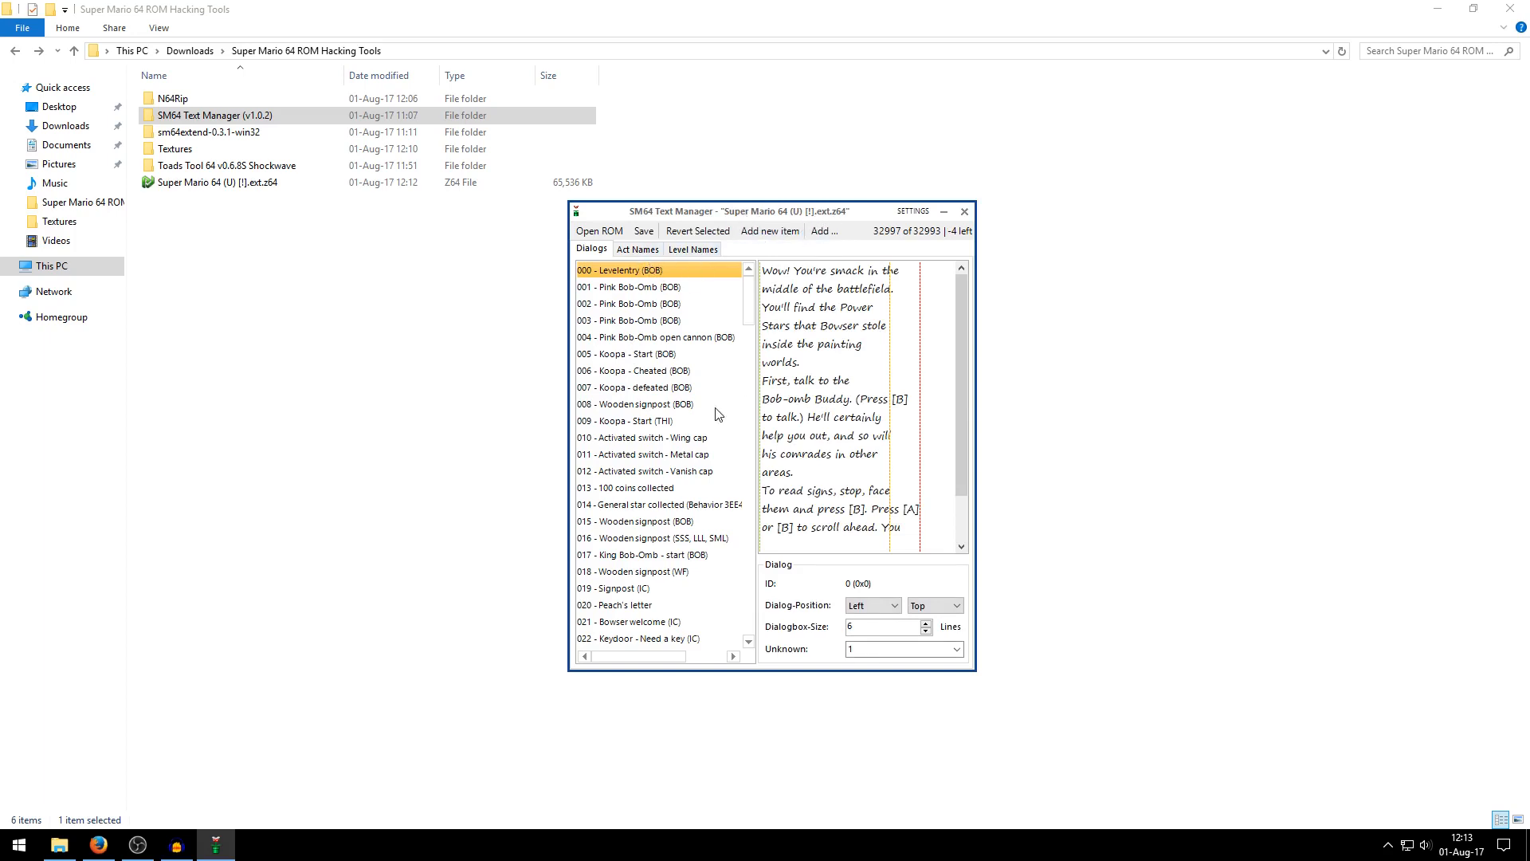
{"action": "left_click", "coordinate": [693, 249]}
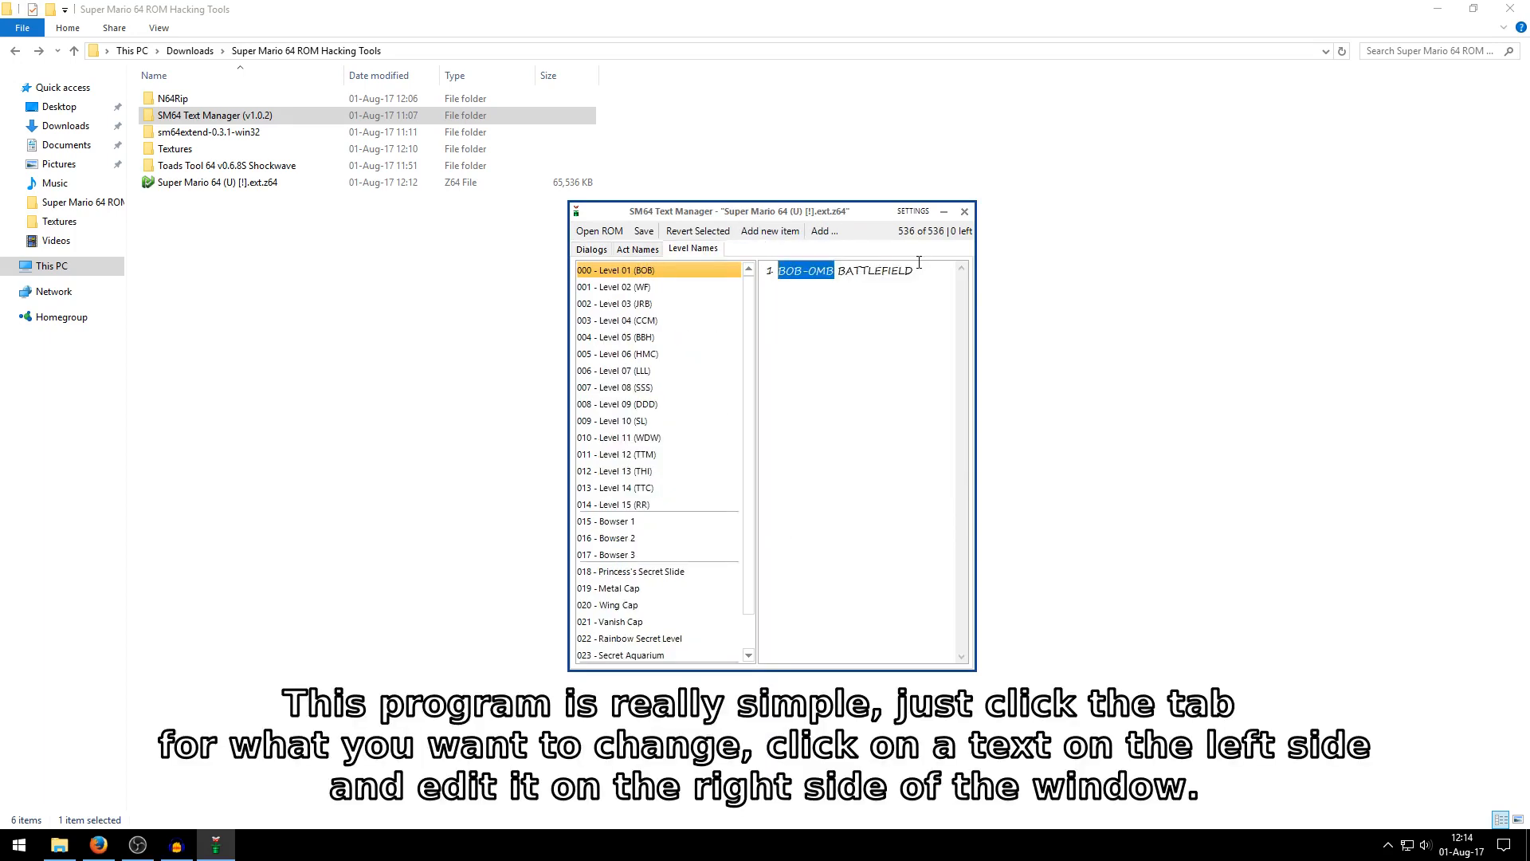
Rename level 000 from BOB-OMB BATTLEFIELD to GOOMBA BATTLEFIELD and save it to the ROM.
{"action": "type", "text": "G"}
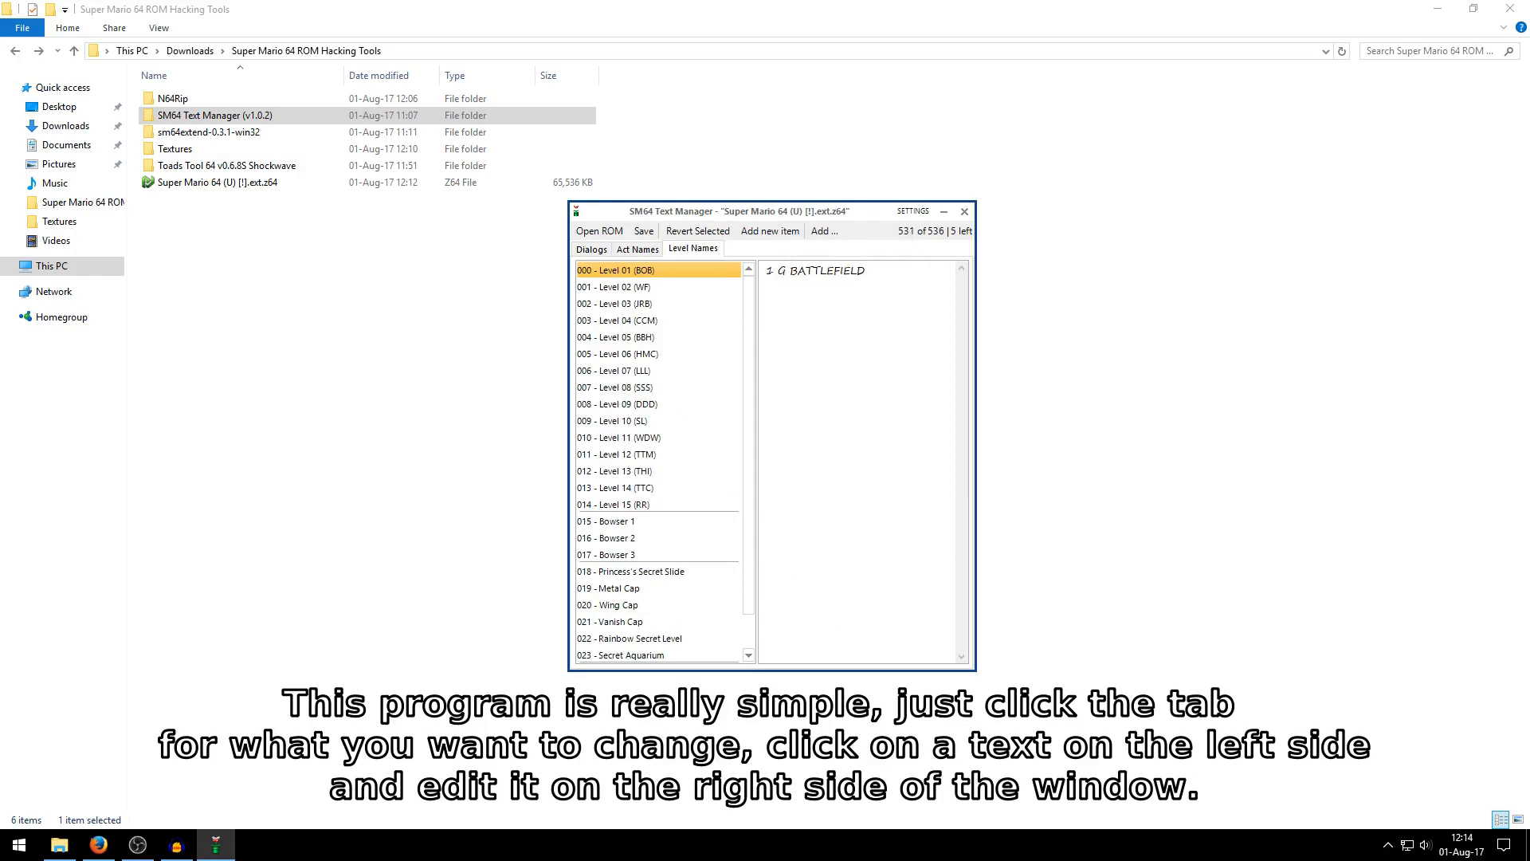
{"action": "type", "text": "OOMBA"}
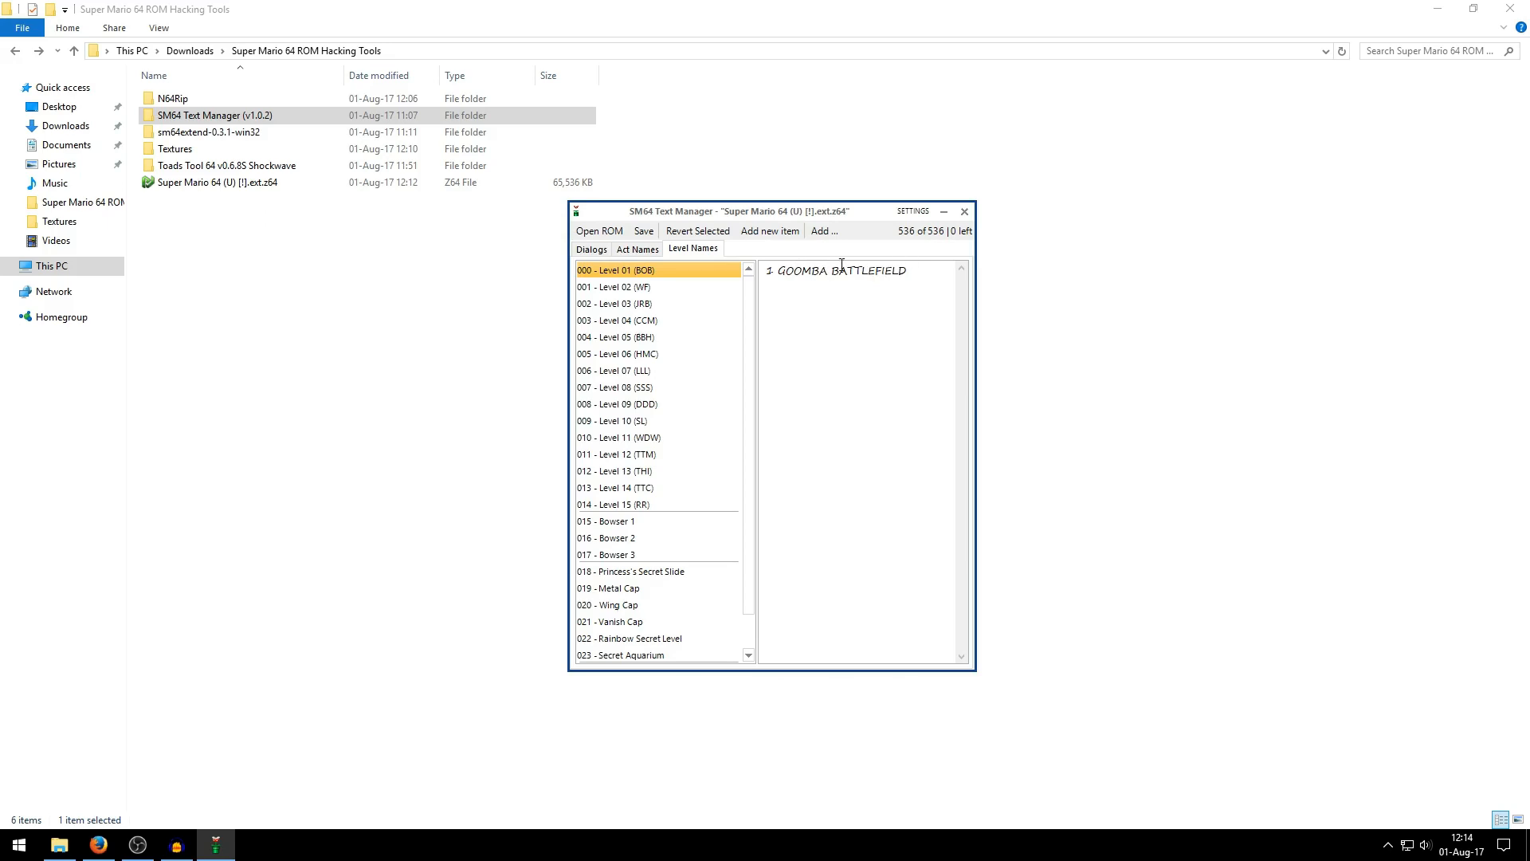
{"action": "left_click", "coordinate": [643, 230]}
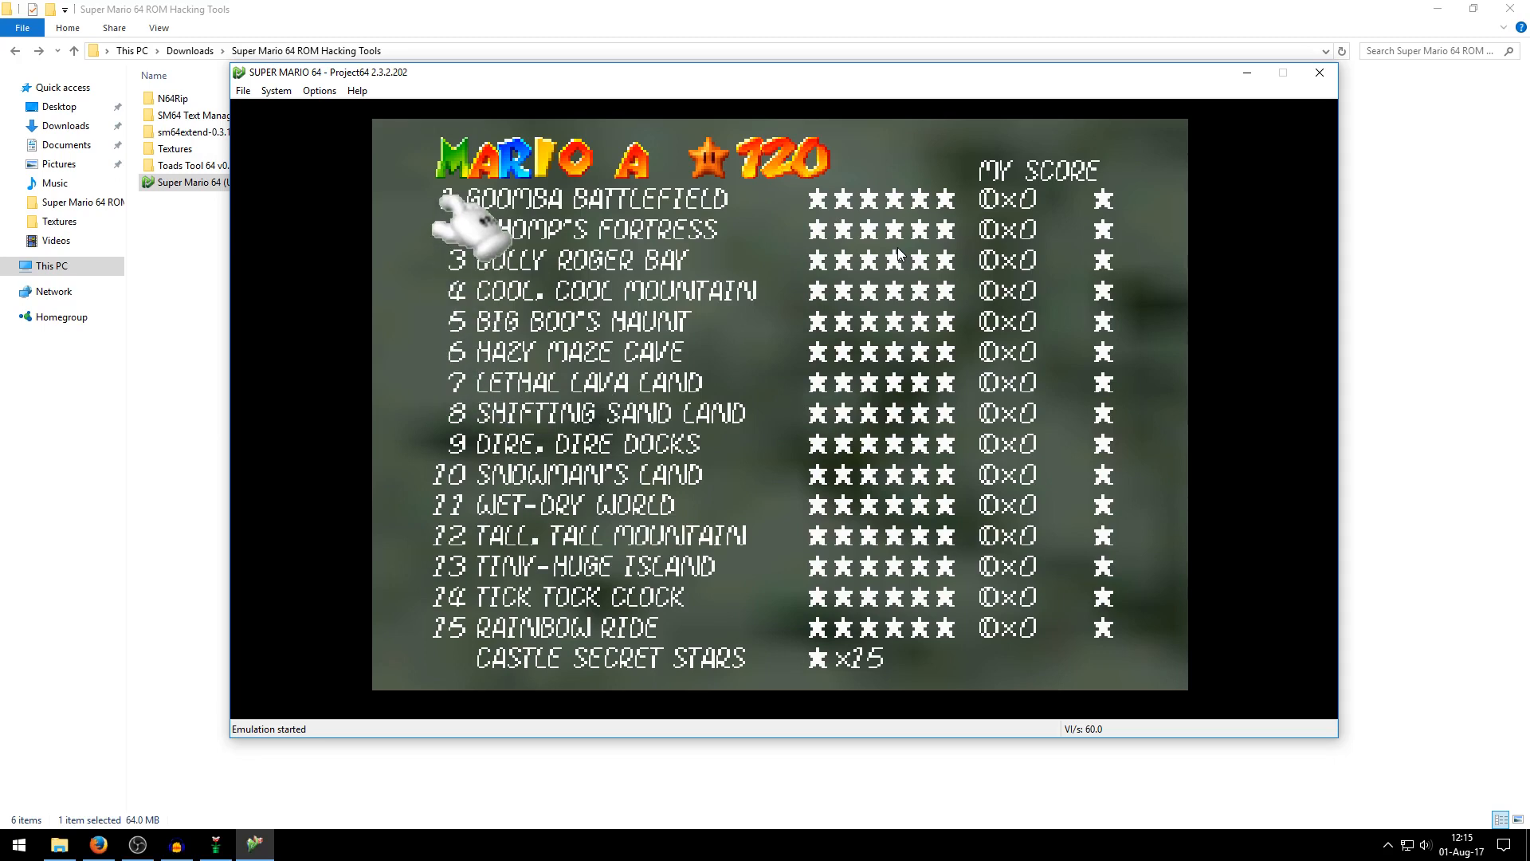
{"action": "mouse_move", "coordinate": [478, 206]}
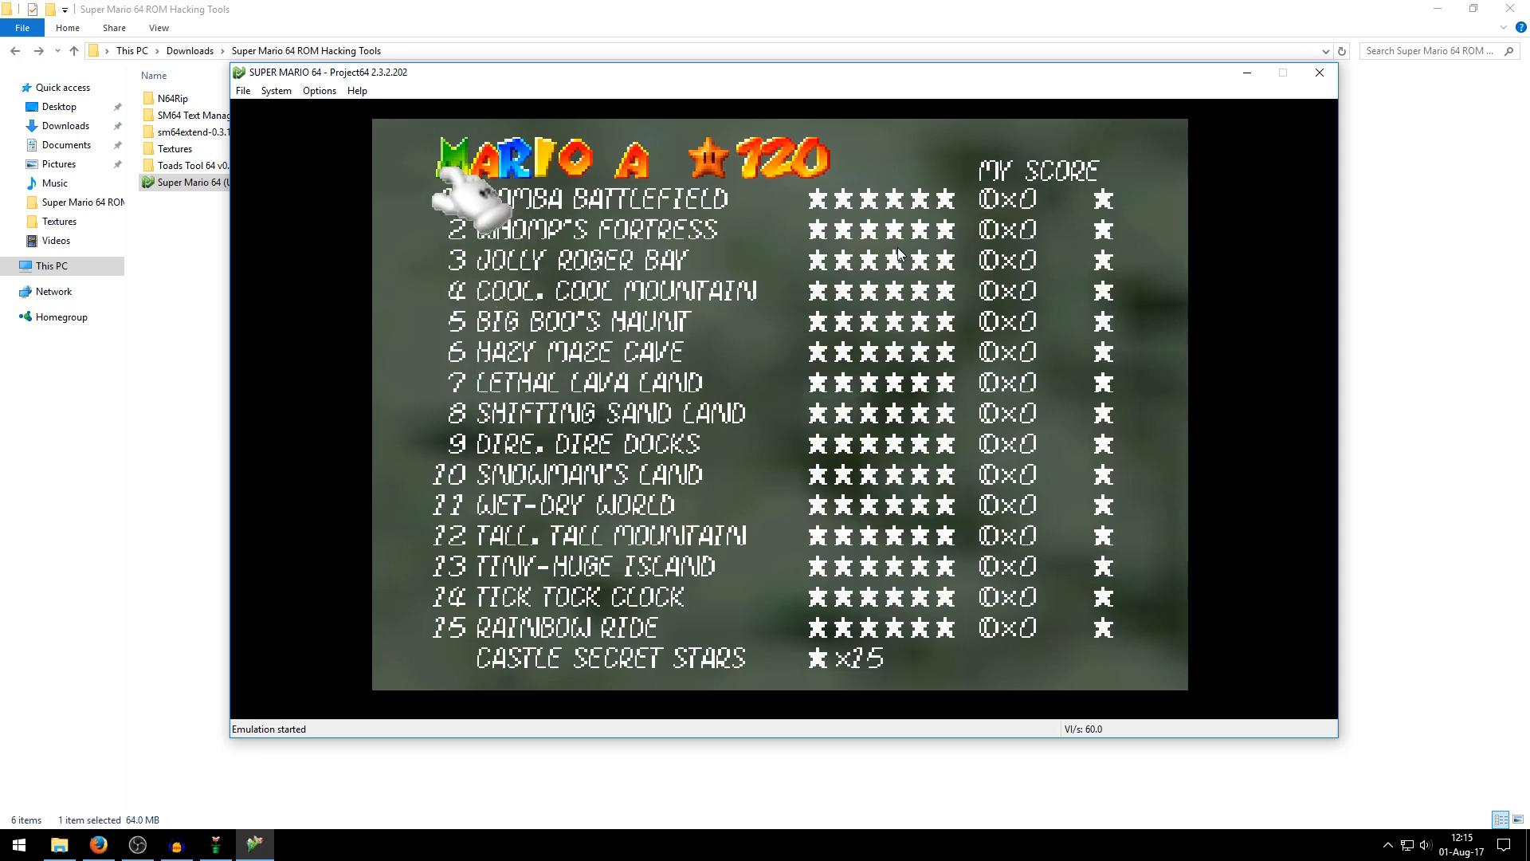
{"action": "mouse_move", "coordinate": [824, 201]}
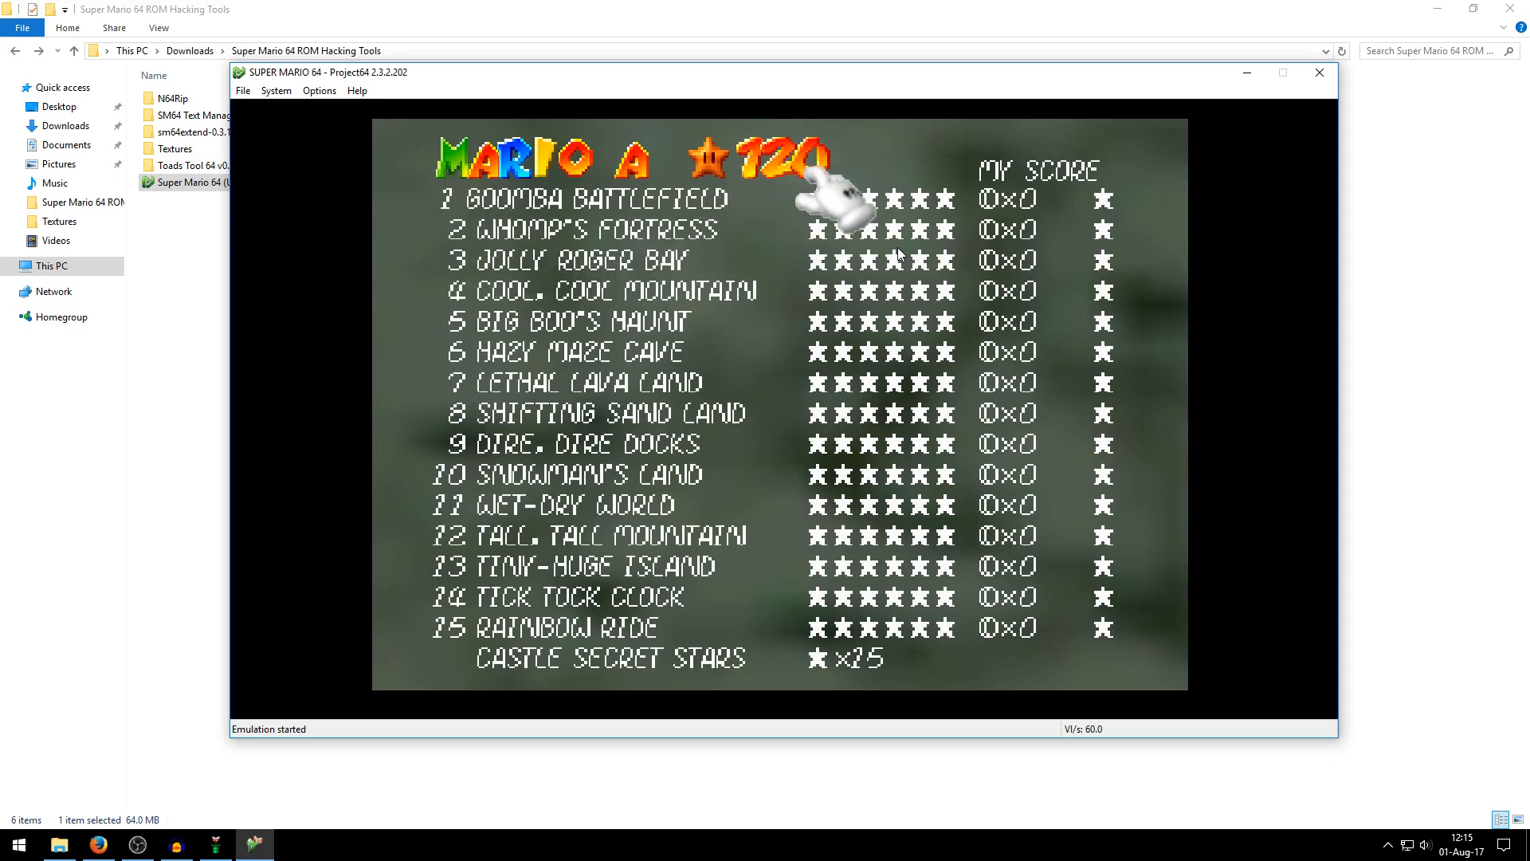
{"action": "mouse_move", "coordinate": [772, 468]}
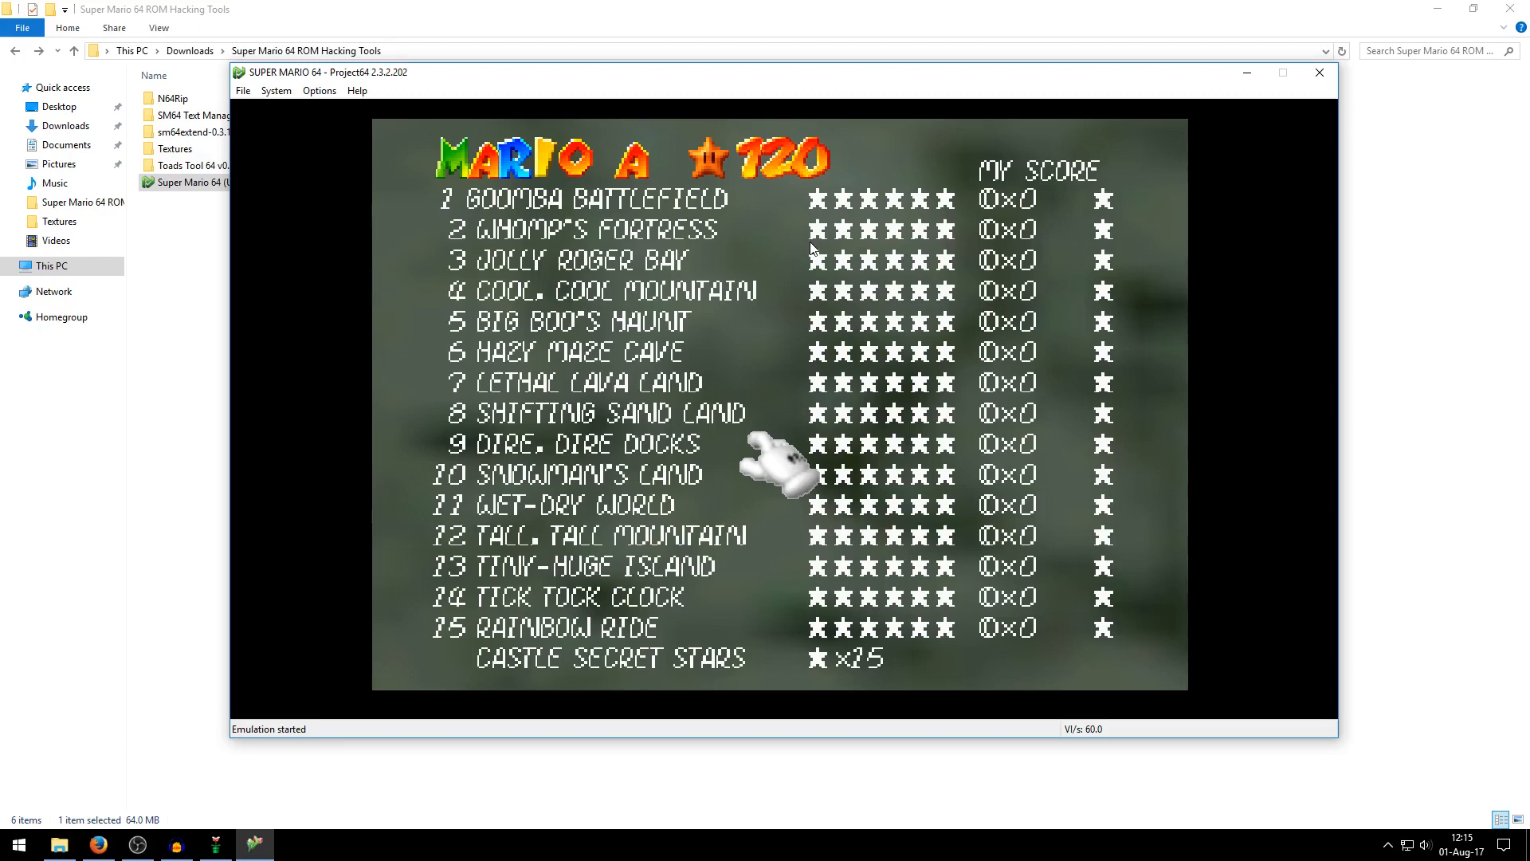
{"action": "mouse_move", "coordinate": [808, 244]}
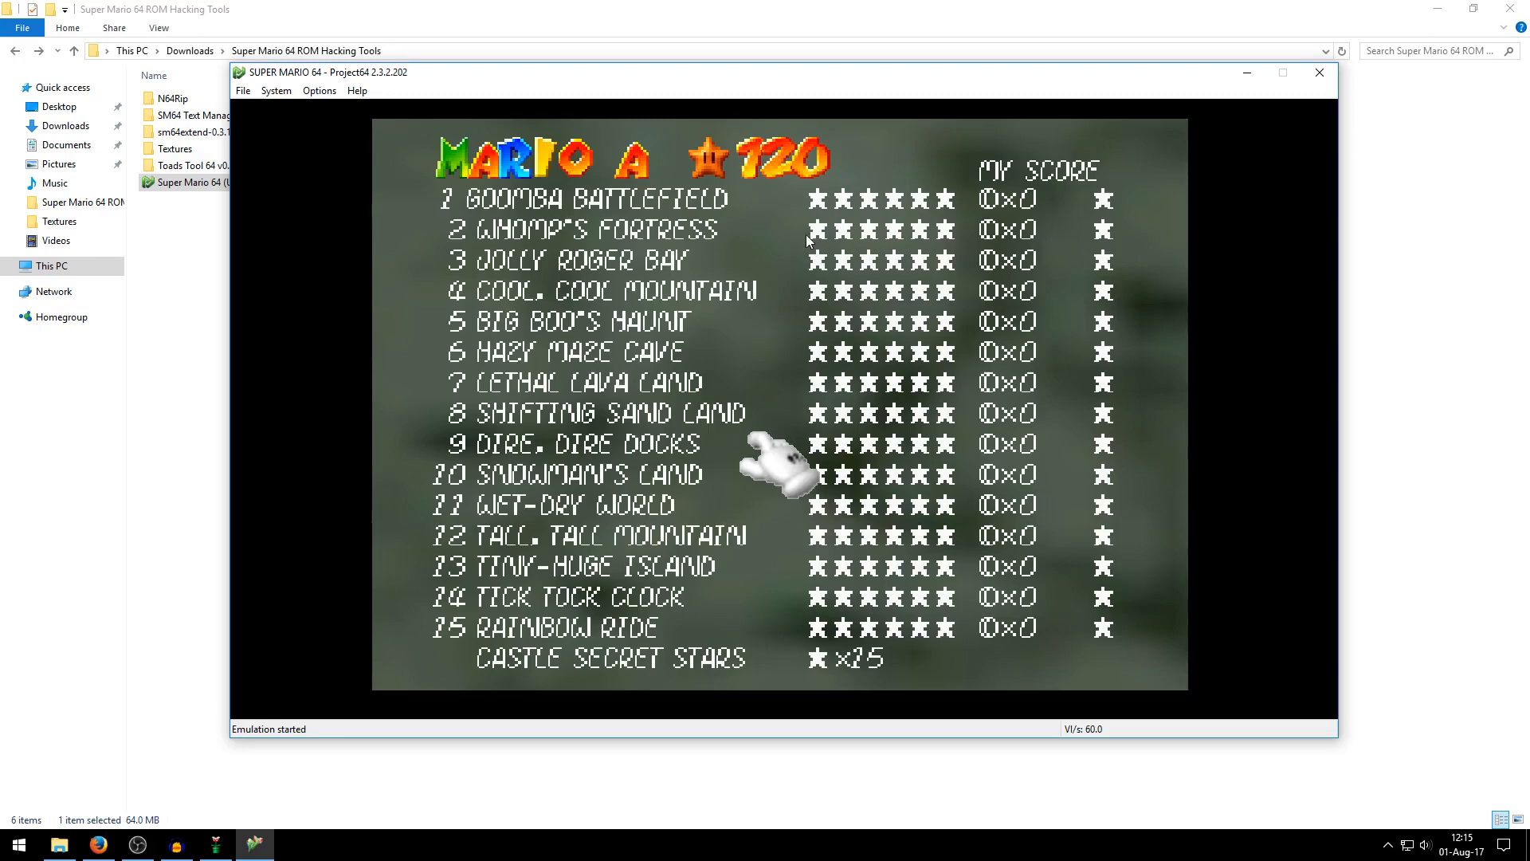